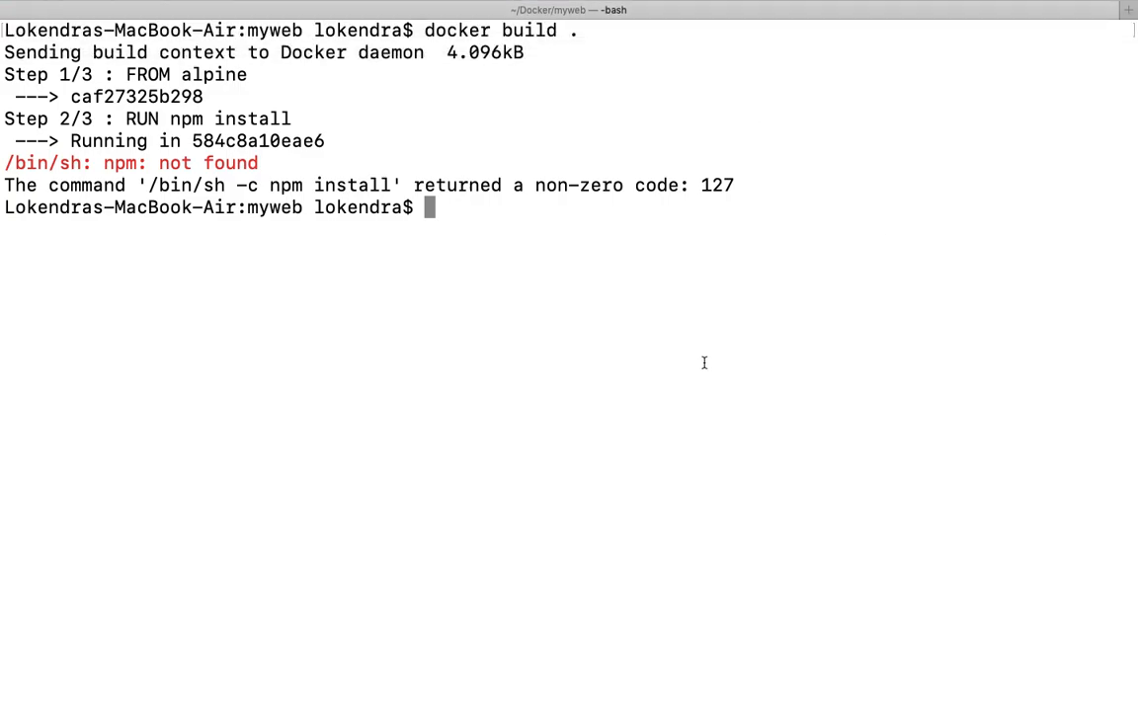
mouse_move(664, 328)
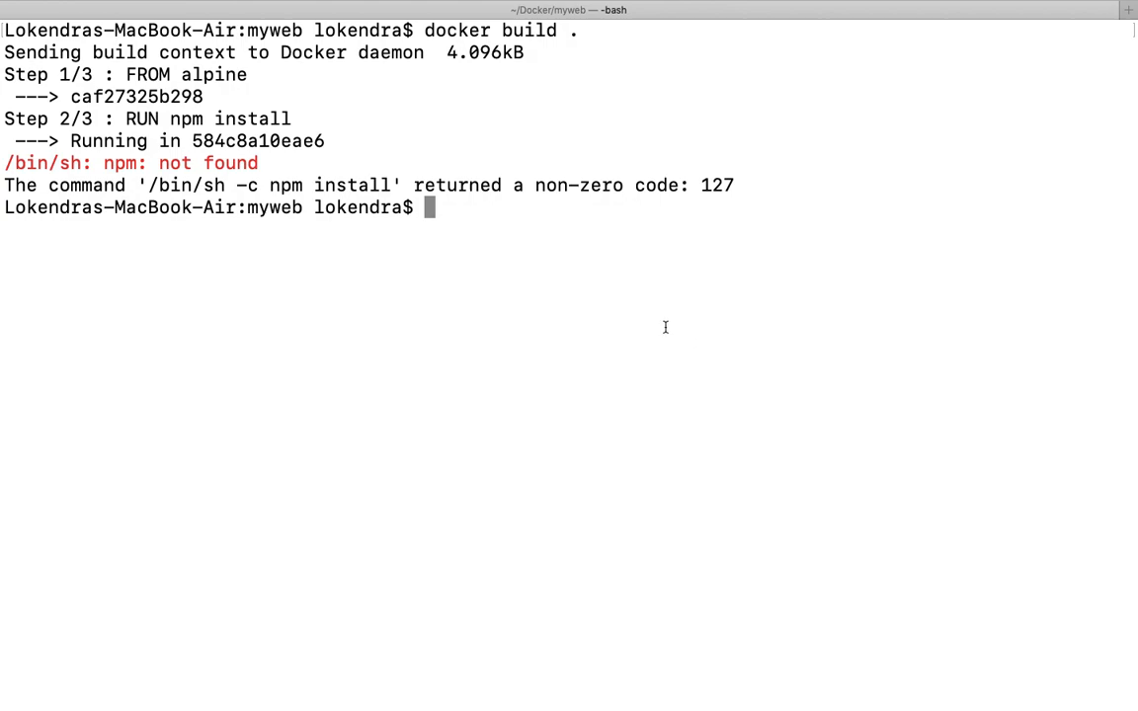
mouse_move(281, 162)
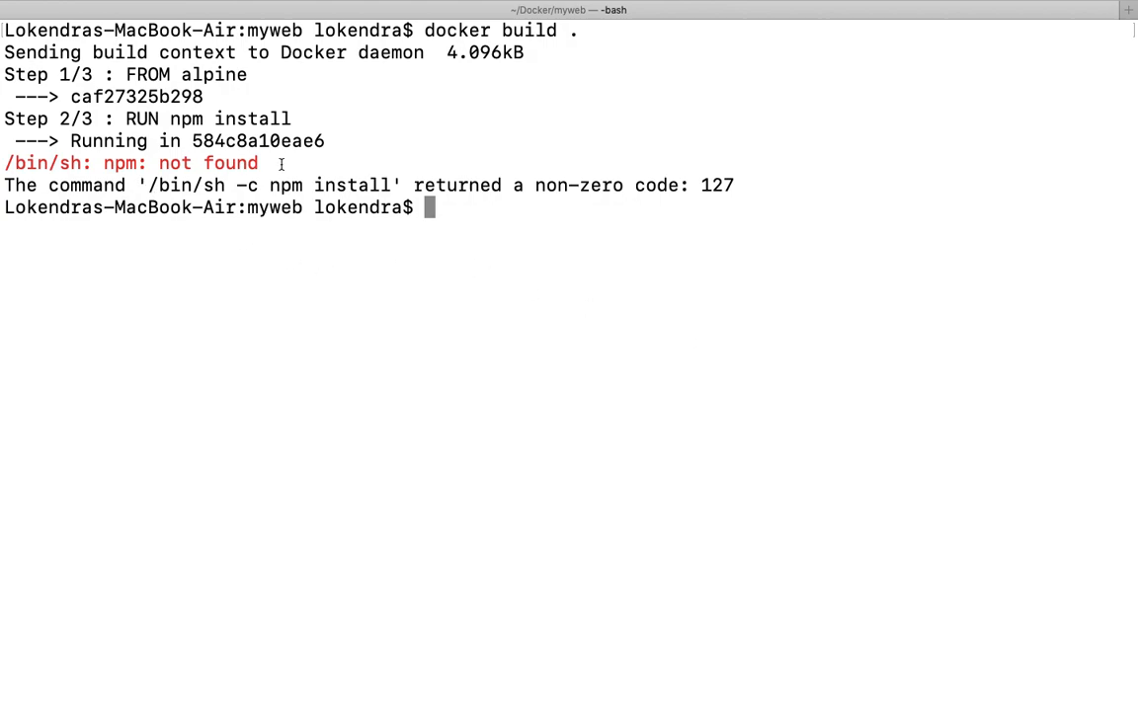
Begin the vim command to edit the Dockerfile after the 'npm: not found' build error.
text(vim)
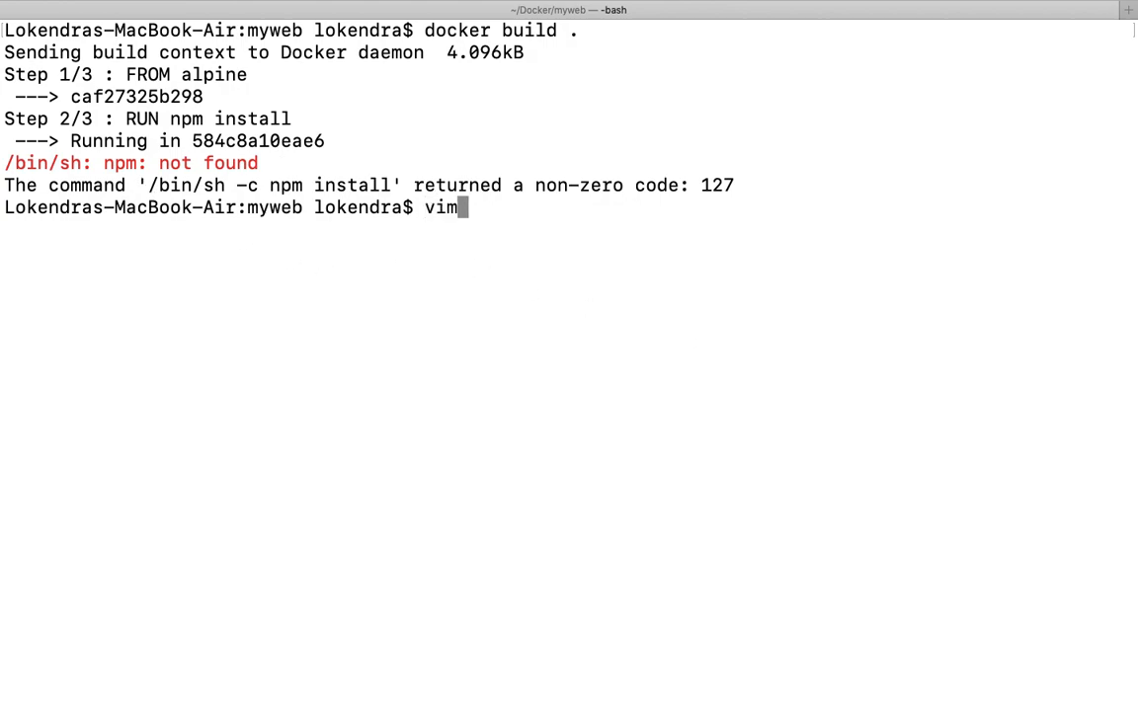
Add a 'RUN apk add --update node' line to the Dockerfile before the npm install step.
text(Dockerfile)
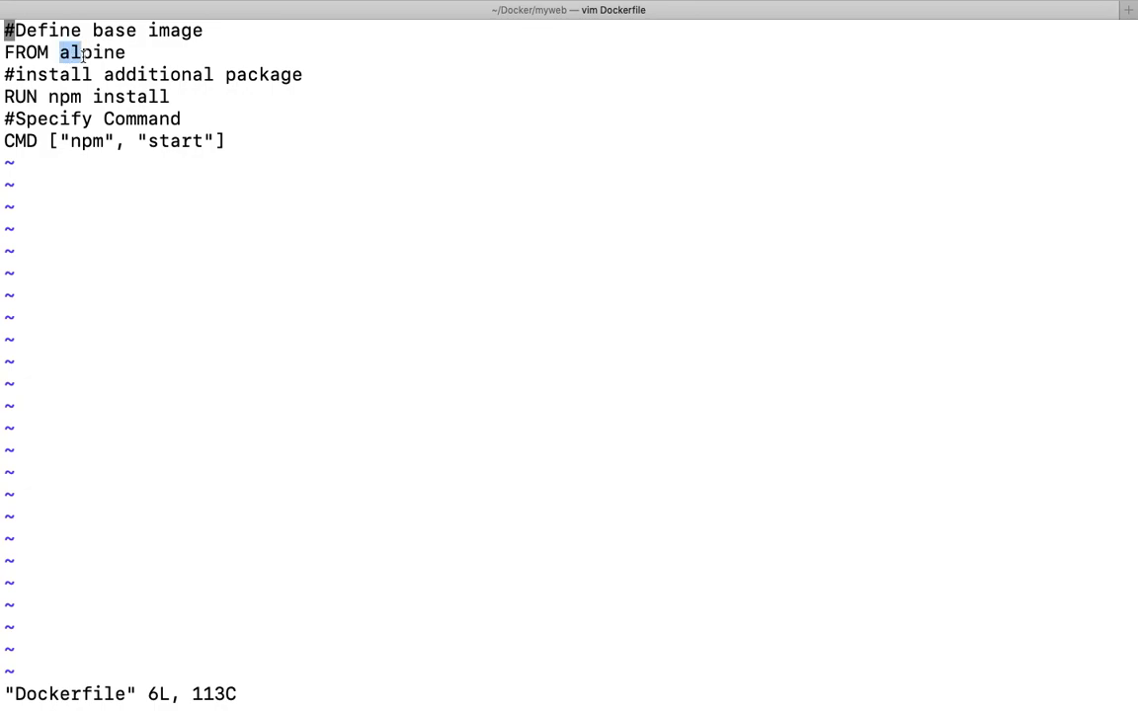
double_click(89, 51)
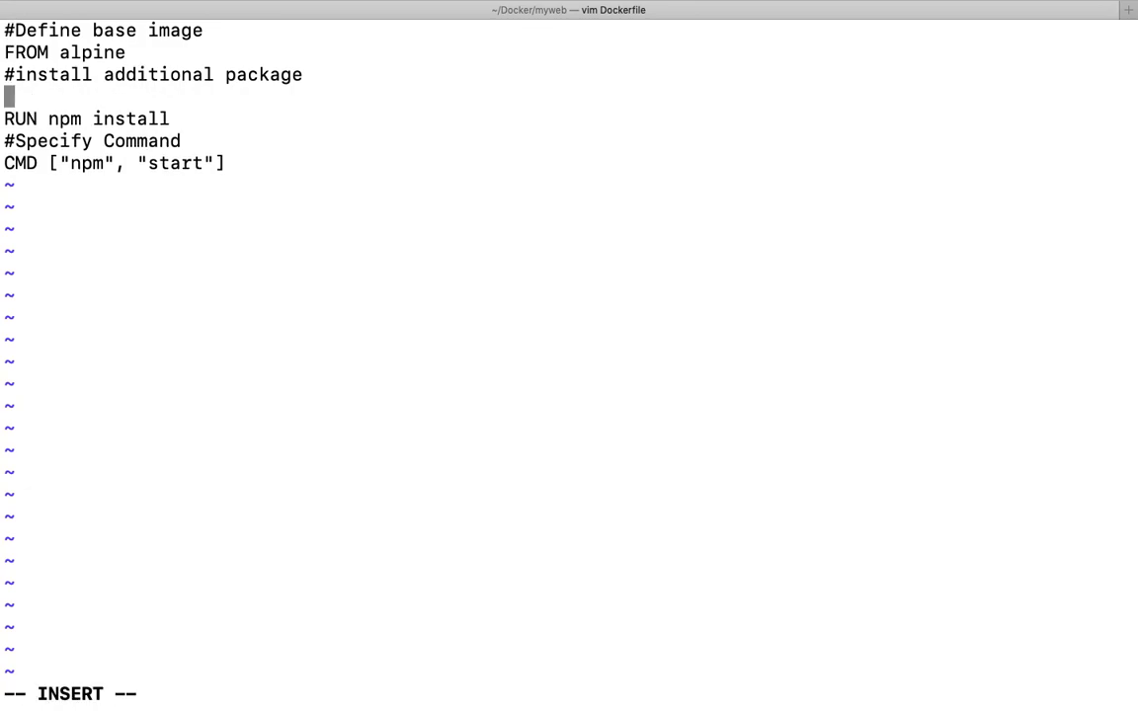
text(RUN ap)
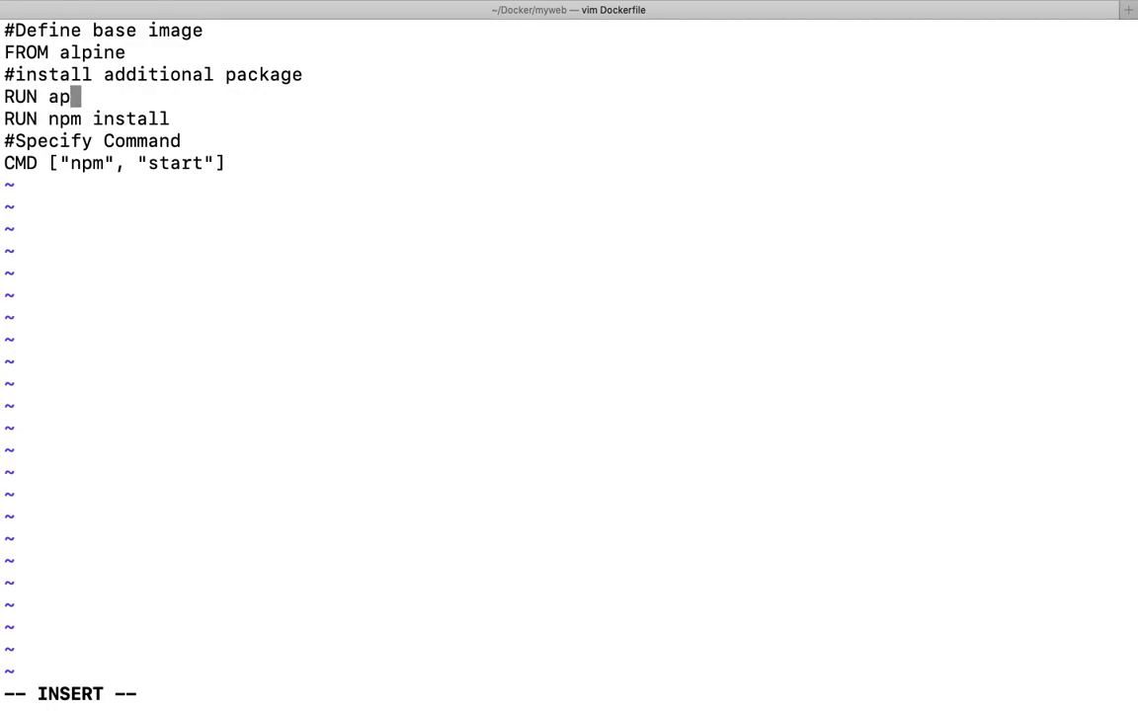
text(k add)
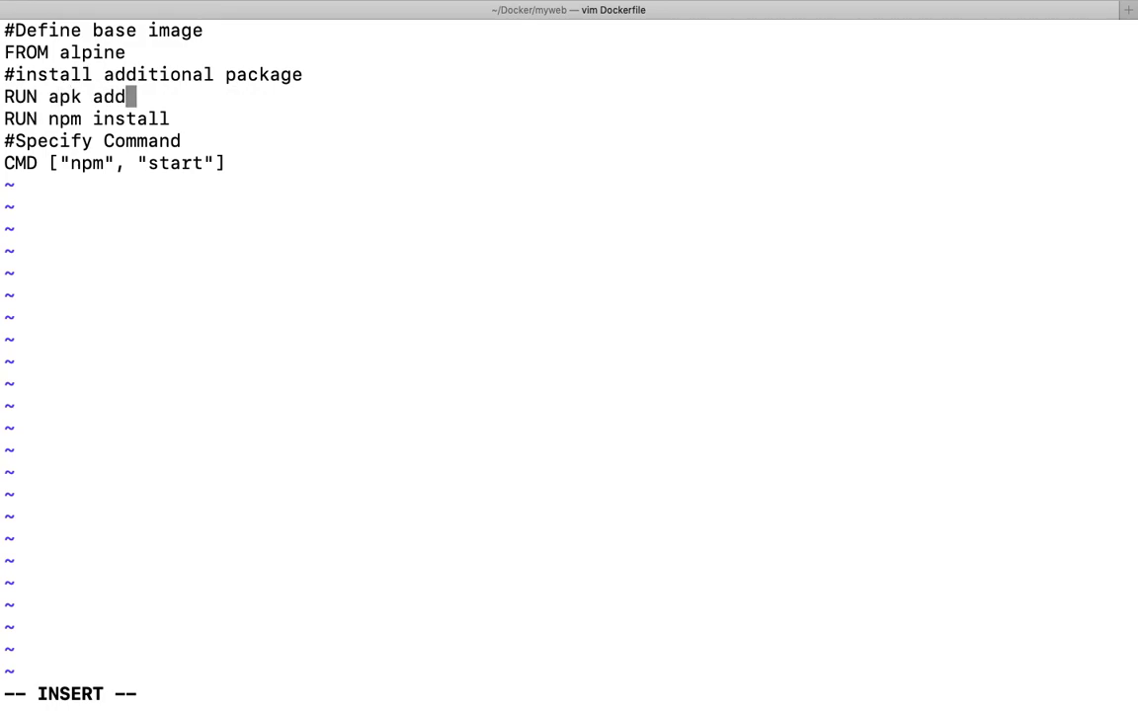
text(--update)
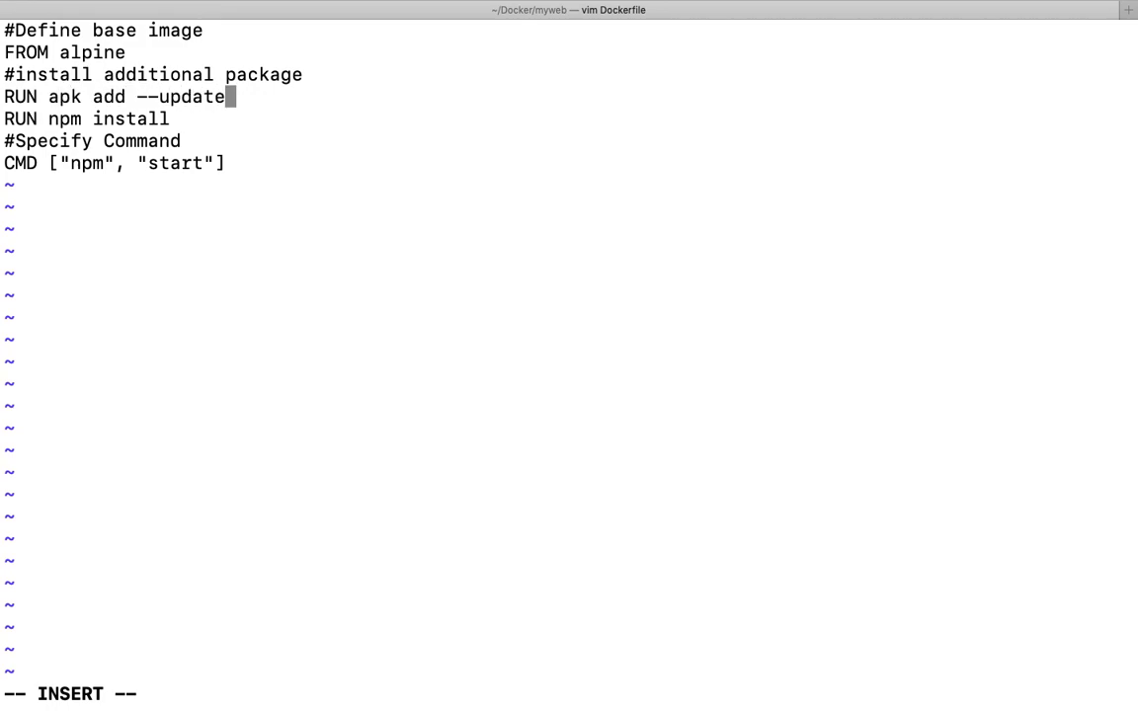
text(node)
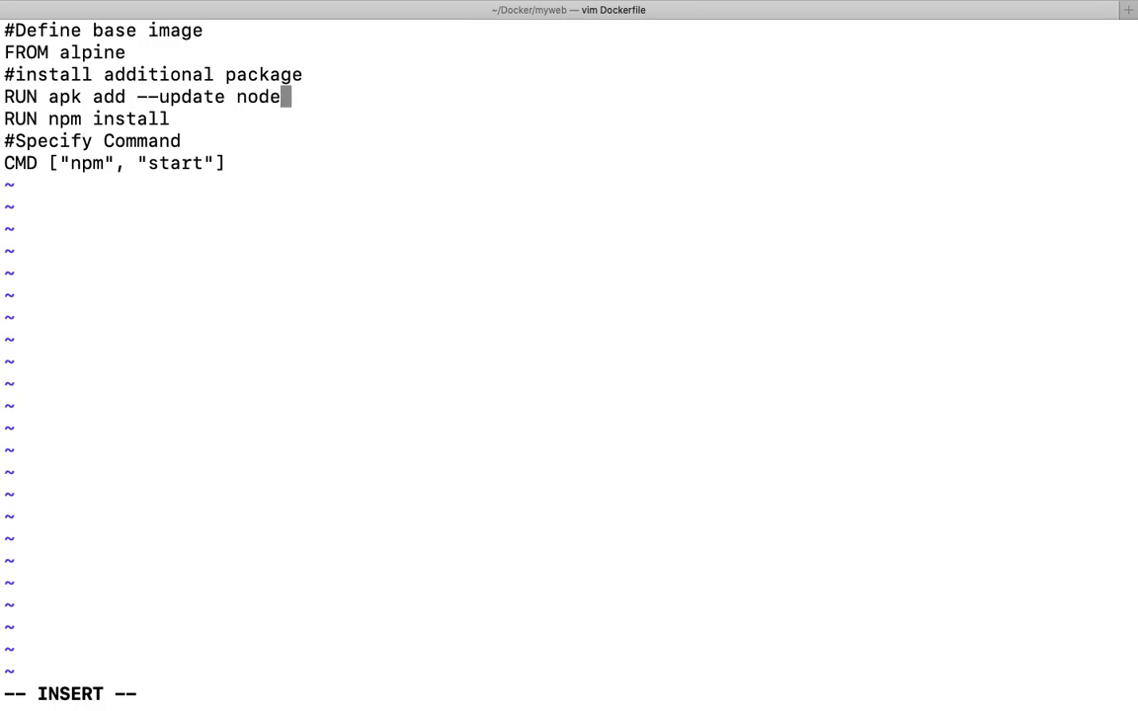
key(Escape)
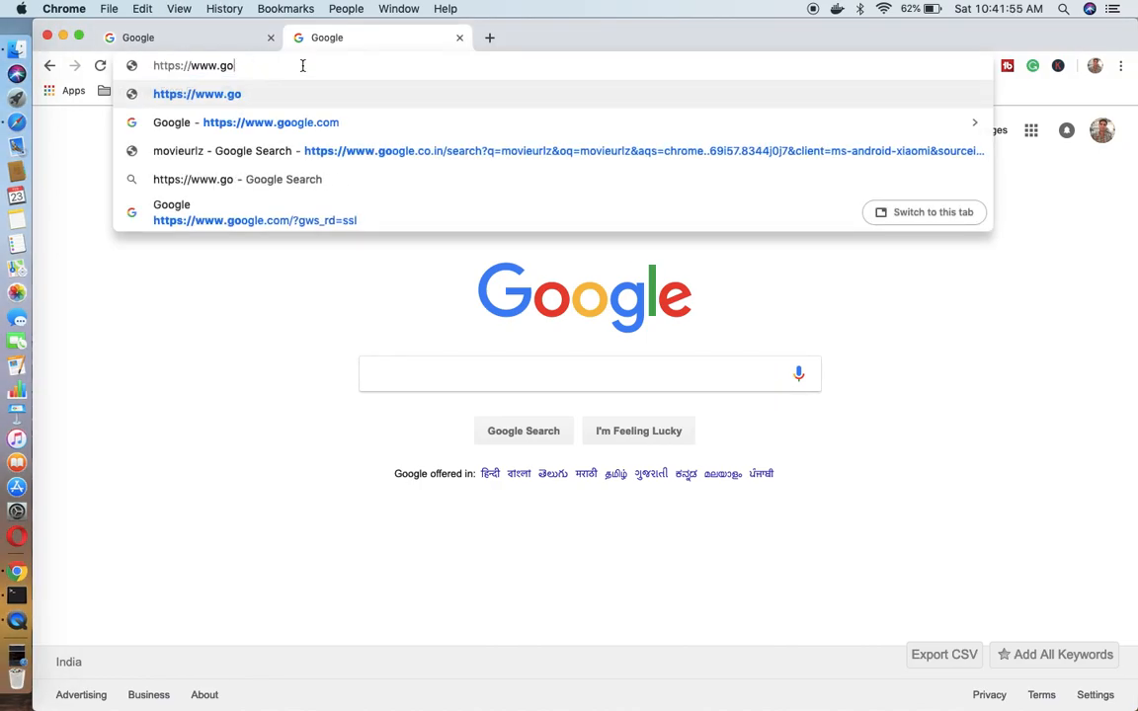
Reach Docker Hub's Explore listing of official container images.
text(draw.io)
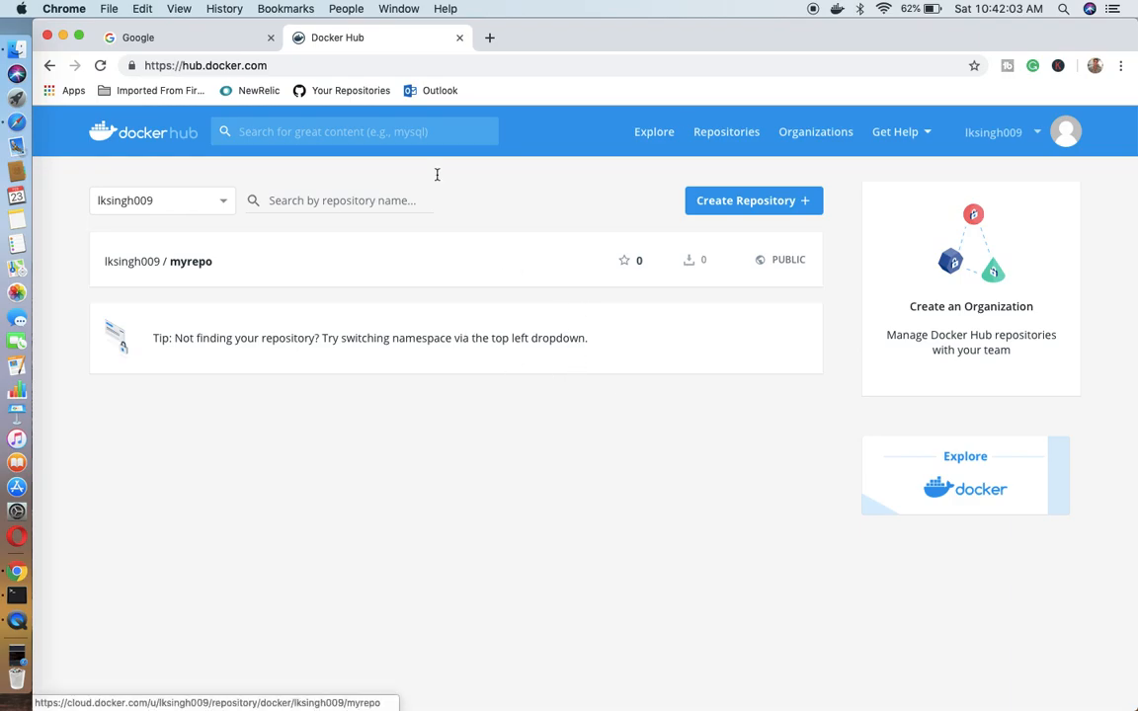
click(653, 131)
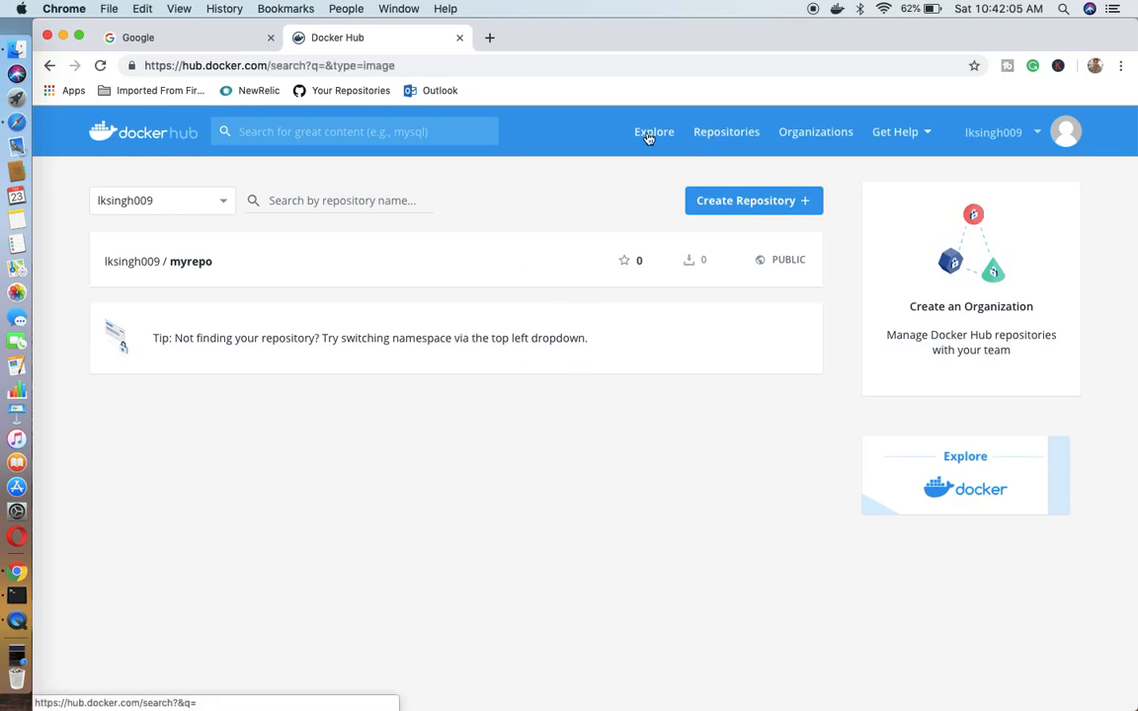
click(655, 130)
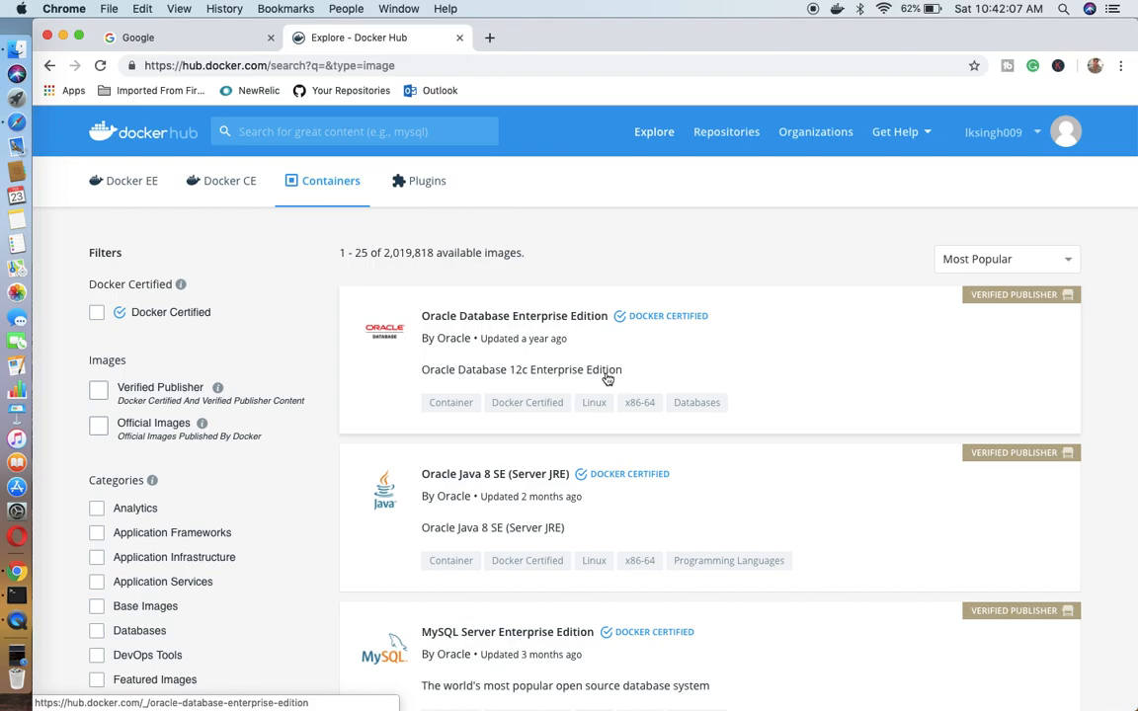
Scroll the official images list down to the node image with 10M+ downloads.
scroll(down, 3)
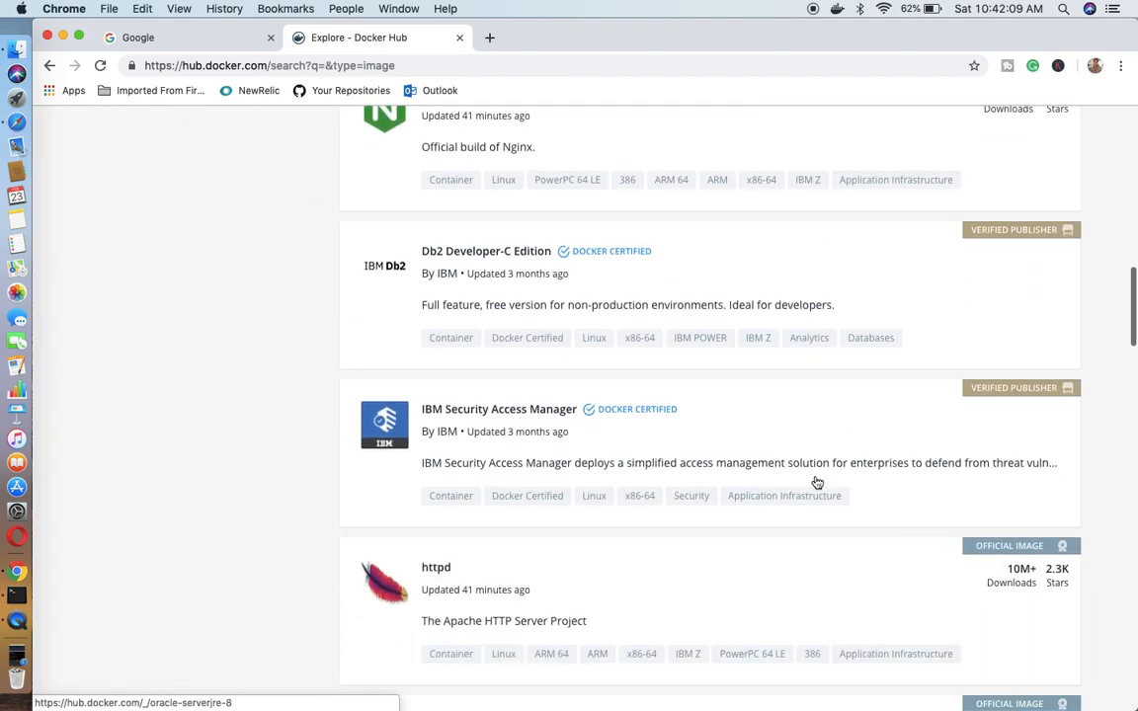
scroll(down, 3)
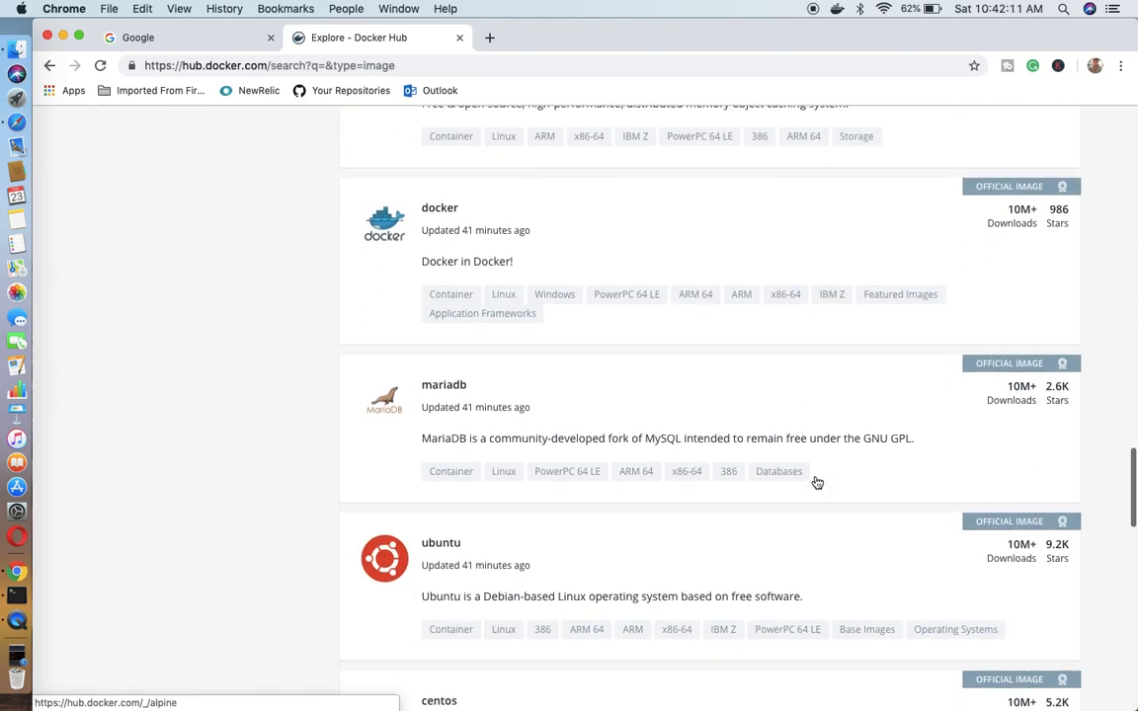
scroll(down, 3)
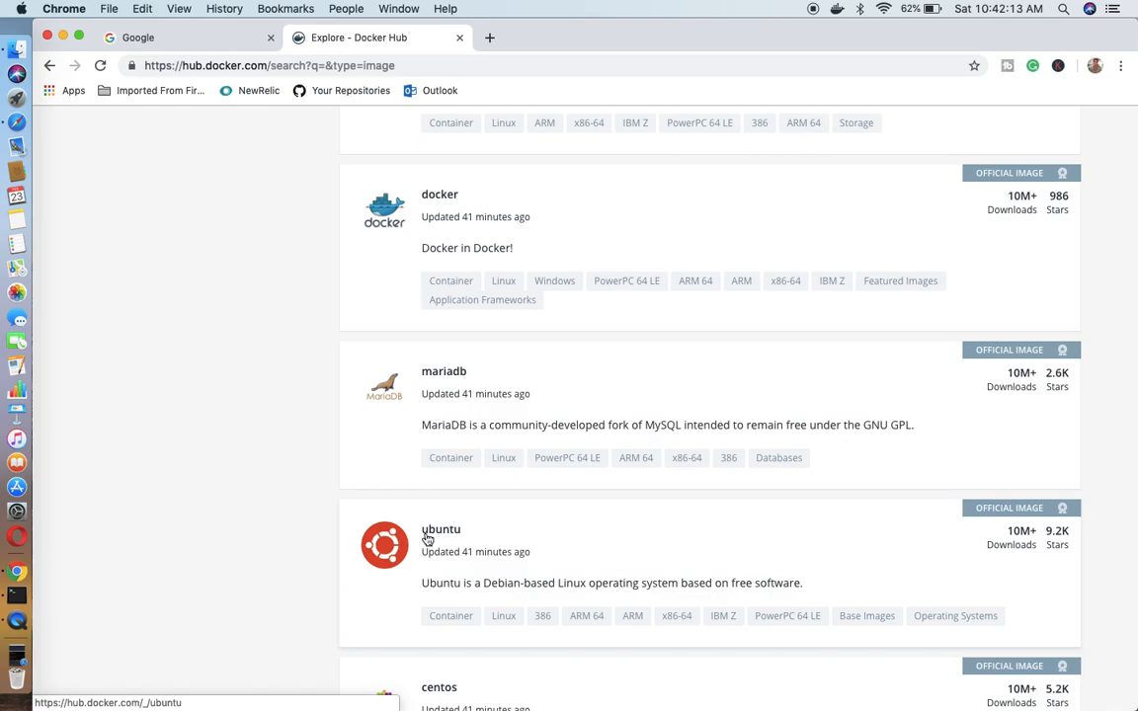
mouse_move(1028, 513)
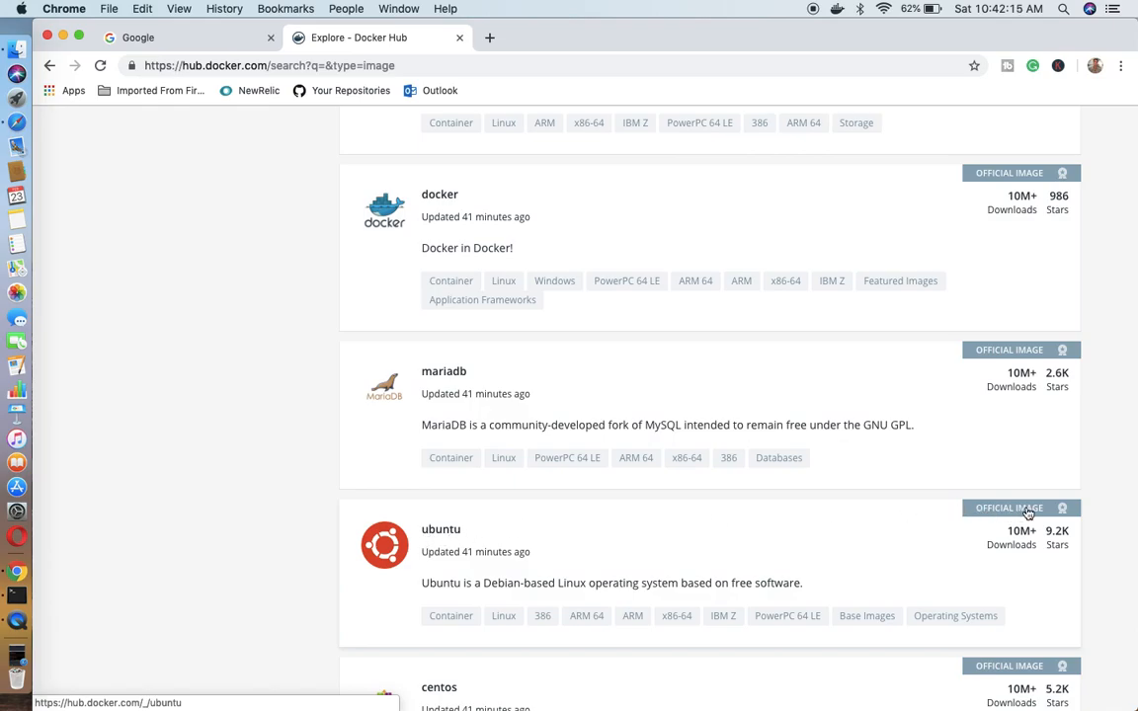
mouse_move(972, 517)
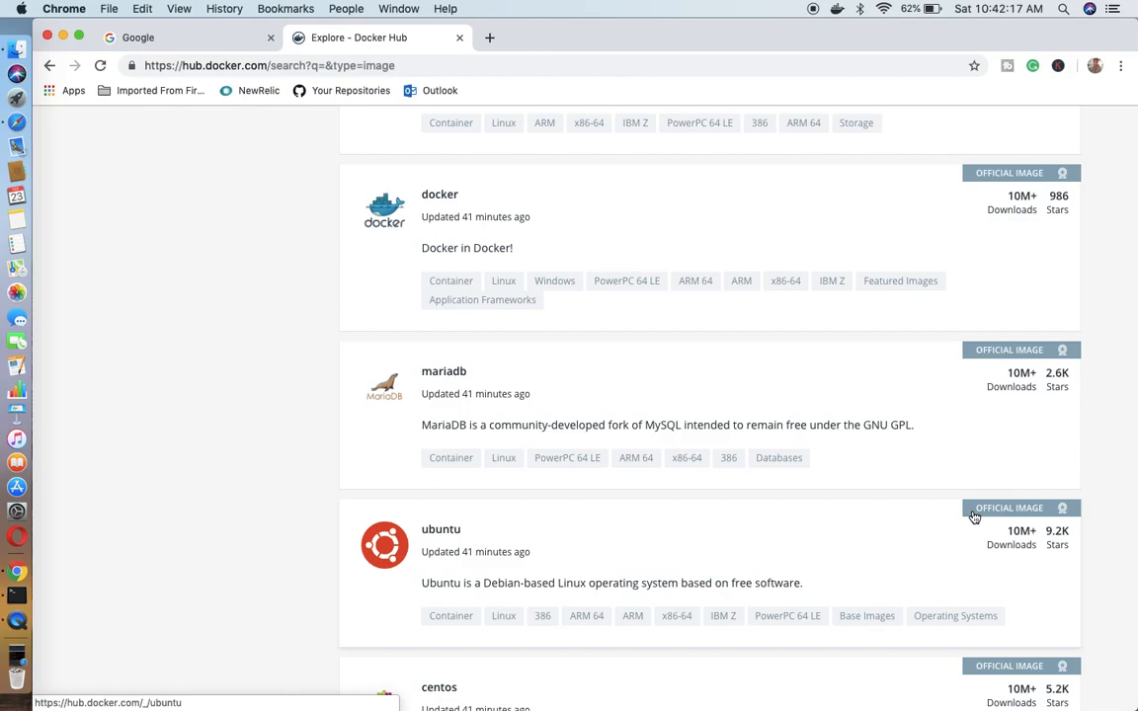
scroll(down, 3)
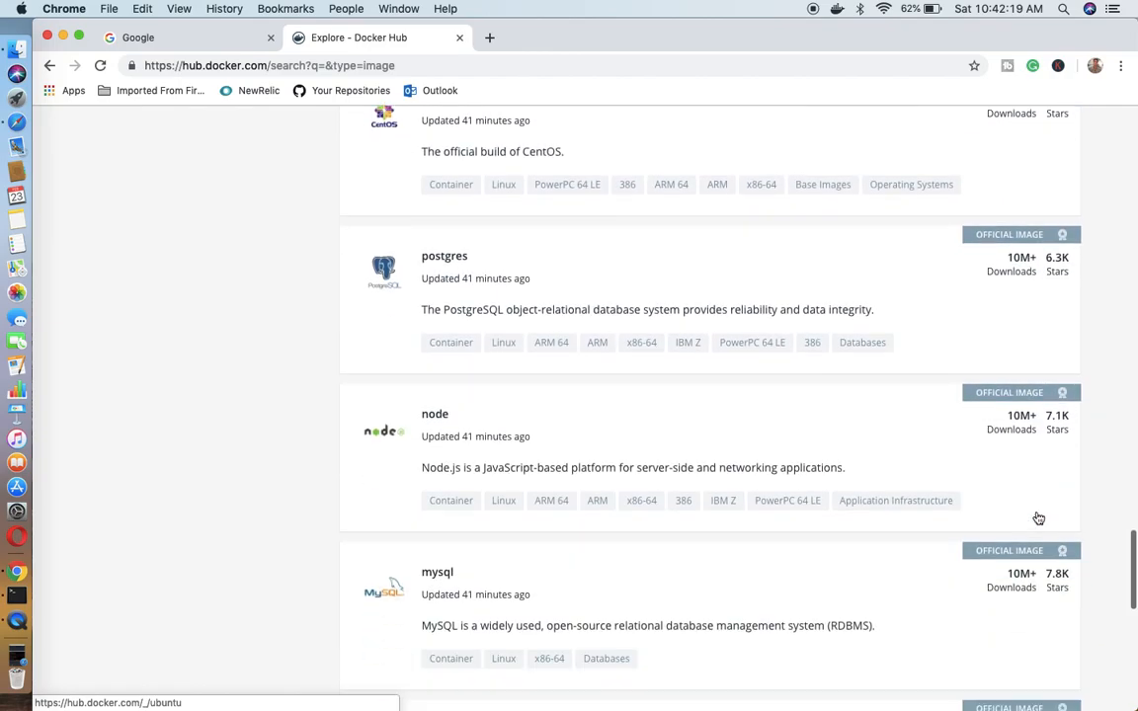
scroll(down, 3)
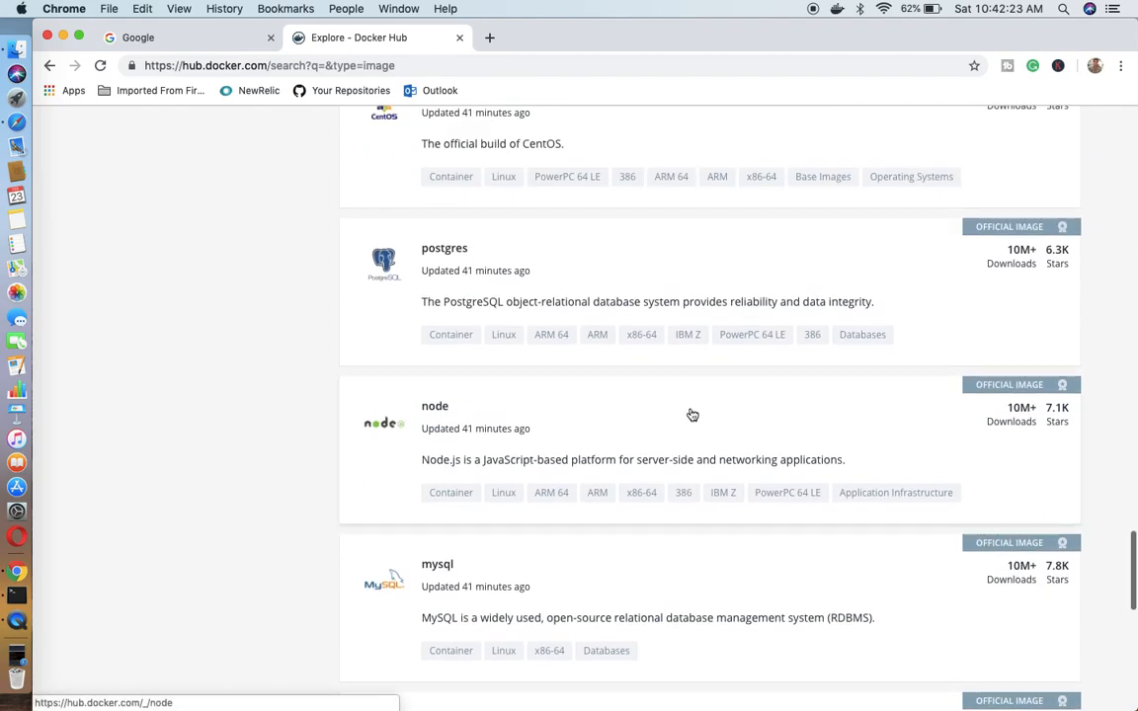
mouse_move(439, 413)
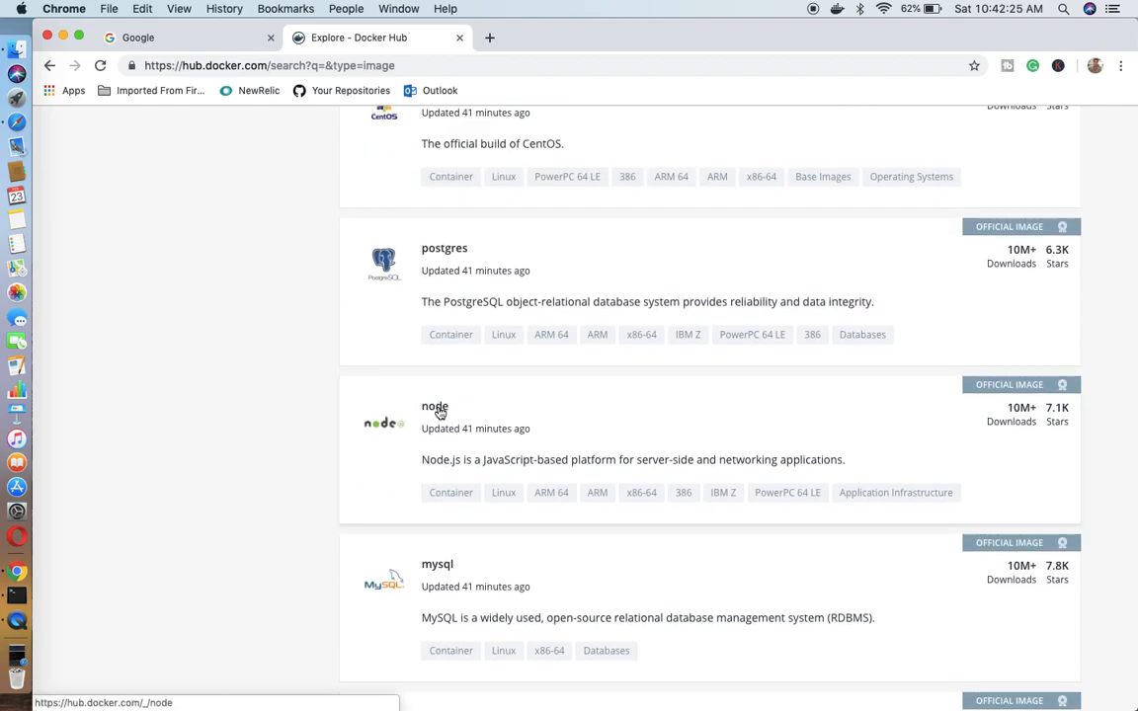
mouse_move(657, 390)
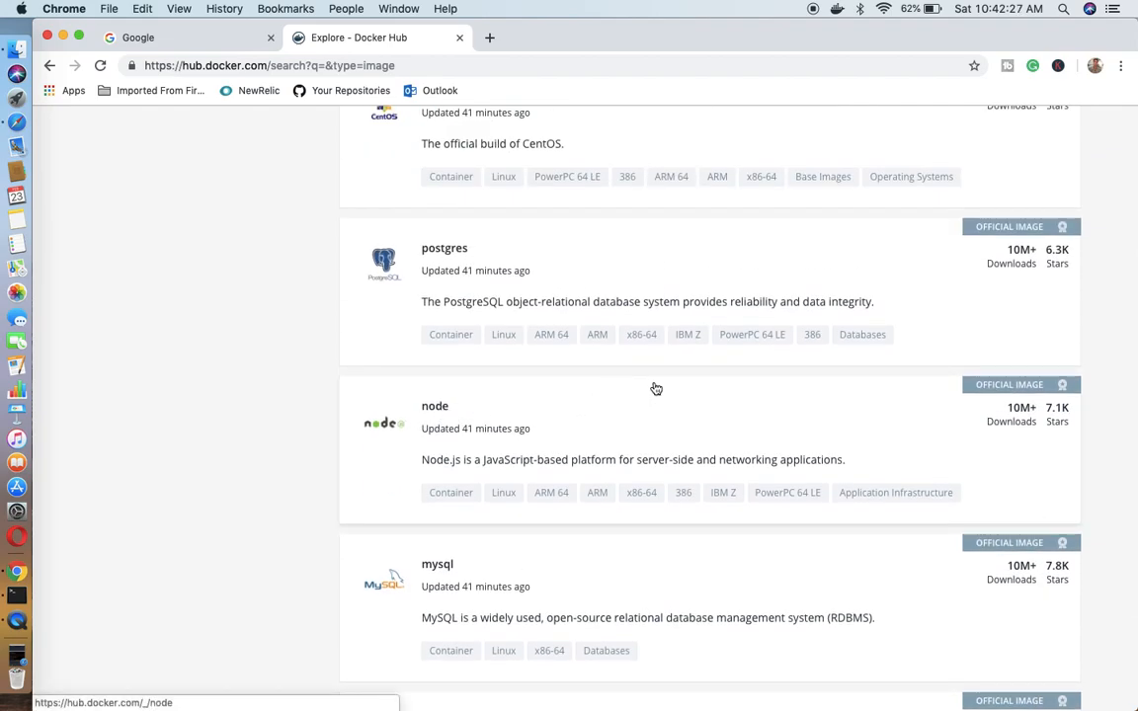
mouse_move(557, 416)
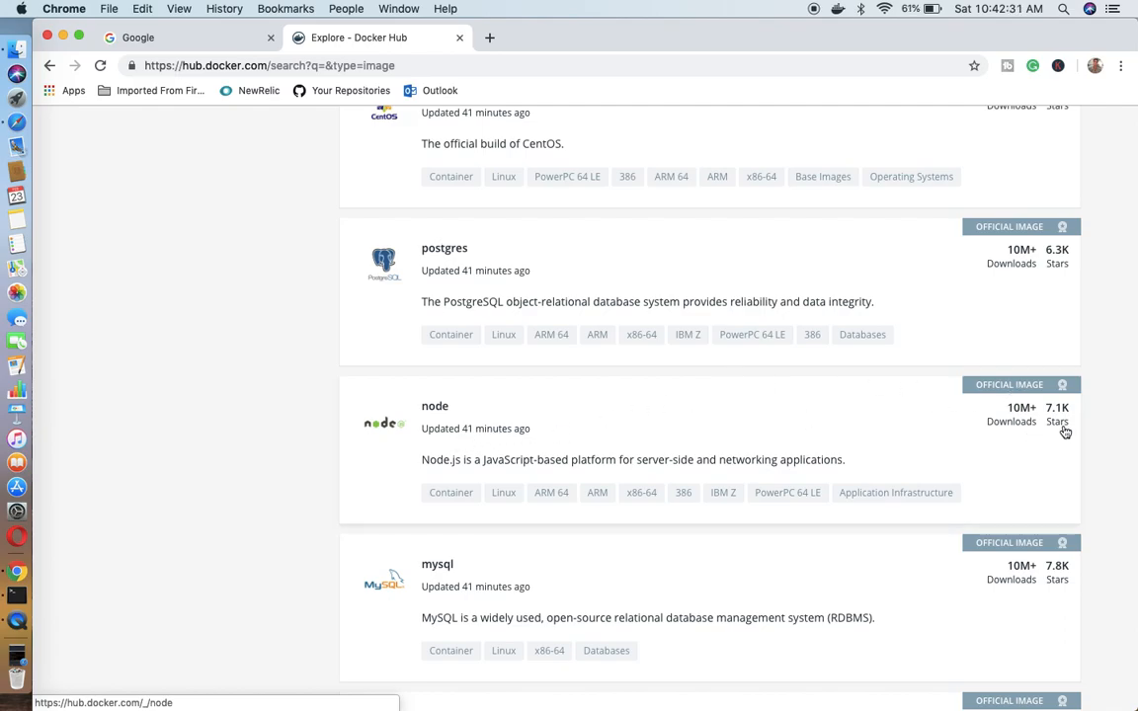
mouse_move(1020, 423)
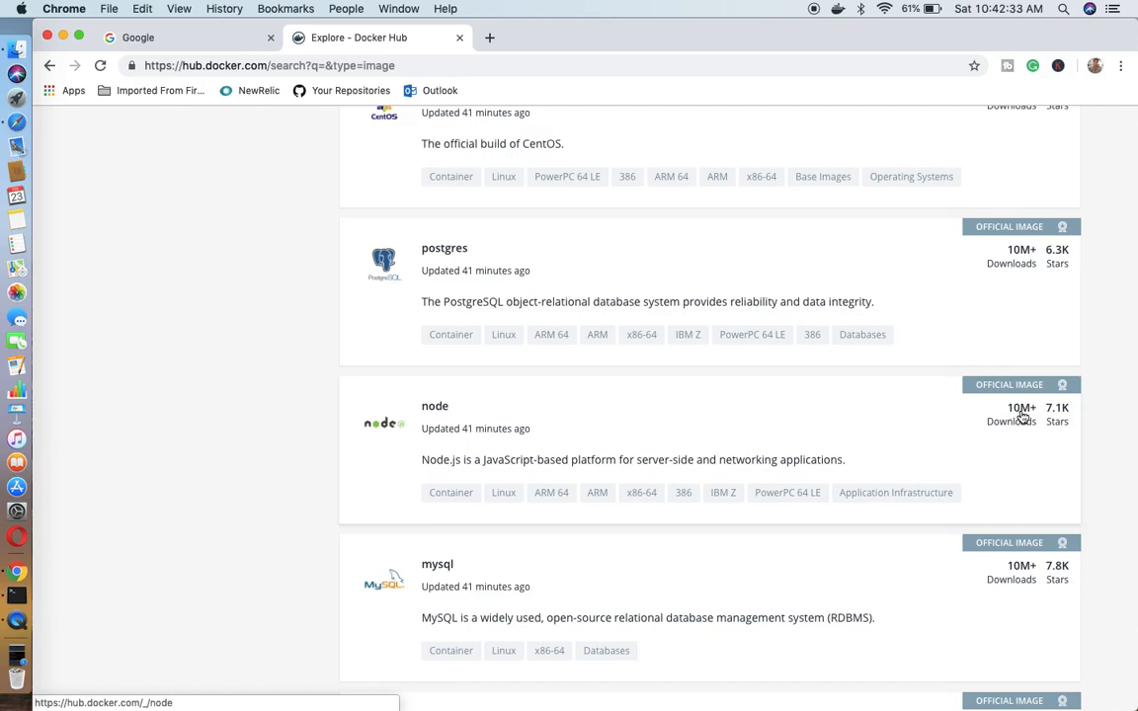
mouse_move(1060, 423)
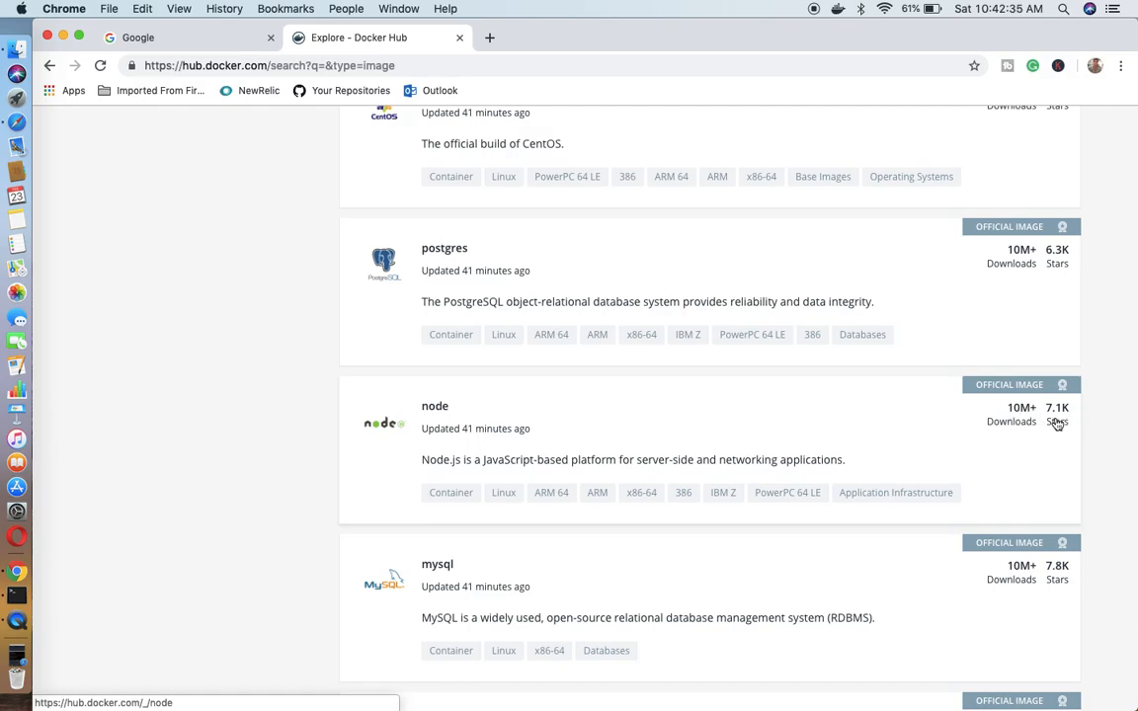
mouse_move(570, 449)
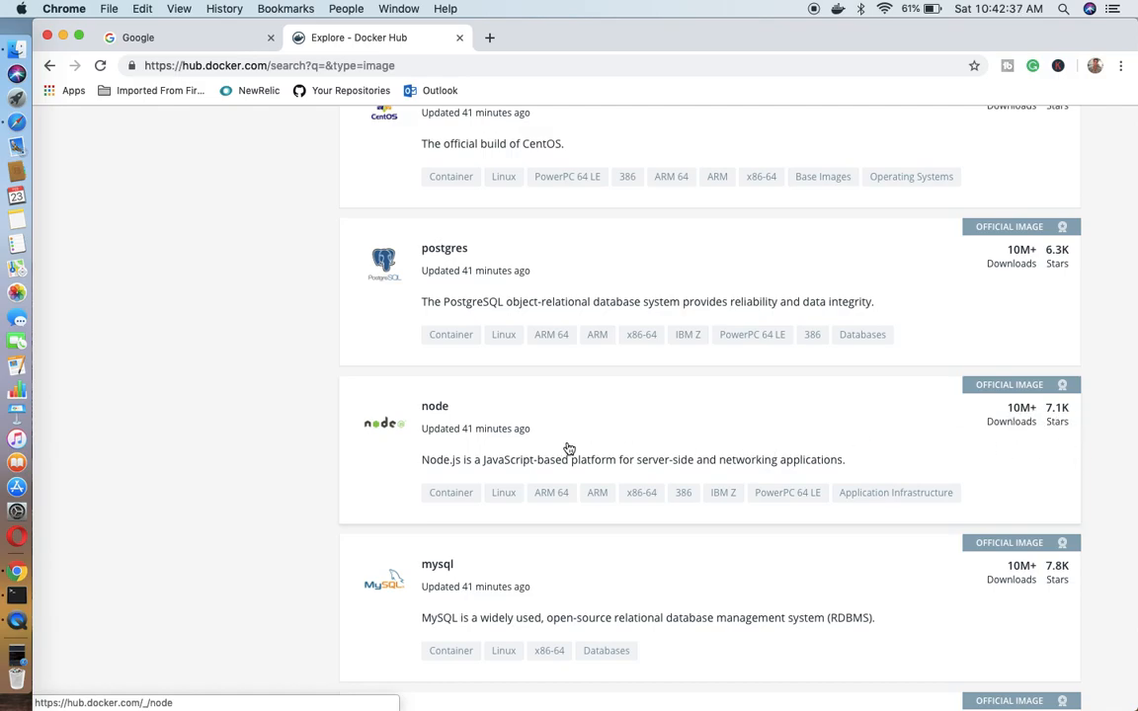
click(435, 405)
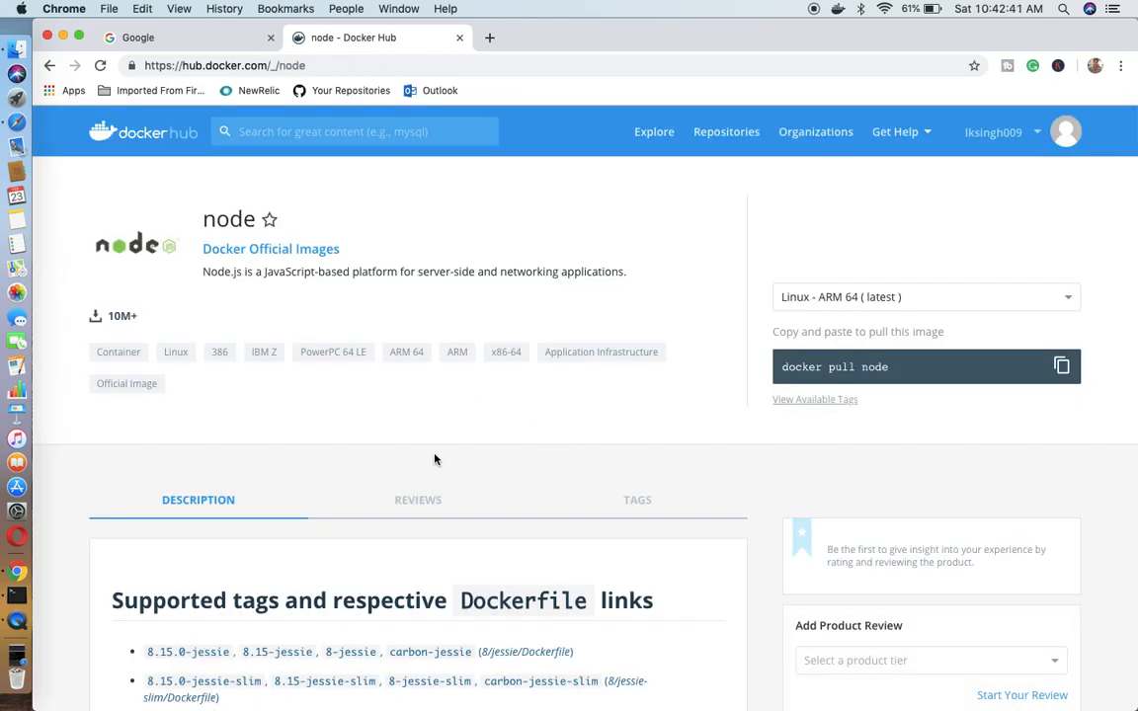
mouse_move(320, 375)
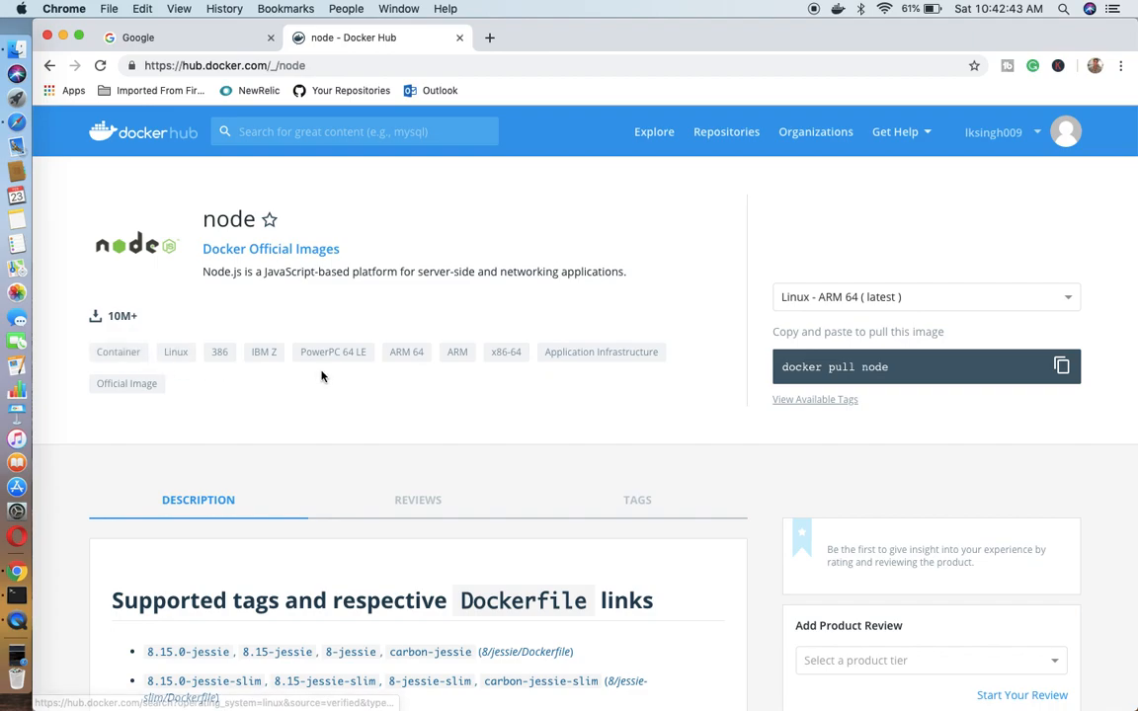
mouse_move(318, 356)
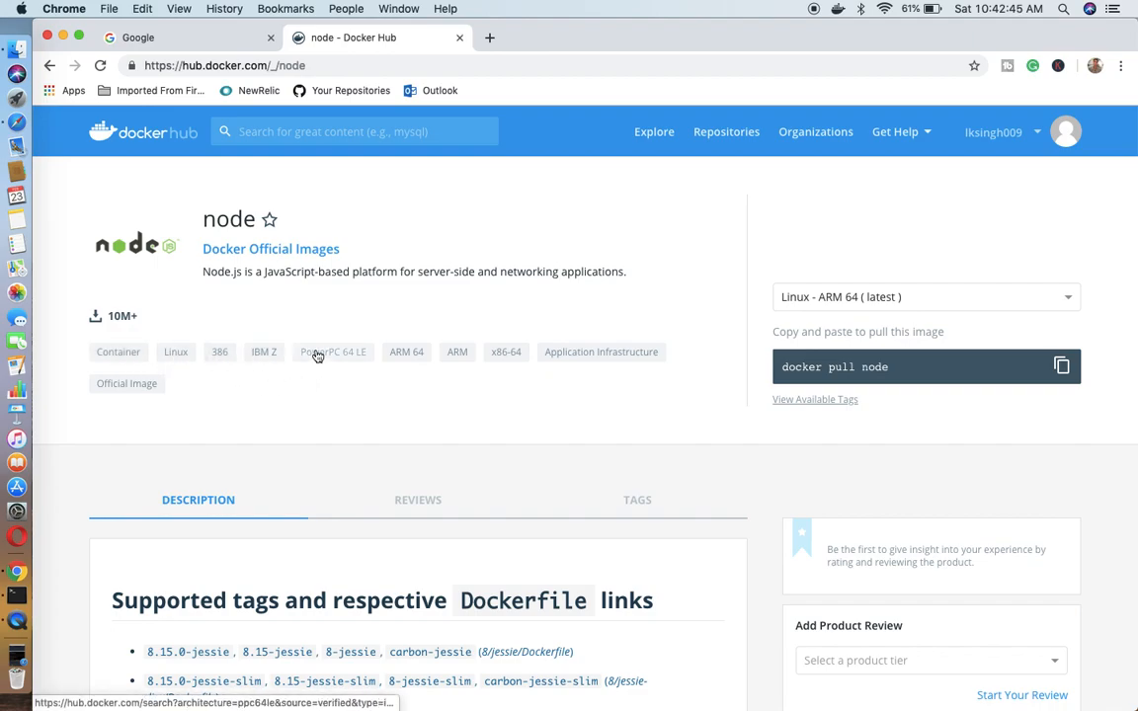
scroll(down, 3)
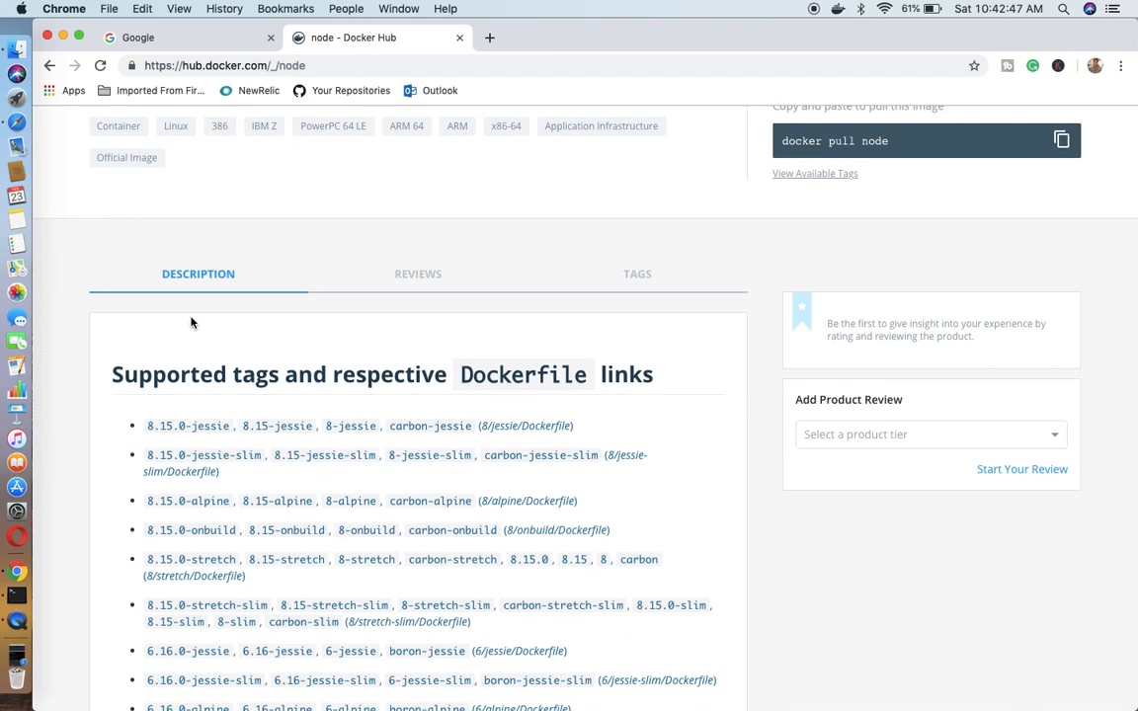
mouse_move(292, 419)
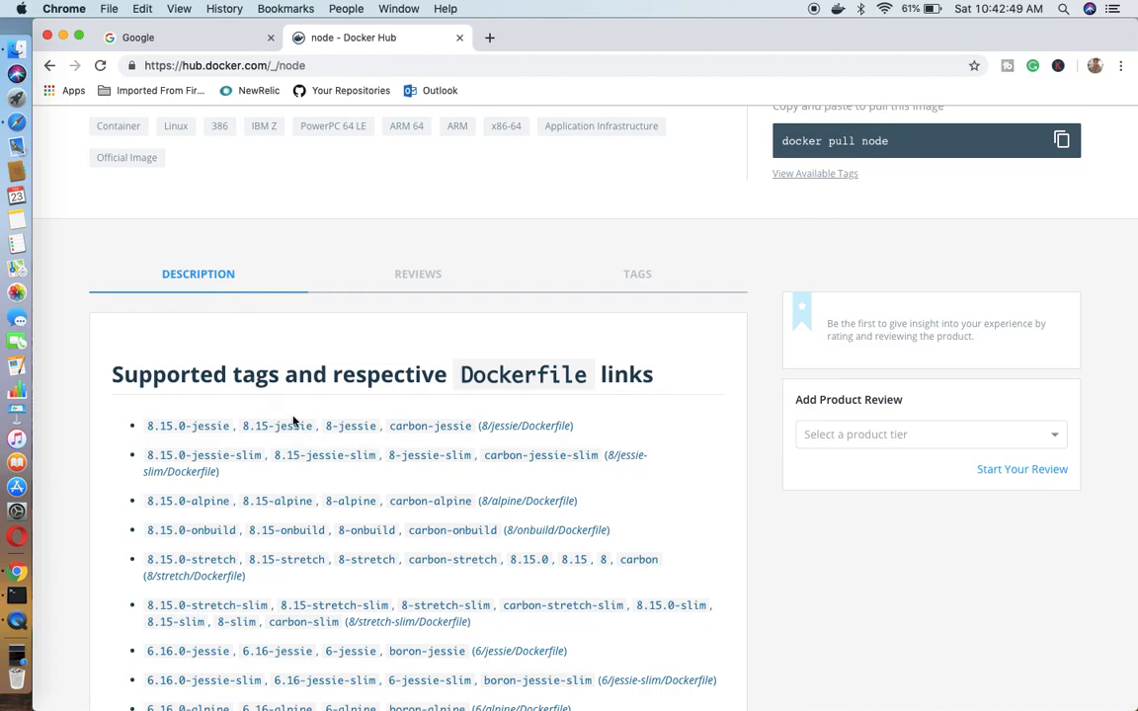
scroll(down, 3)
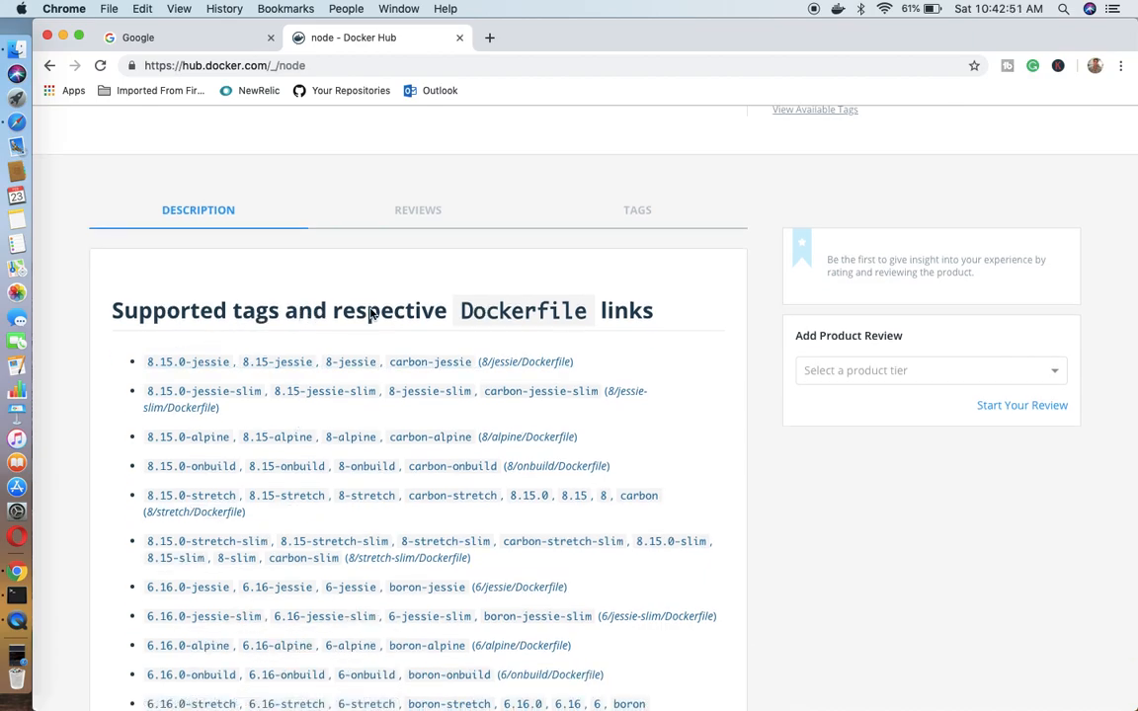
mouse_move(376, 396)
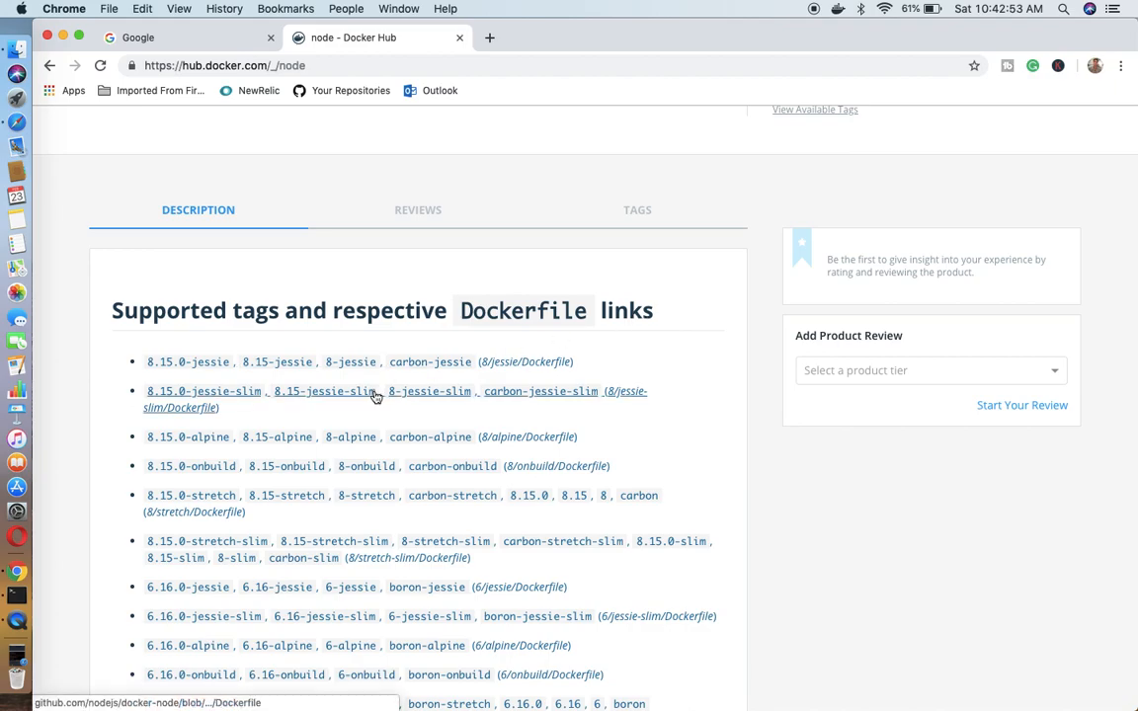
mouse_move(168, 367)
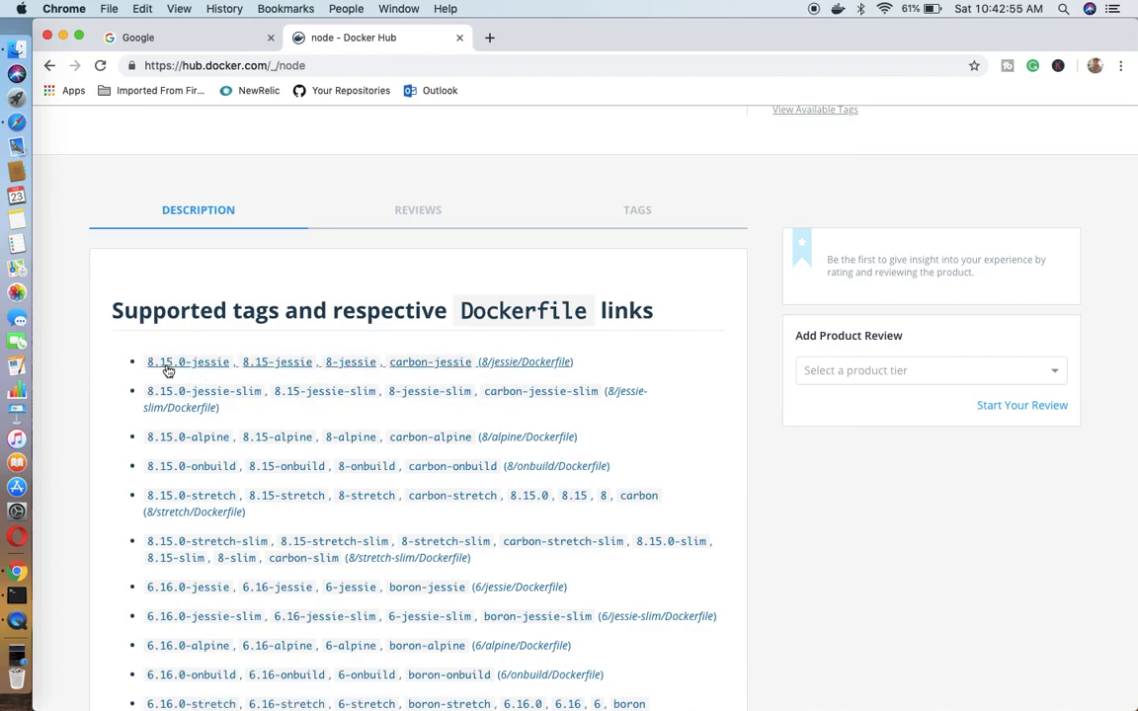
mouse_move(182, 374)
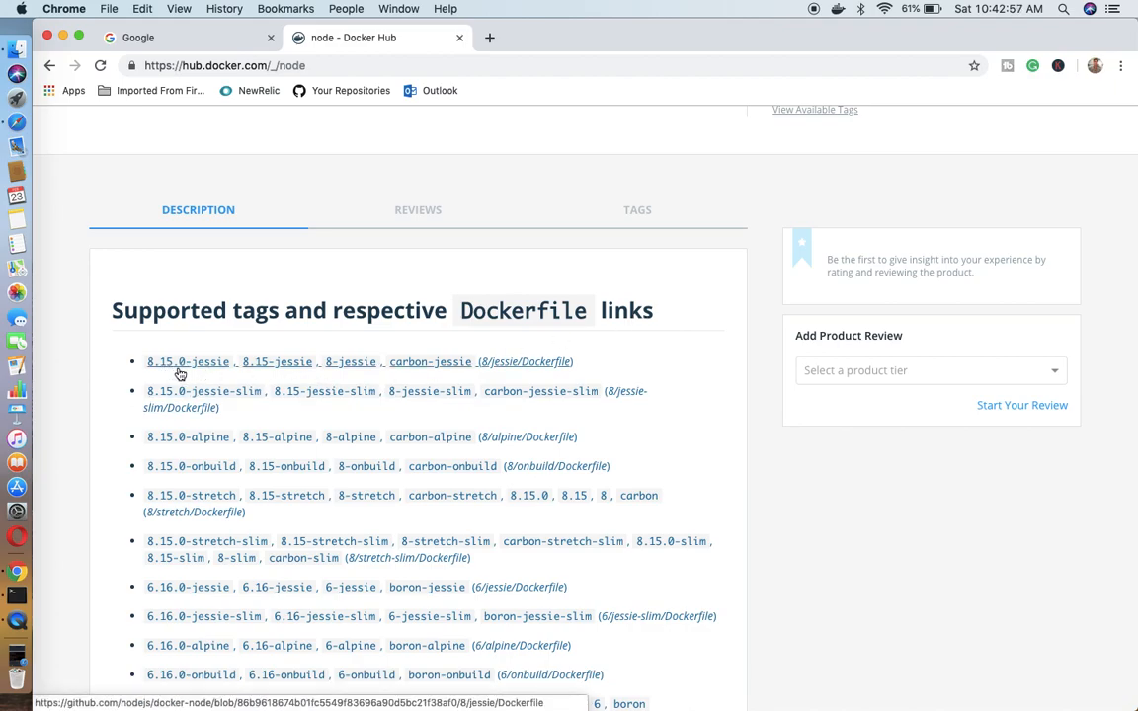
mouse_move(506, 437)
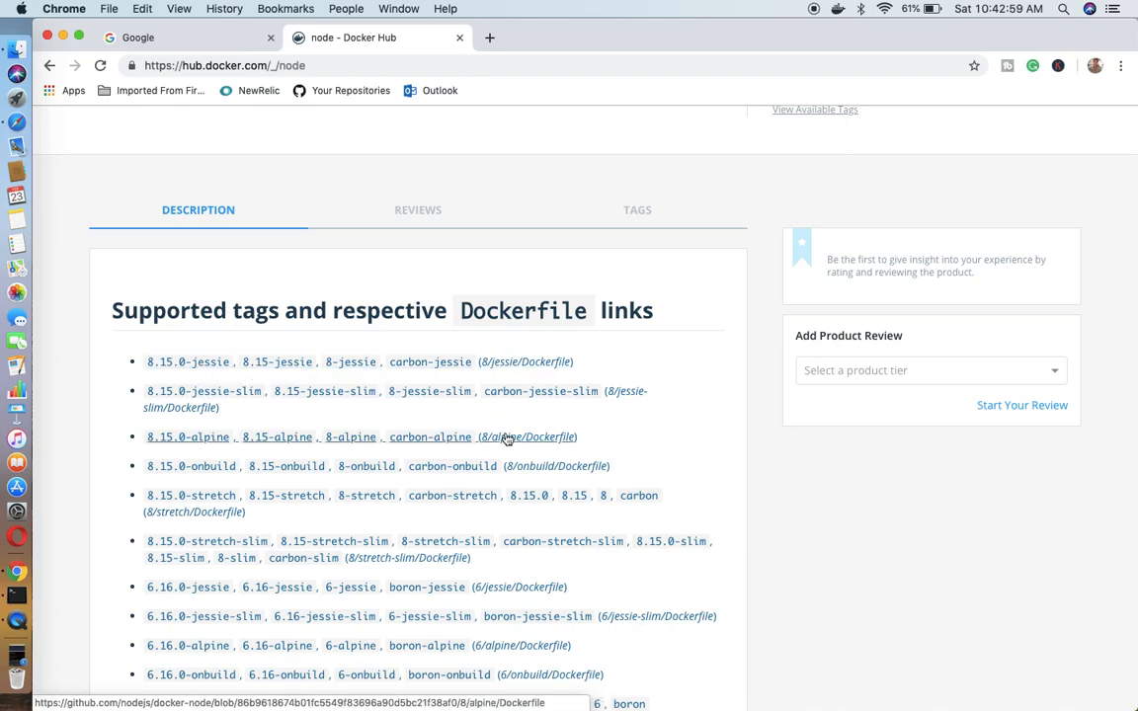
scroll(down, 3)
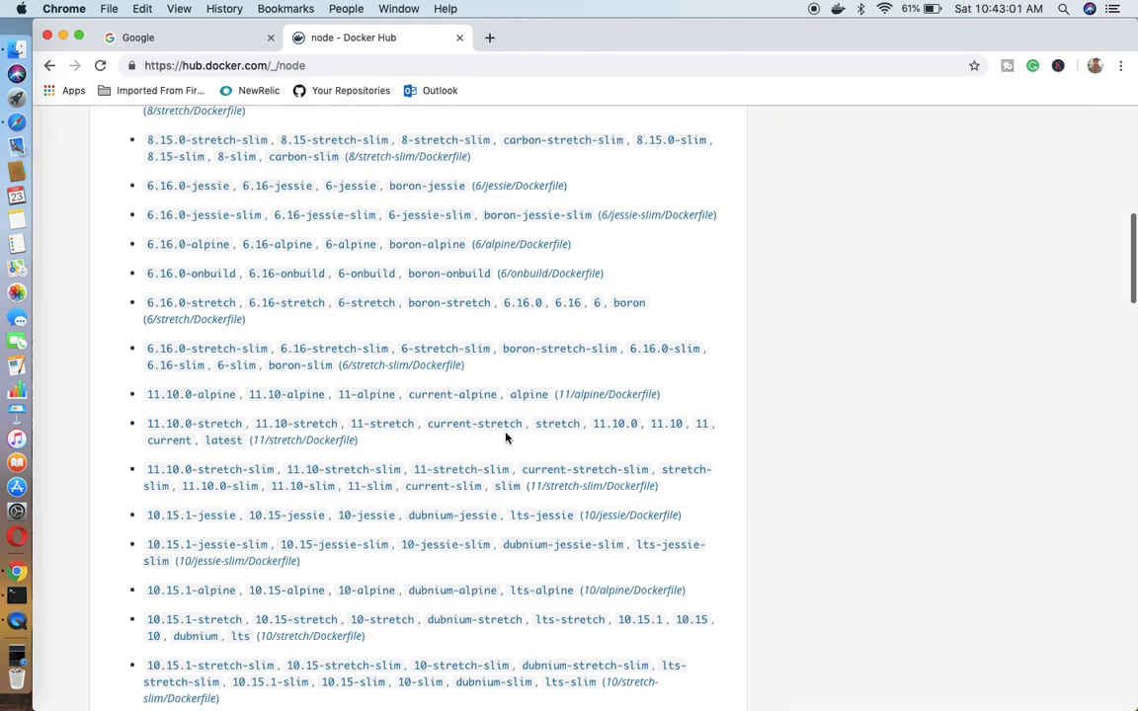
scroll(down, 3)
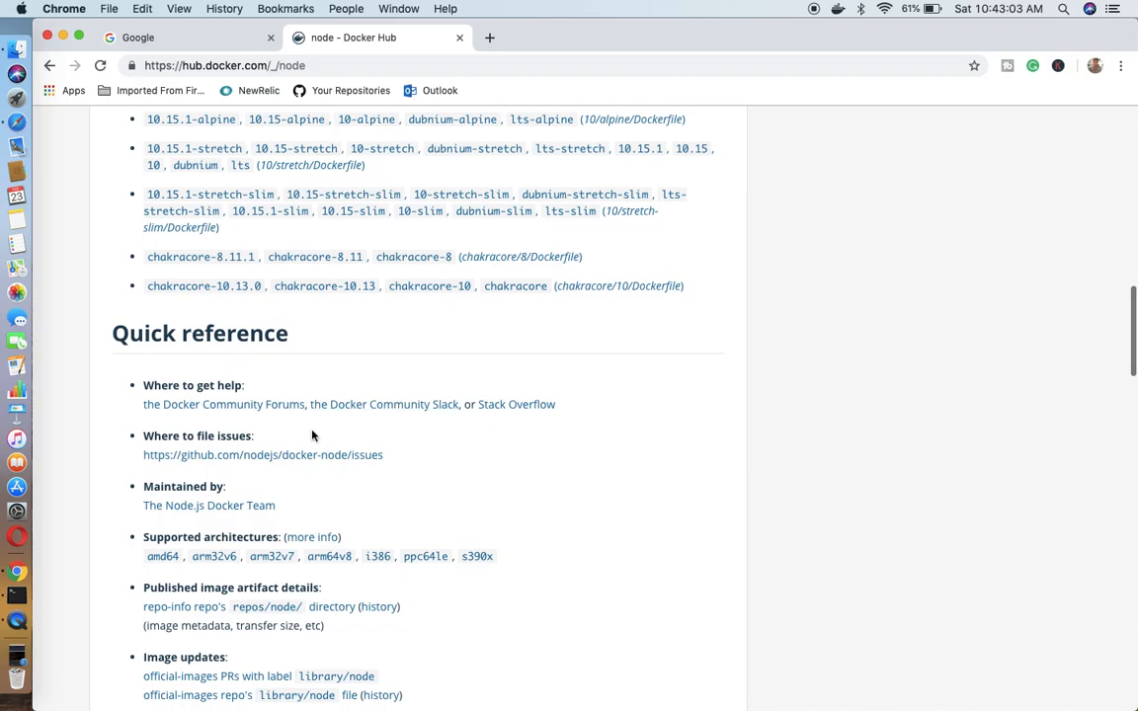
scroll(down, 3)
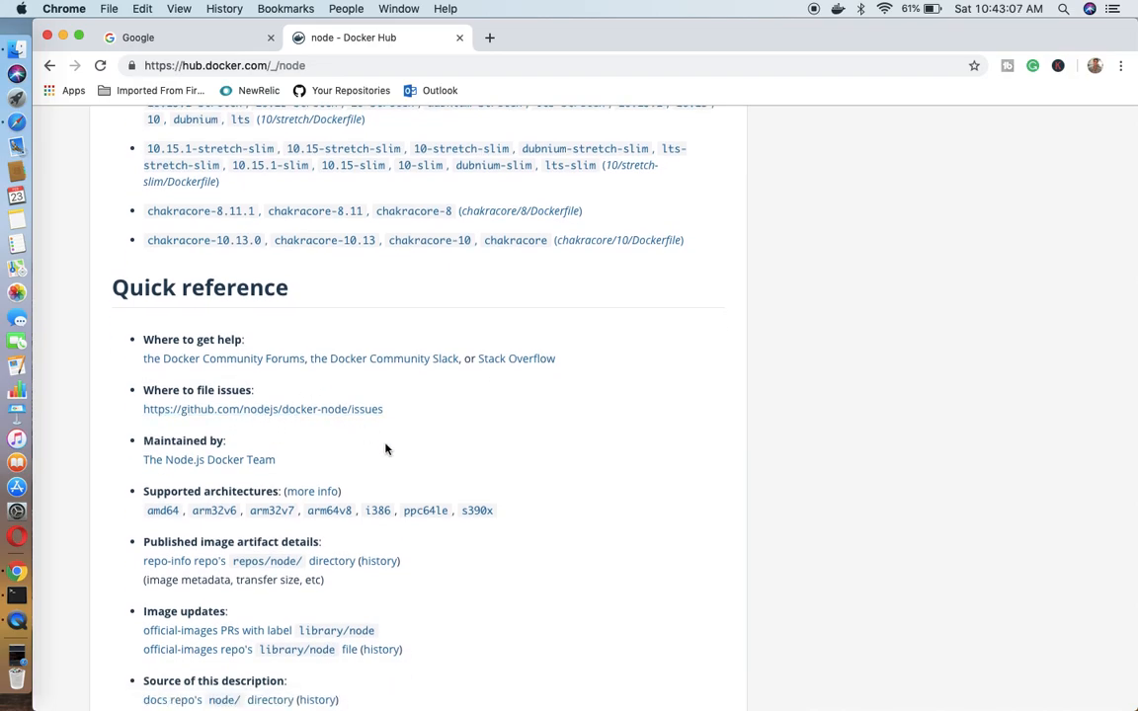
scroll(down, 3)
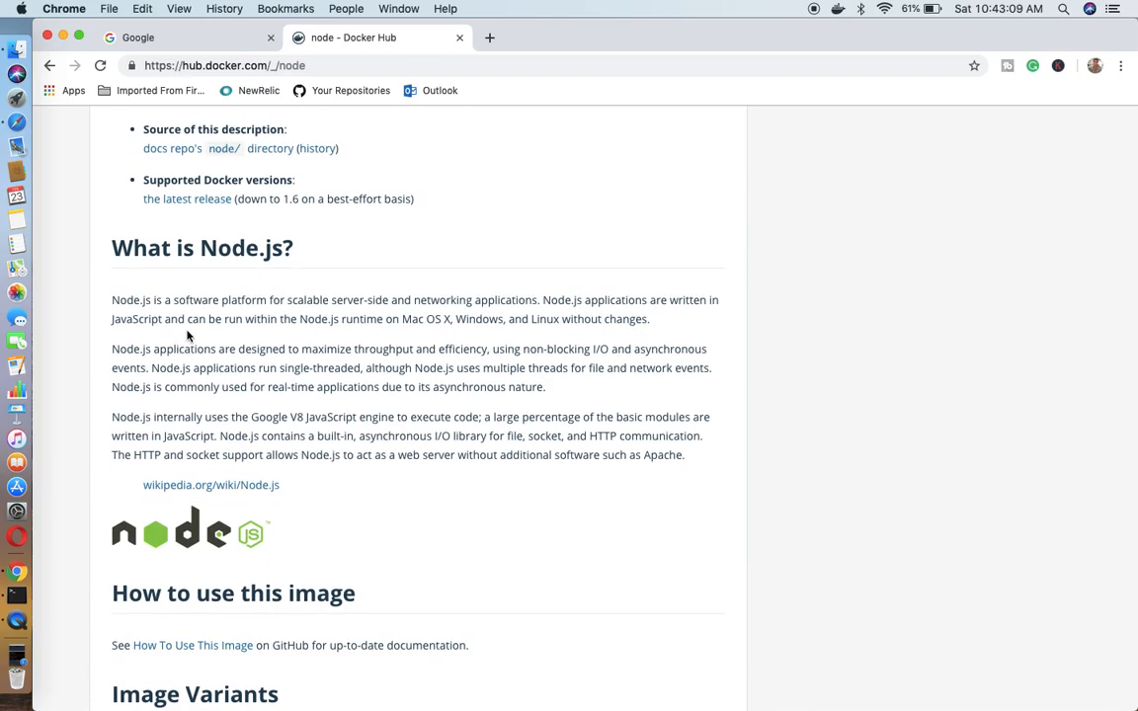
mouse_move(117, 304)
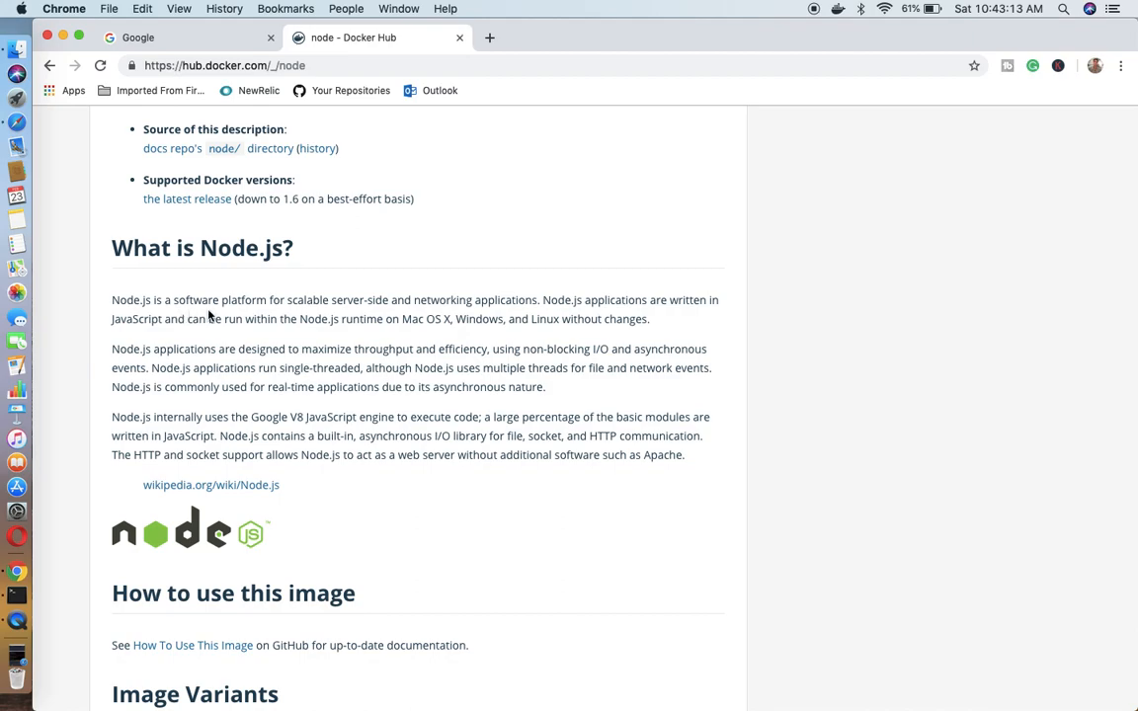
scroll(down, 3)
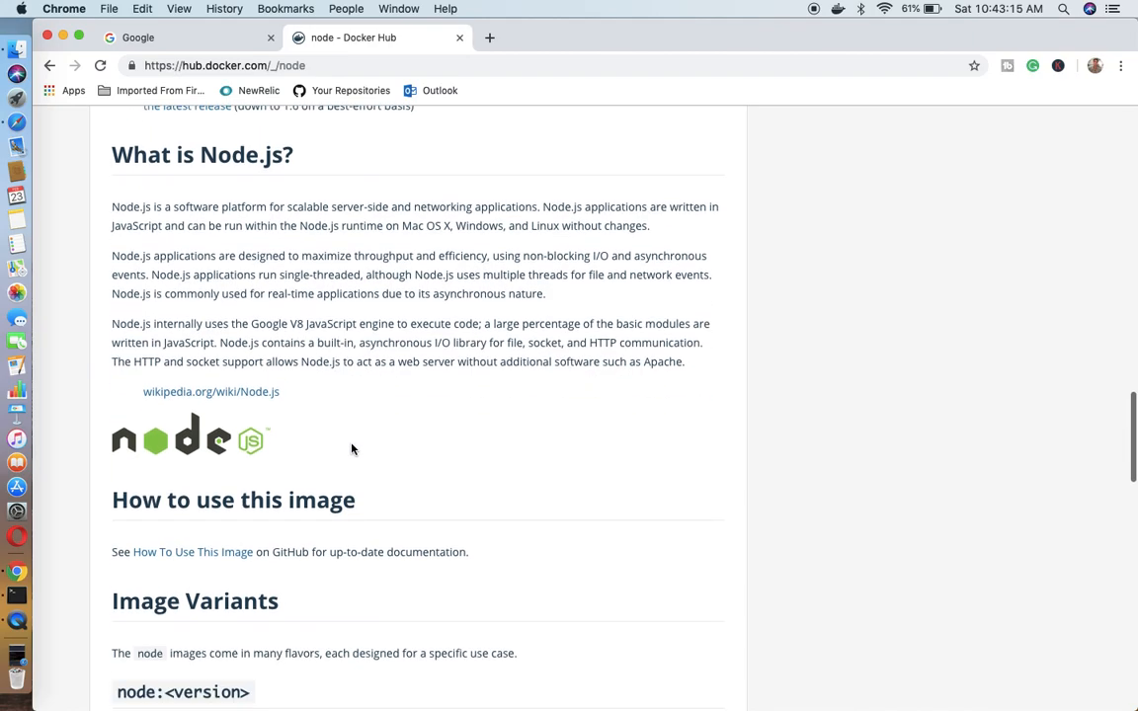
scroll(down, 3)
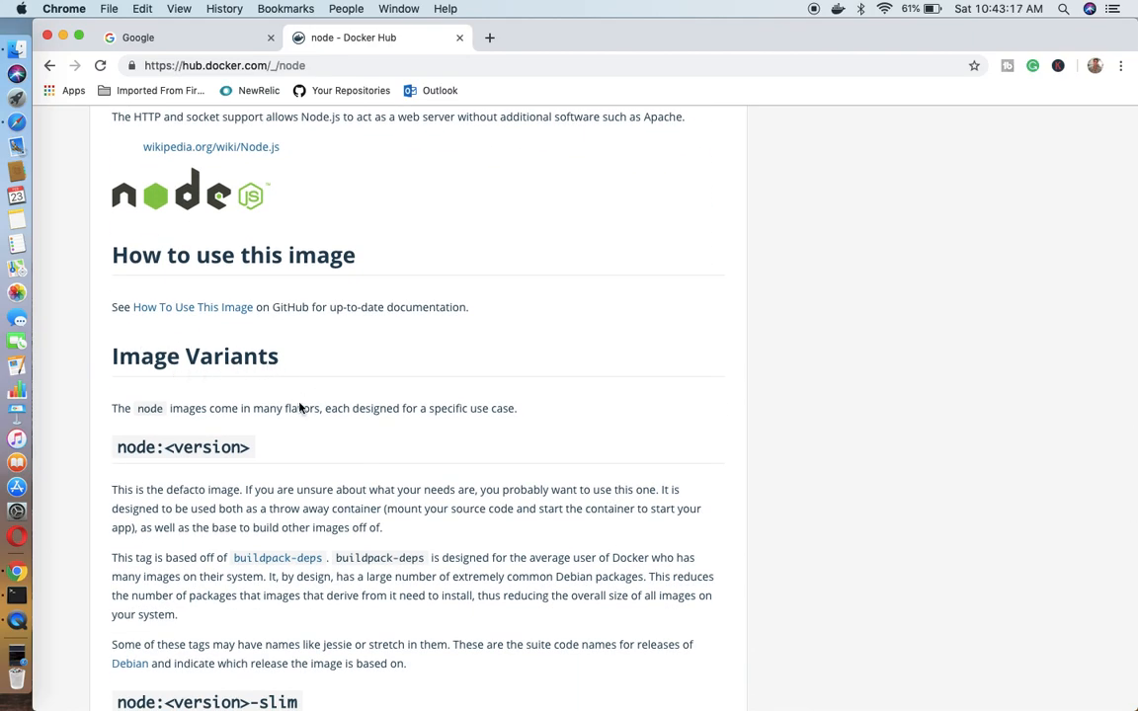
scroll(down, 3)
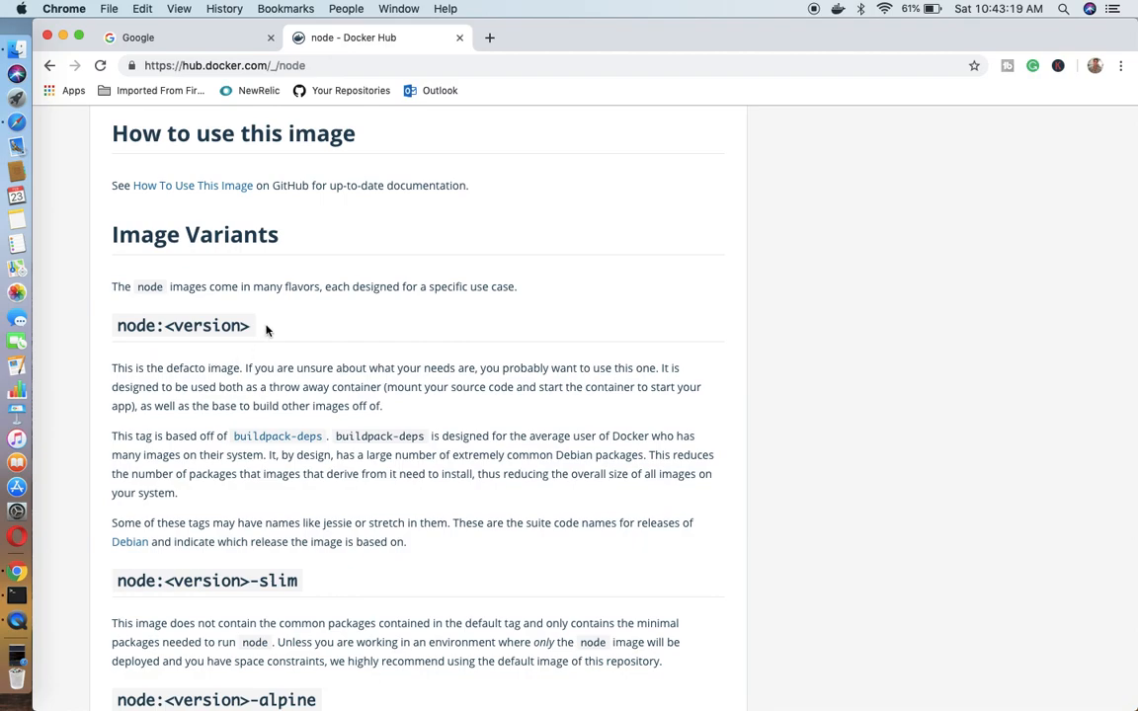
mouse_move(154, 336)
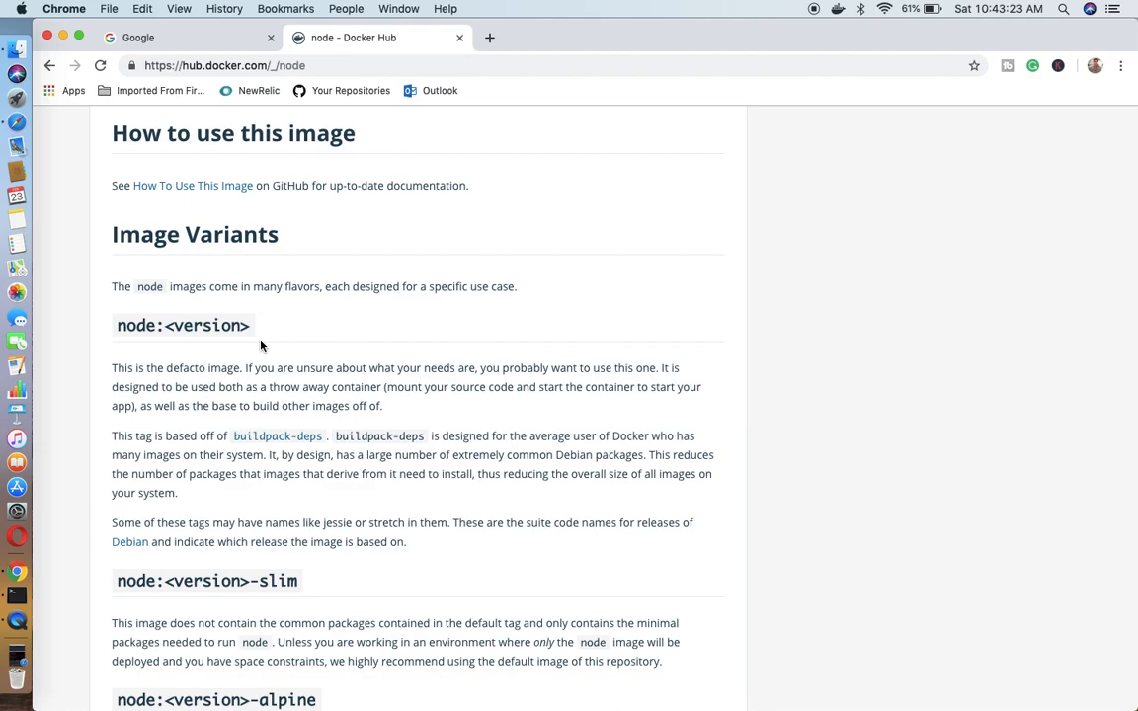
scroll(down, 3)
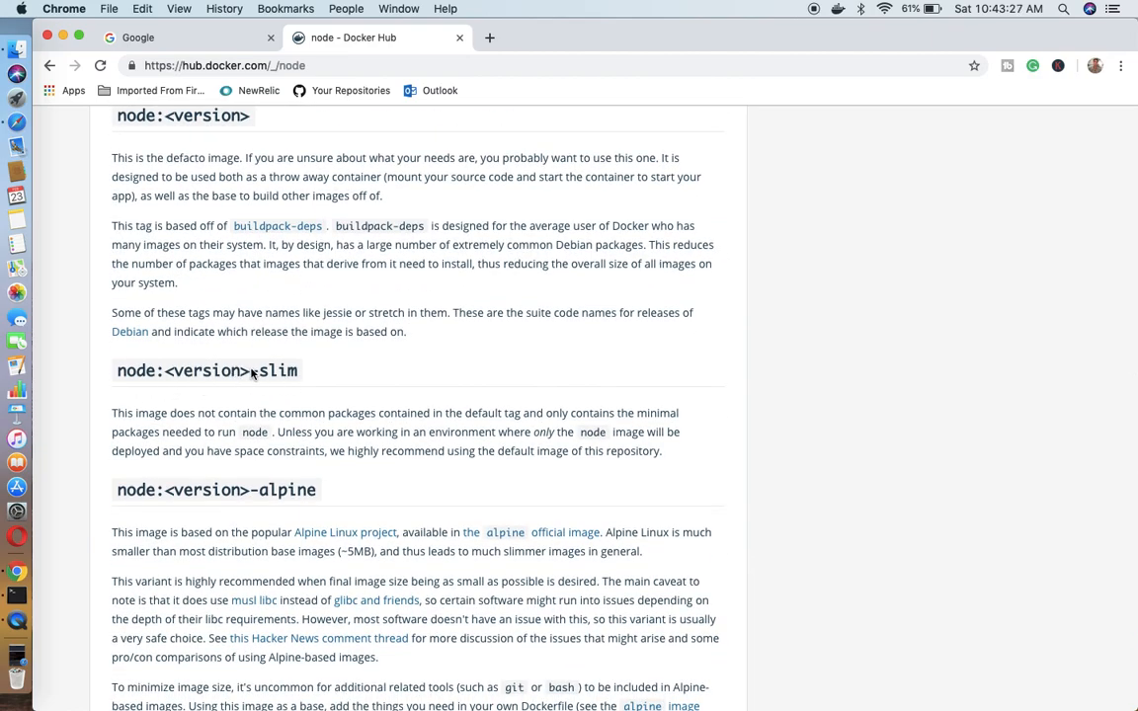
scroll(down, 3)
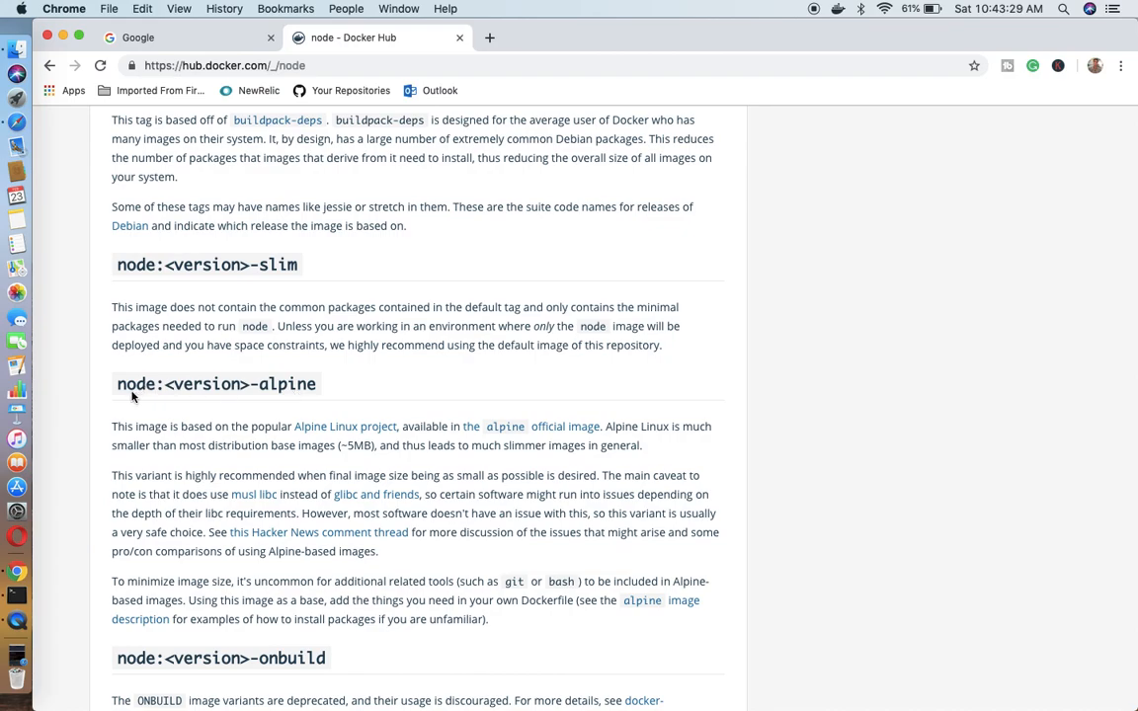
mouse_move(163, 401)
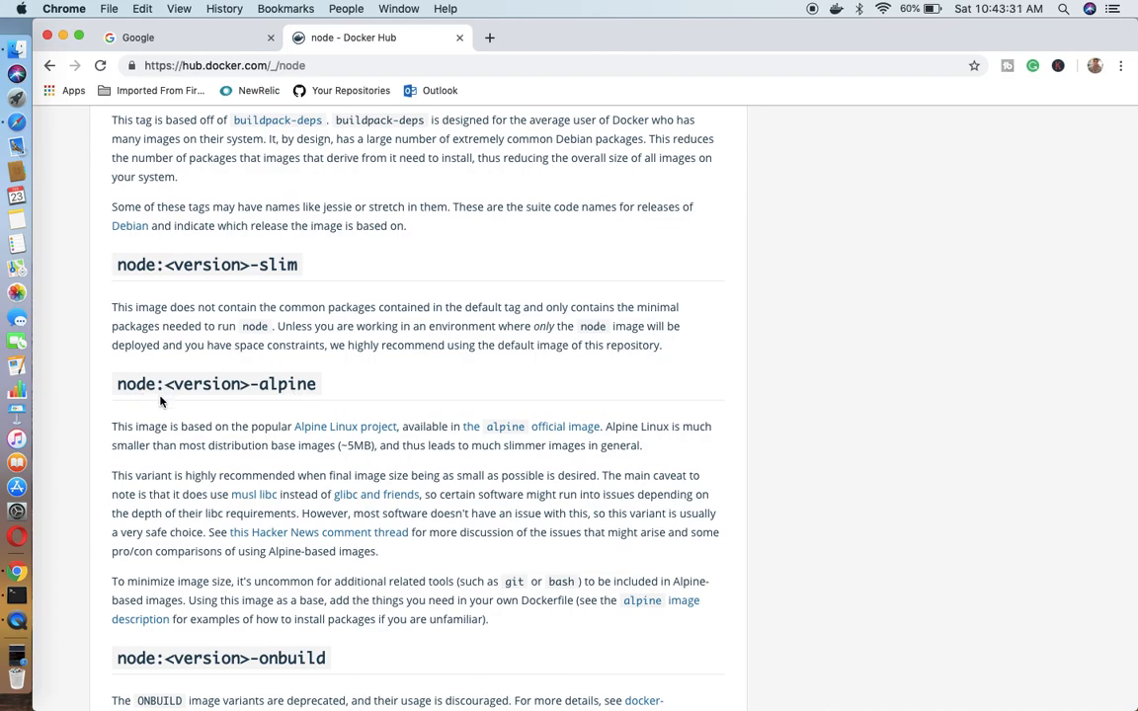
scroll(down, 3)
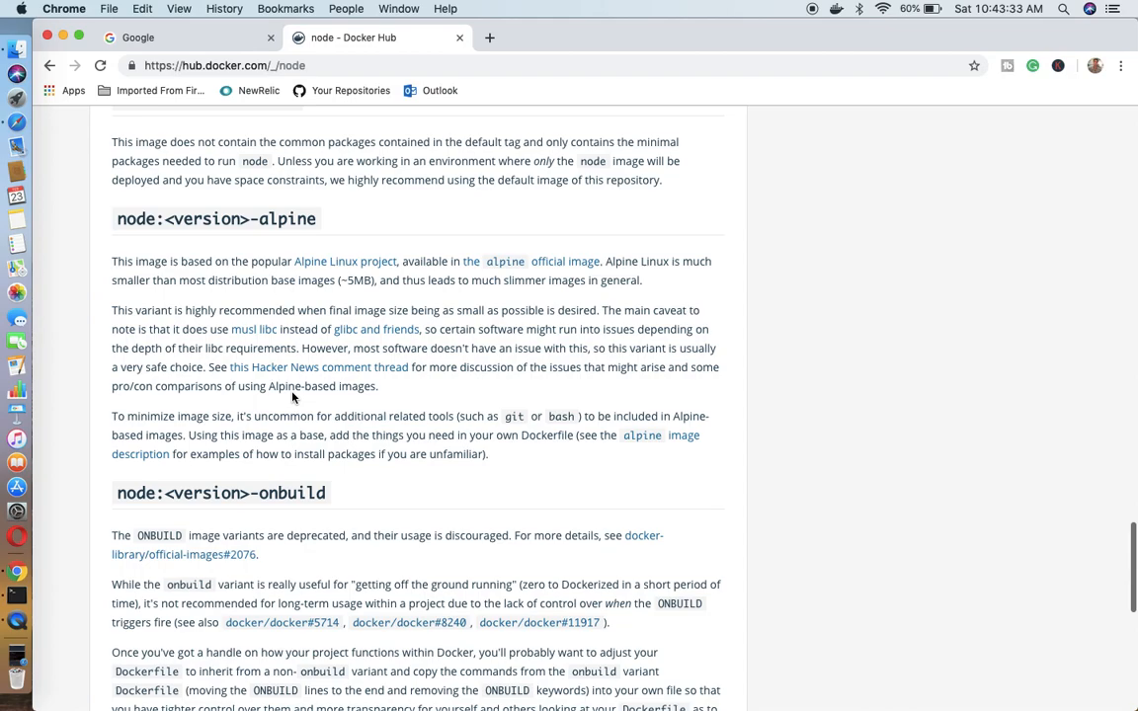
mouse_move(255, 365)
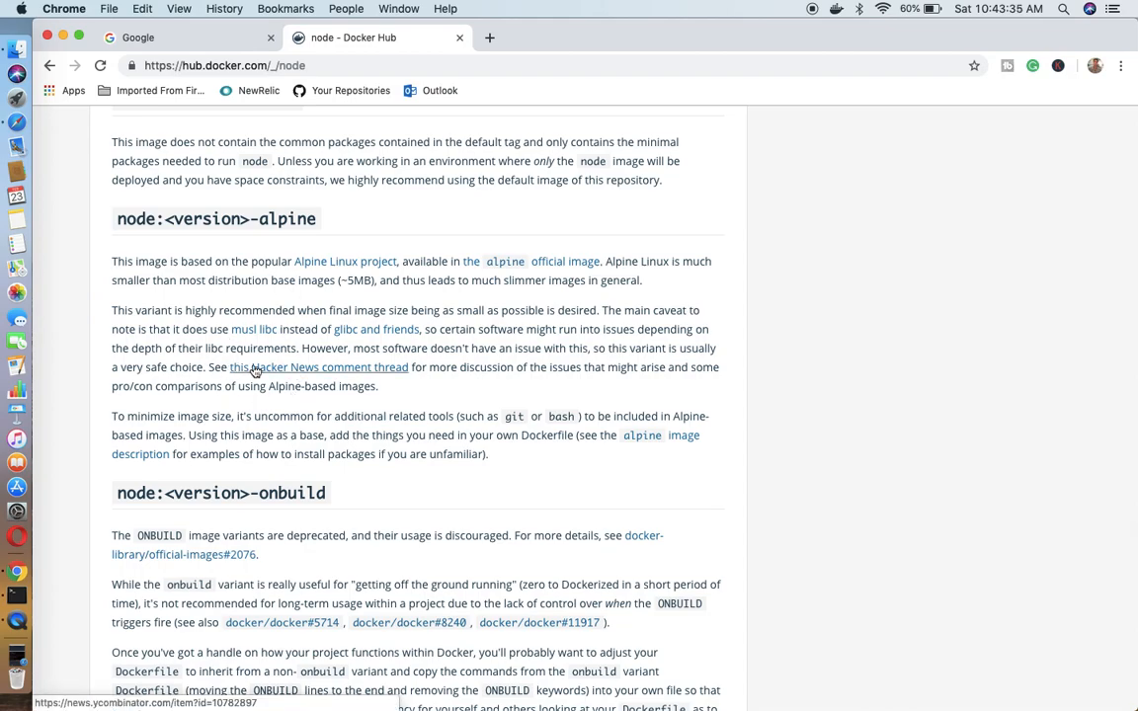
mouse_move(290, 230)
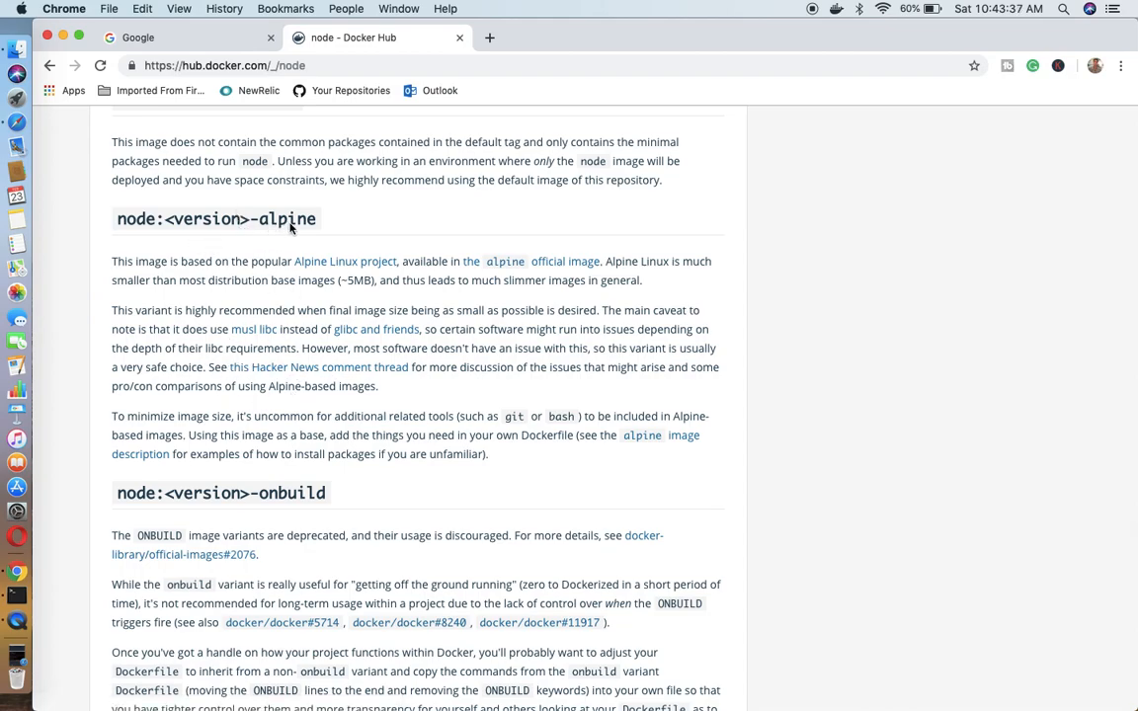
mouse_move(130, 229)
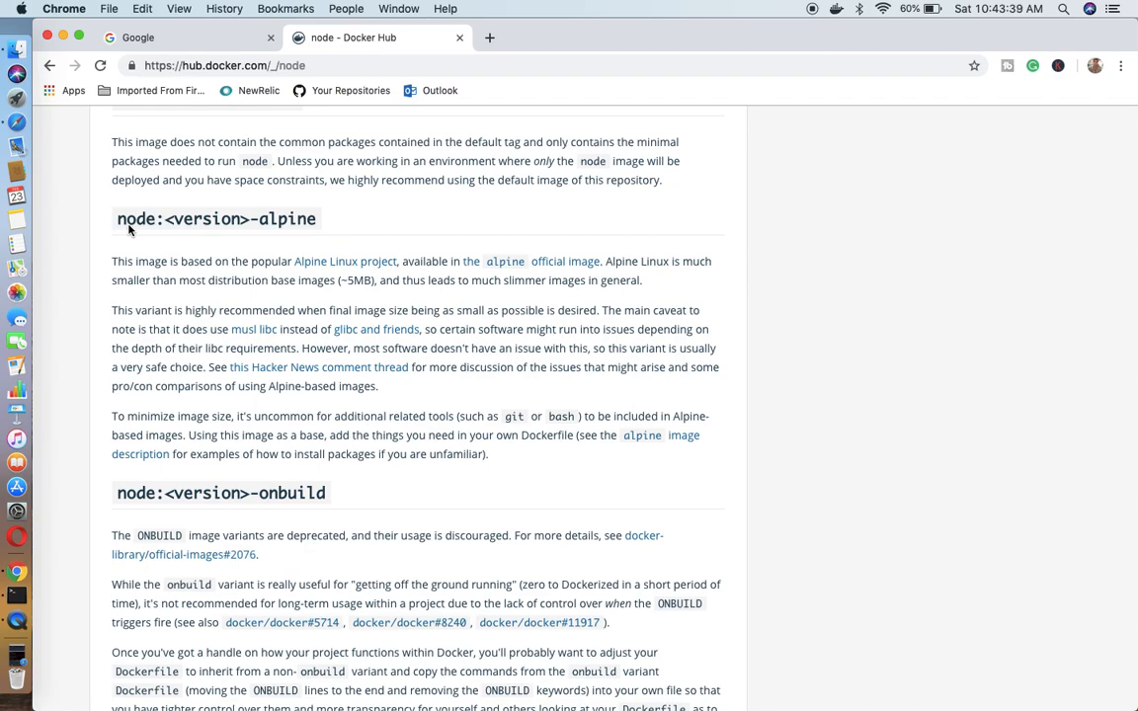
scroll(down, 3)
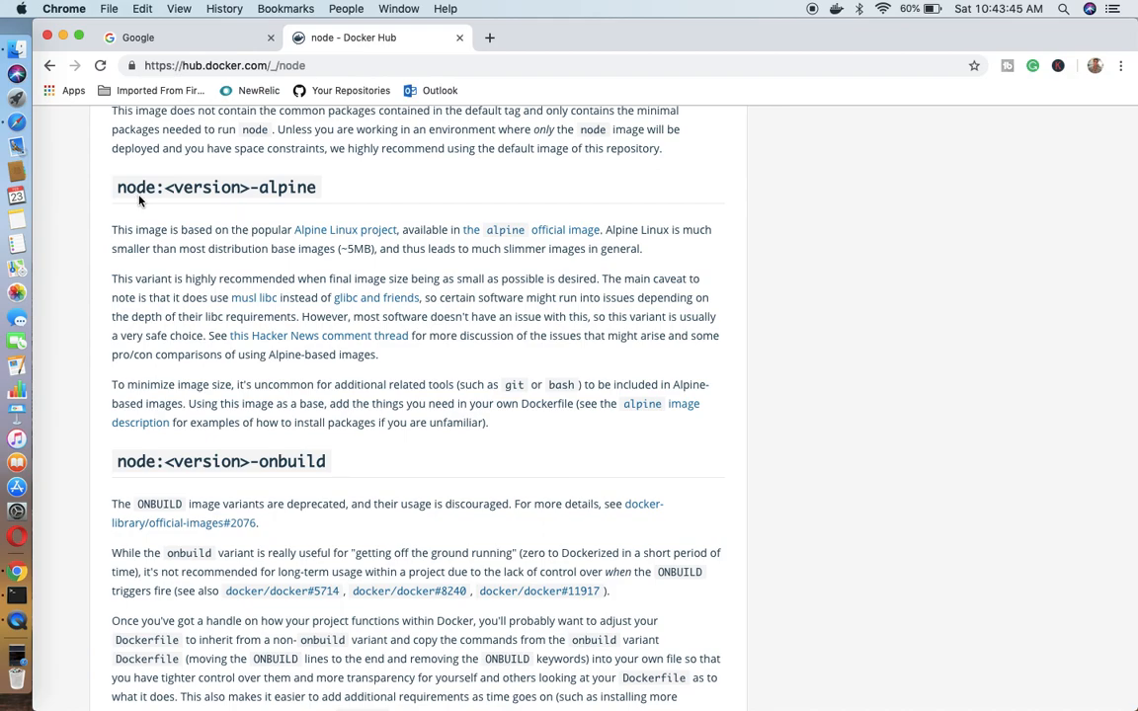
mouse_move(292, 194)
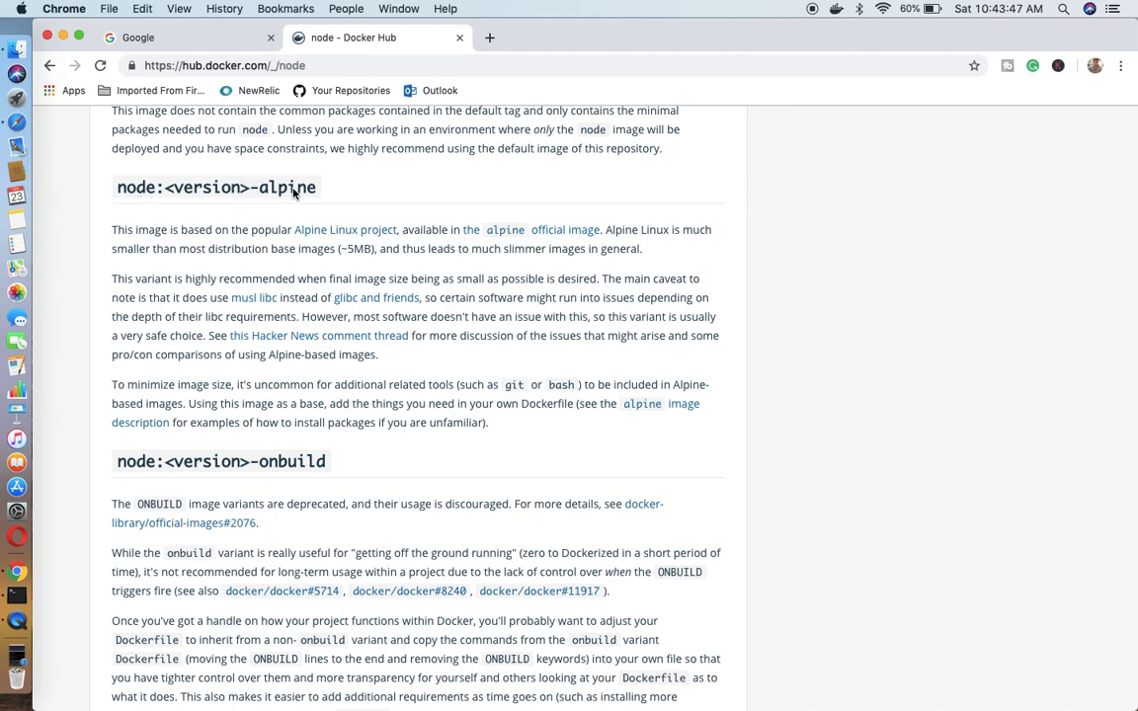
mouse_move(447, 249)
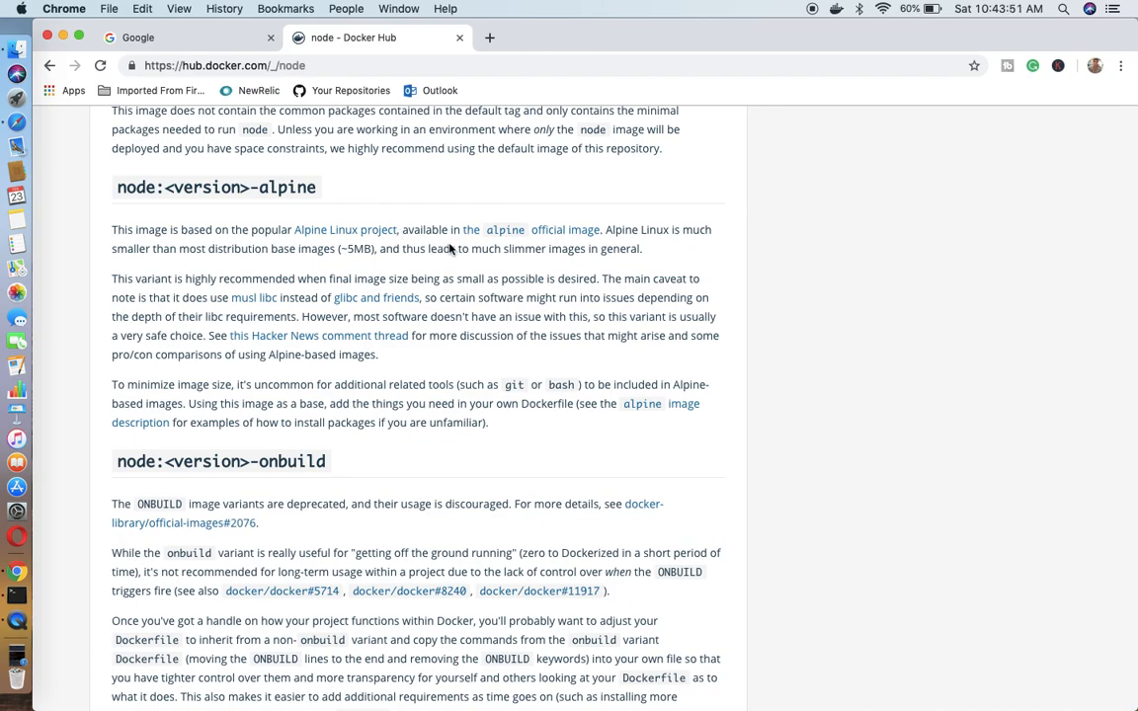
mouse_move(348, 263)
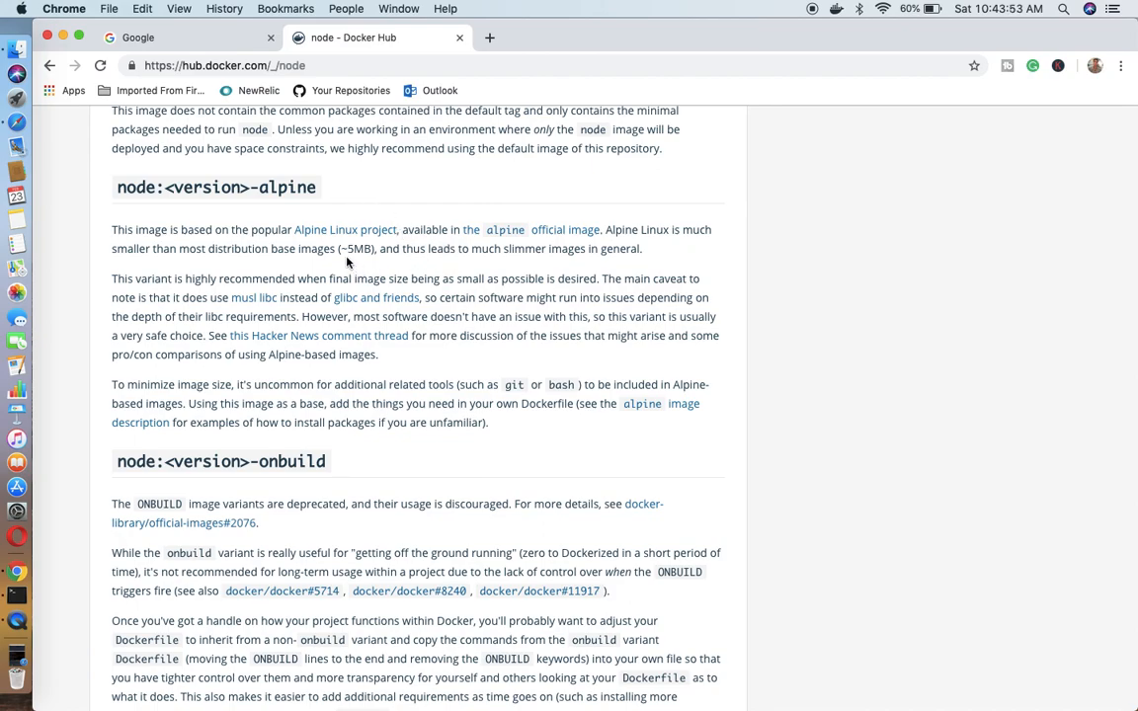
mouse_move(393, 261)
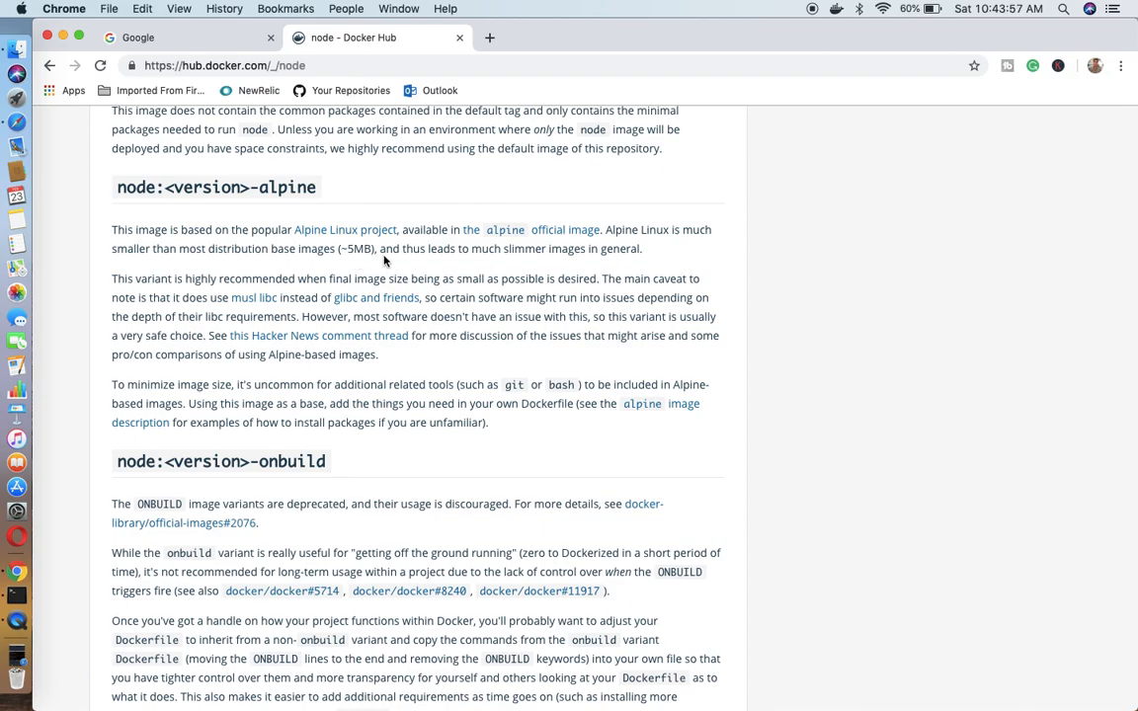
mouse_move(156, 214)
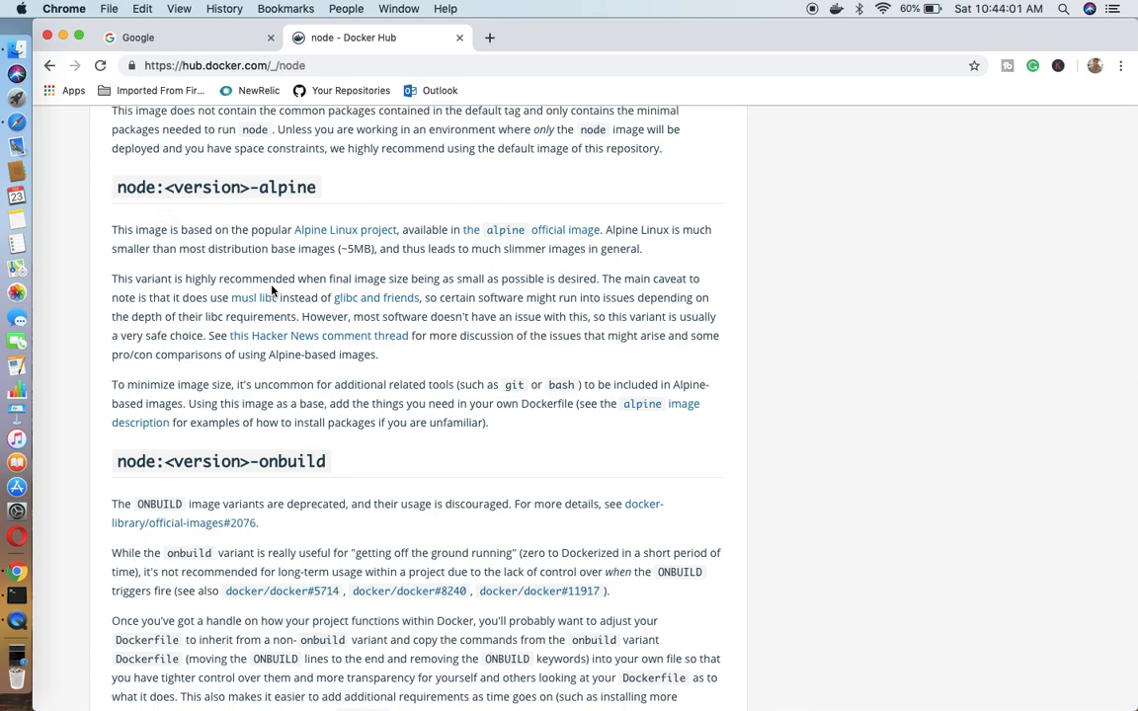
scroll(down, 3)
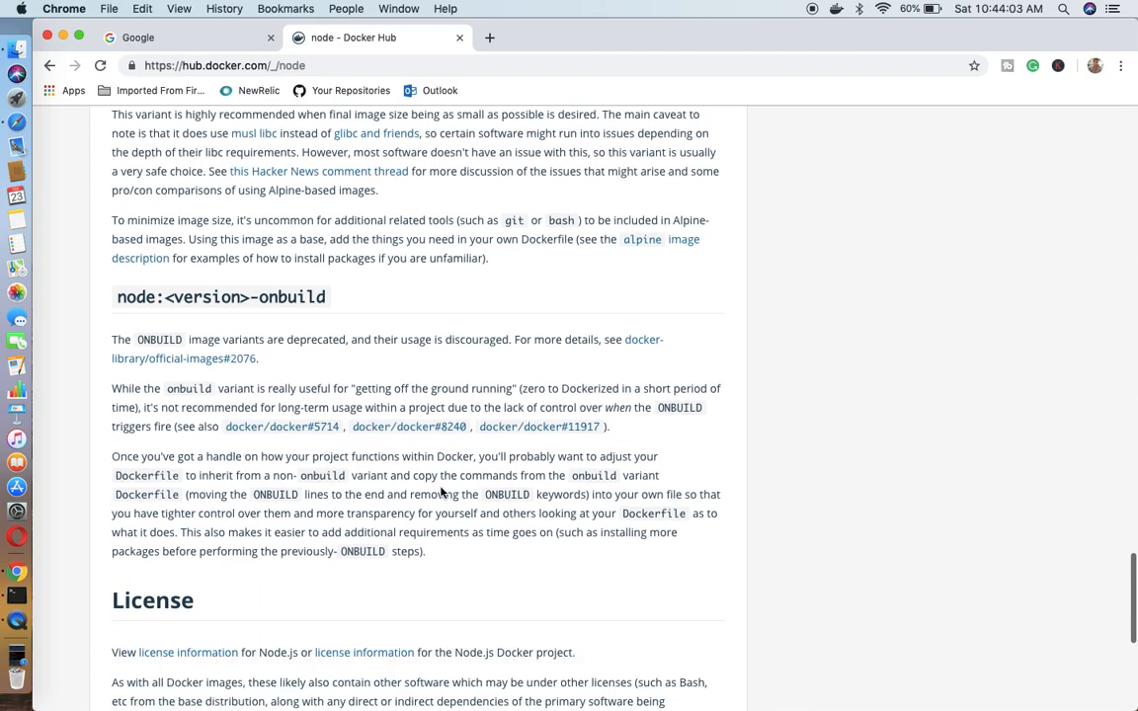
scroll(down, 3)
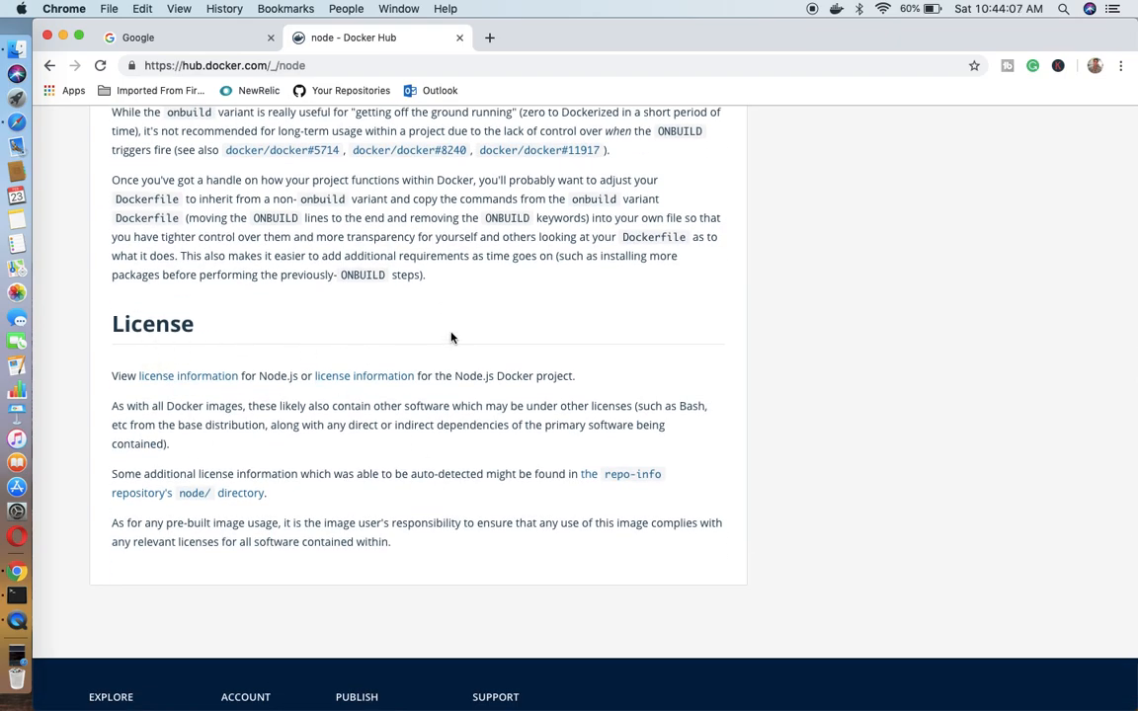
mouse_move(182, 383)
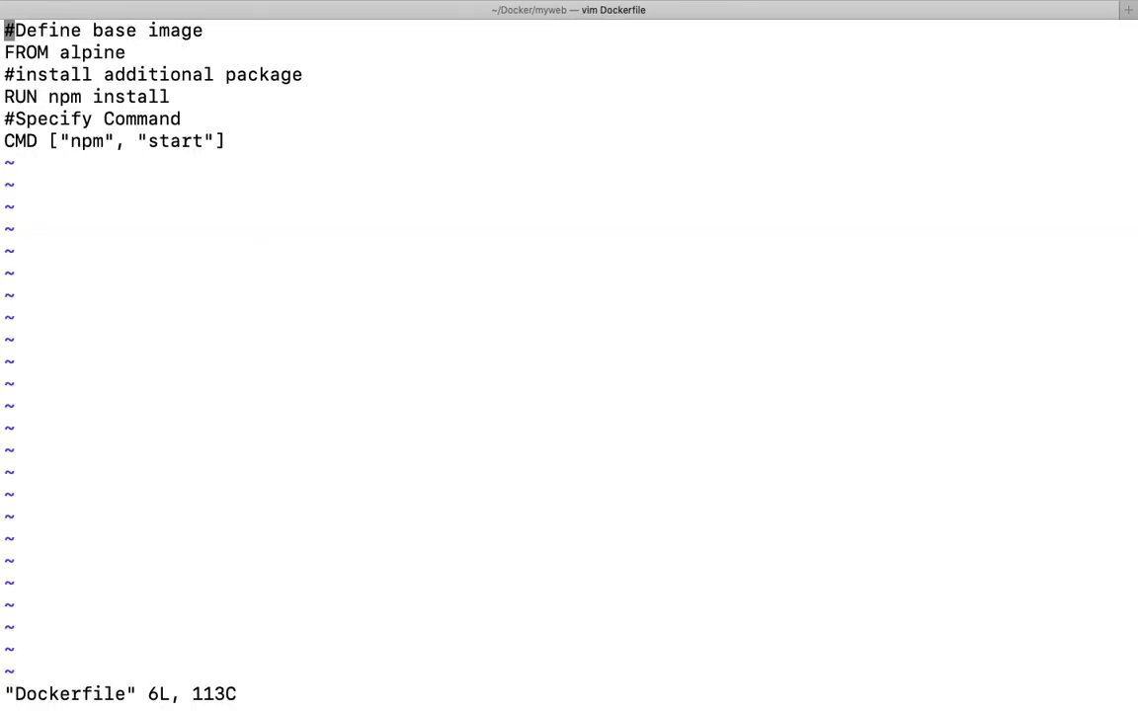
Change the Dockerfile's FROM line base image from alpine to node:alpine.
key(i)
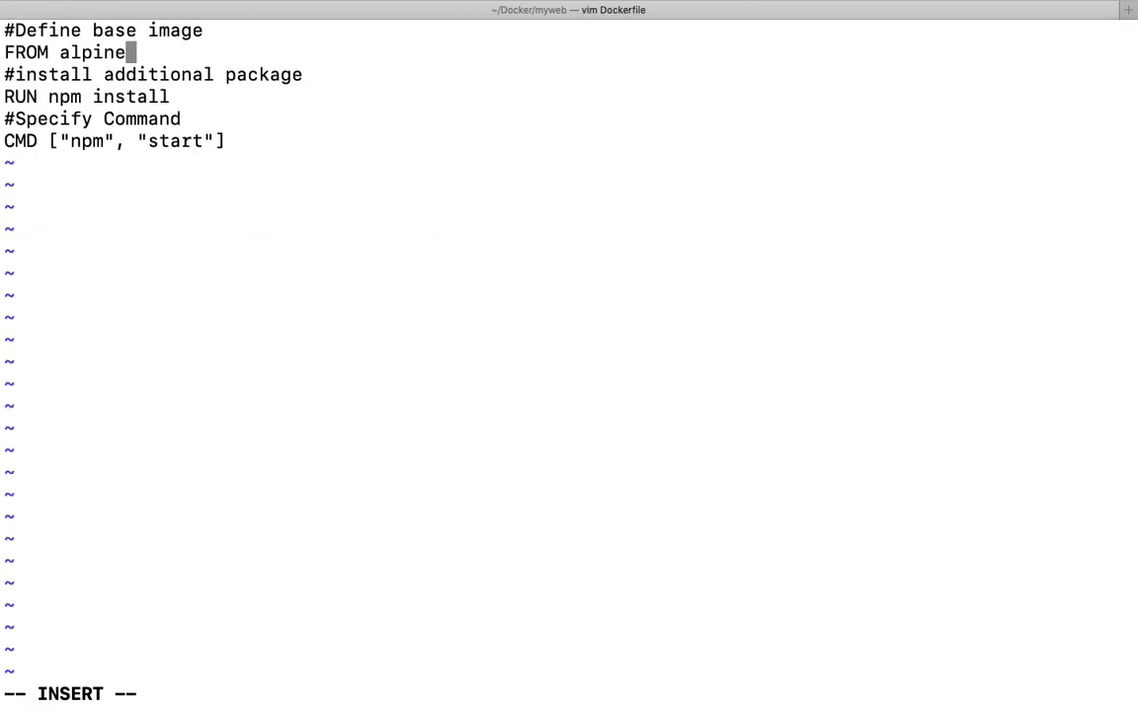
key(BackSpace)
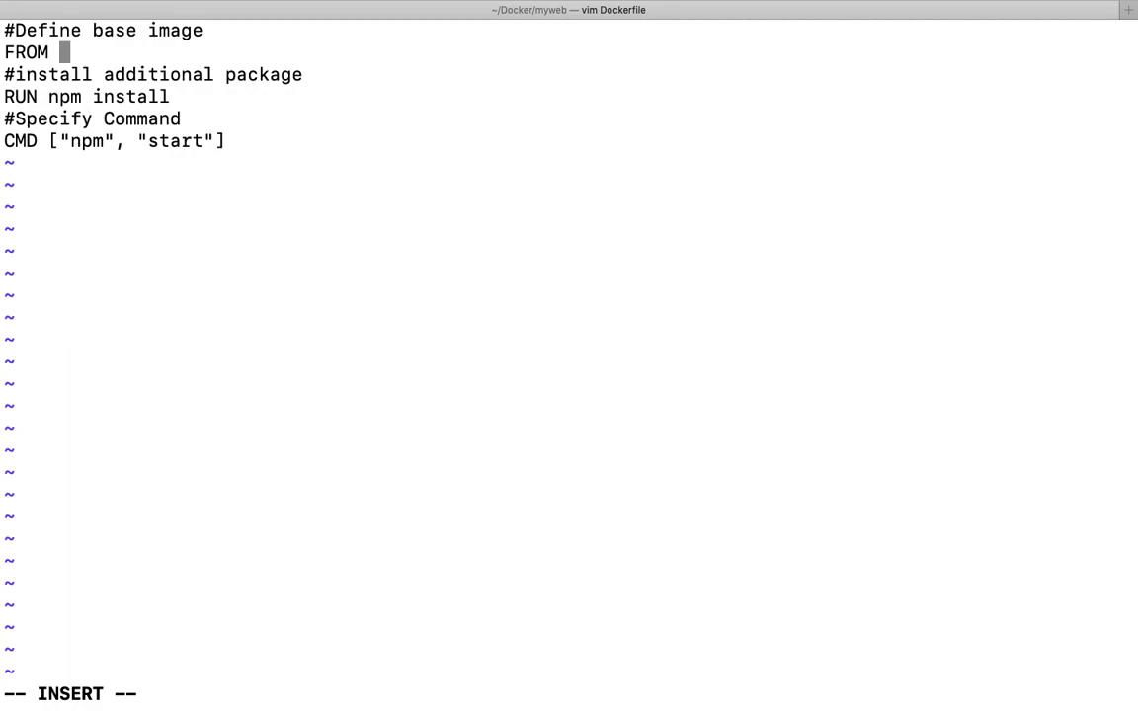
text(node)
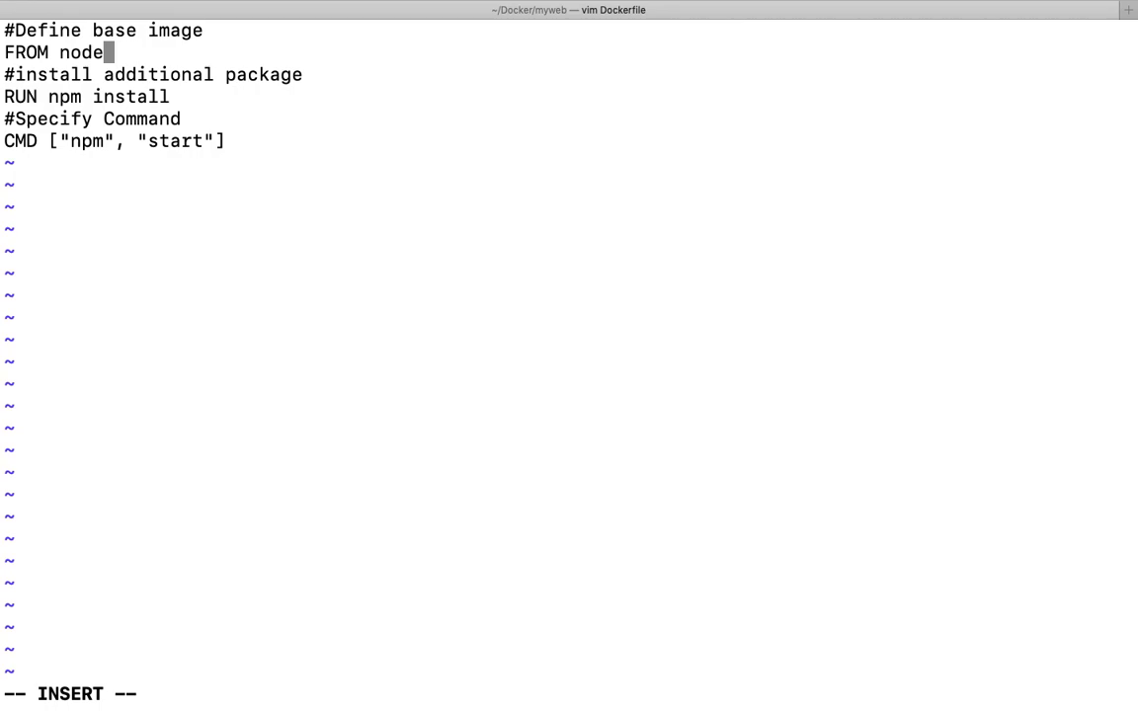
text(:)
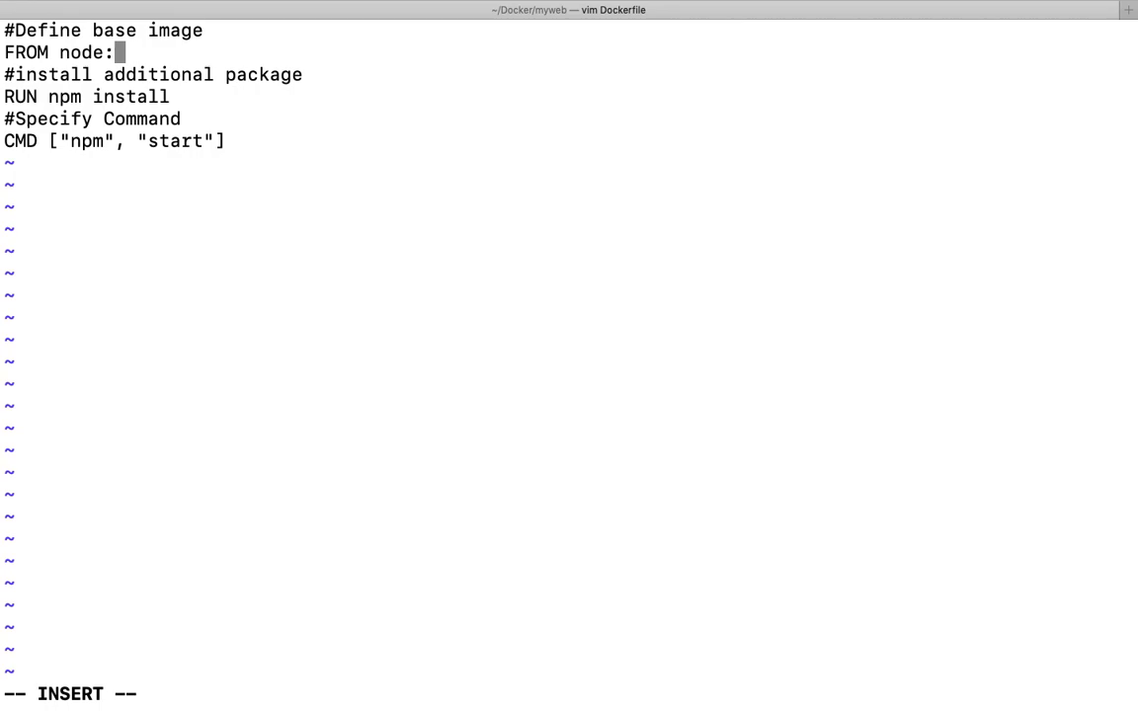
text(a)
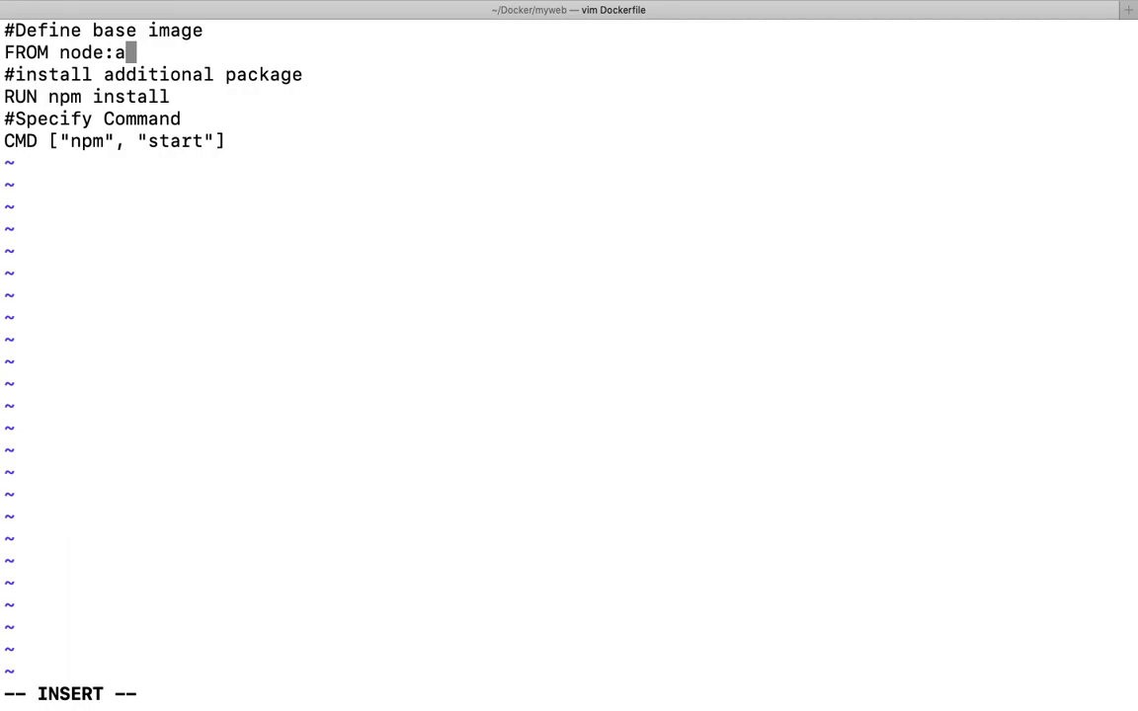
text(lpine)
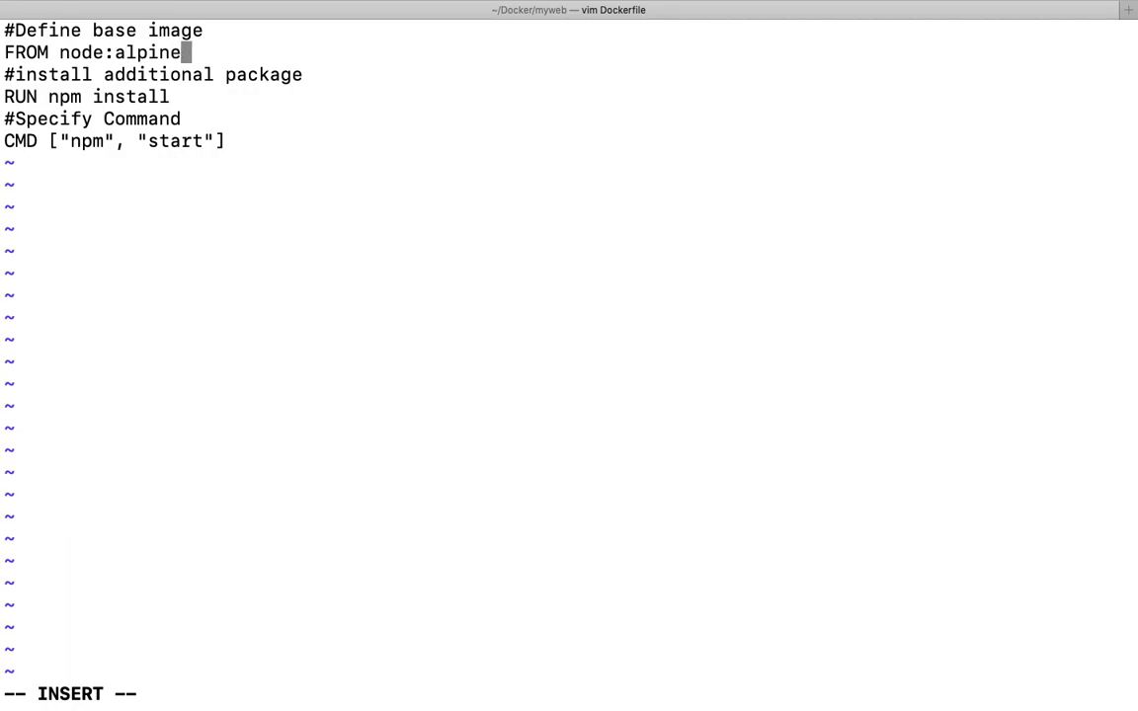
mouse_move(225, 164)
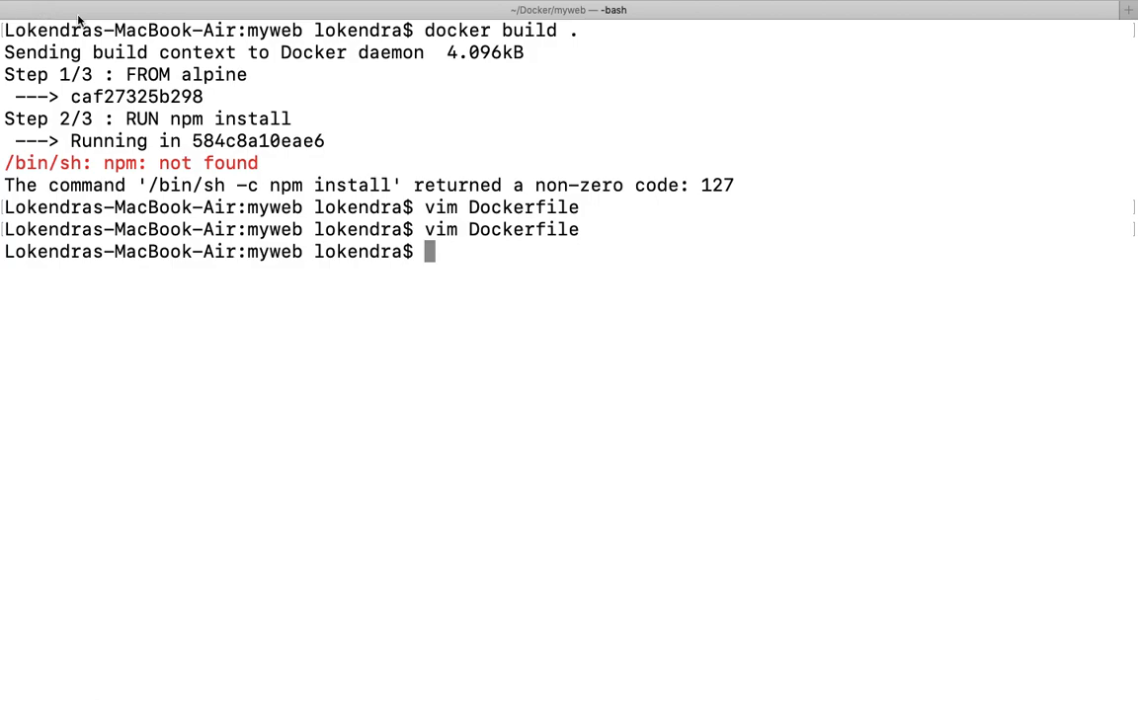
Reissue vim Dockerfile at the shell prompt to revisit the file.
text(vim Dockerfile \)
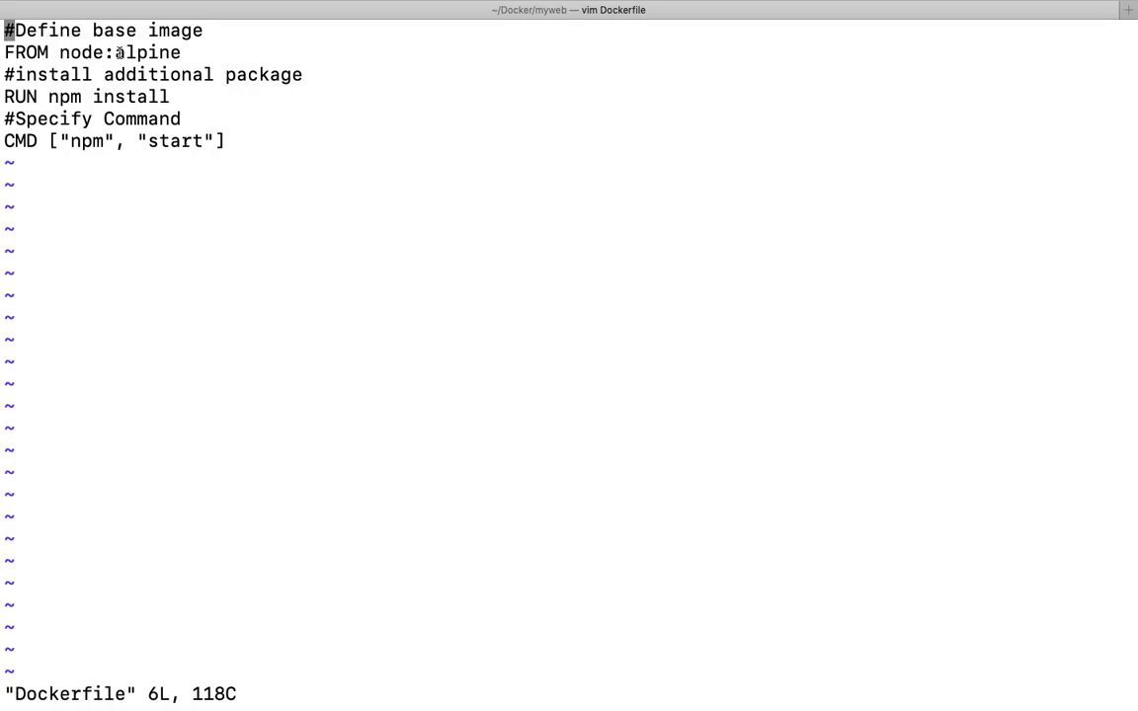
double_click(148, 51)
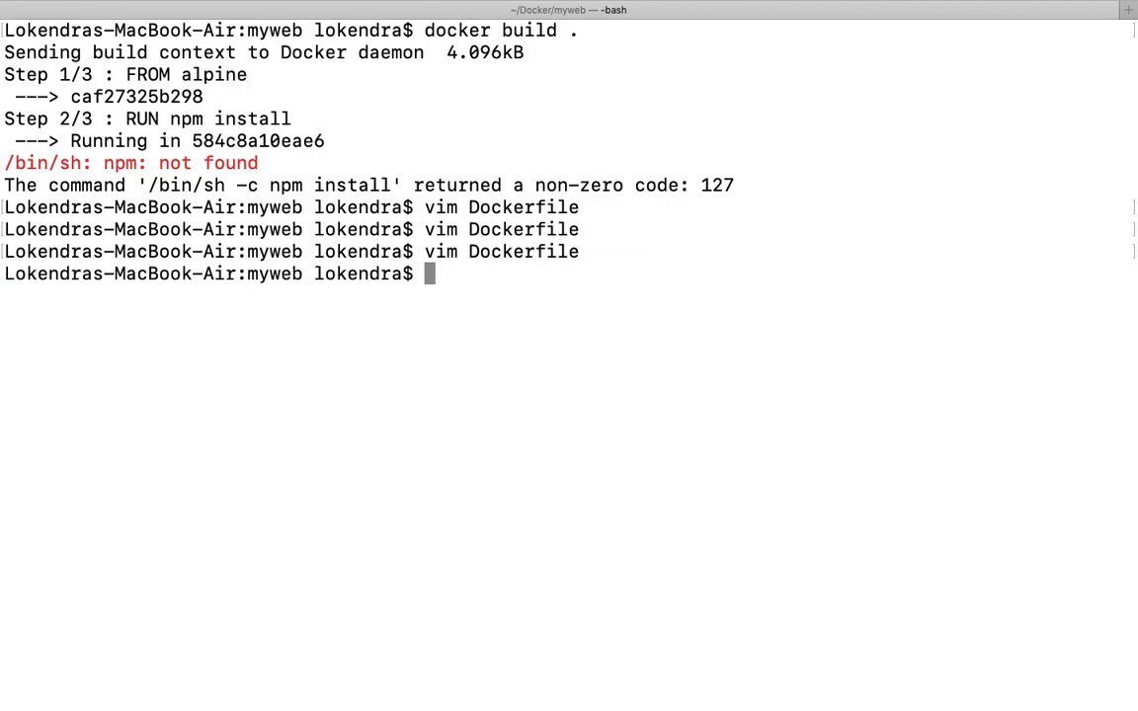
Reopen the Dockerfile in vim and re-edit the FROM line toward node:alpine.
text(vim Dockerfile)
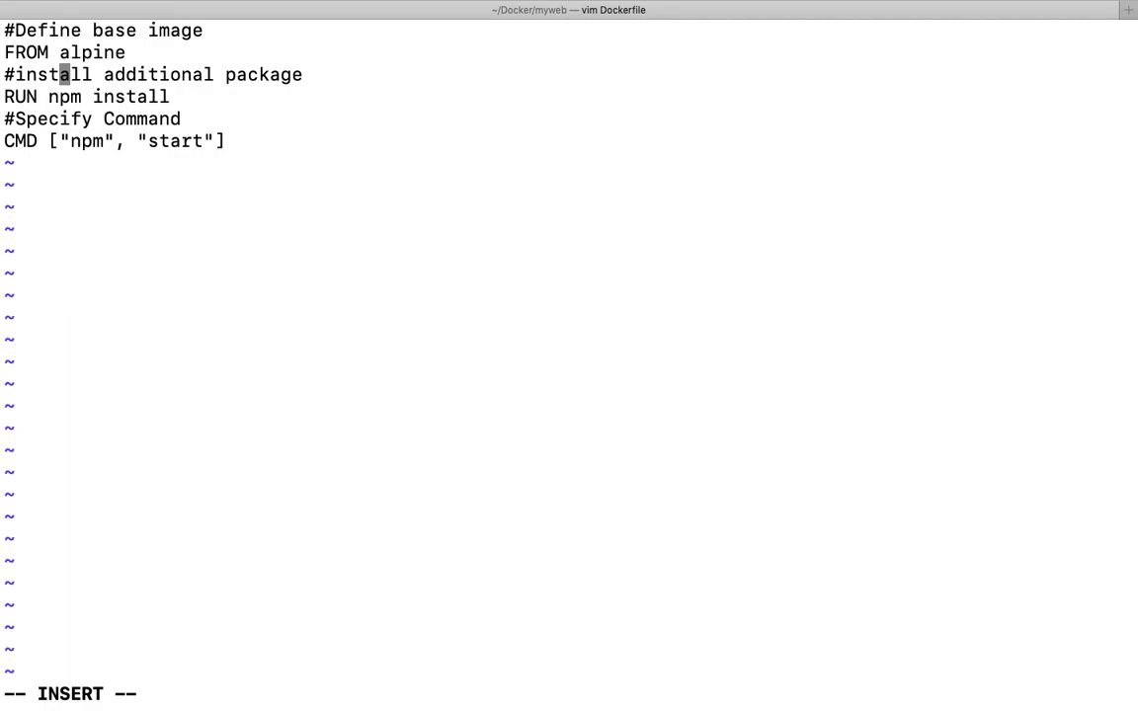
text(nod)
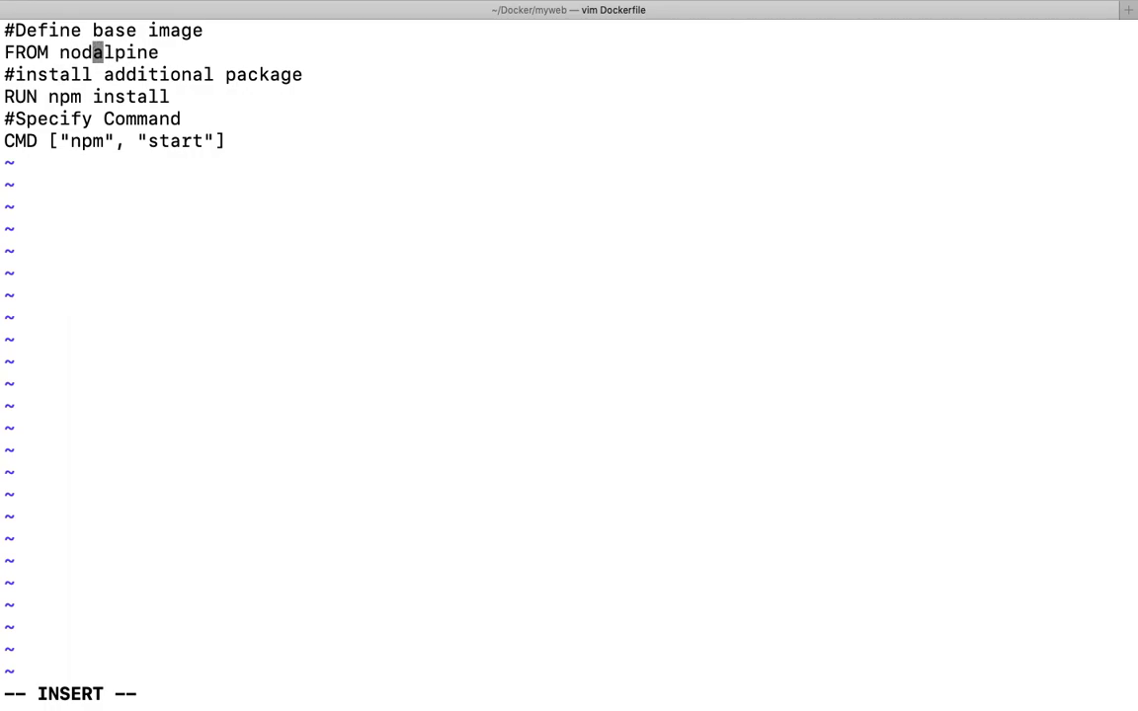
text(:)
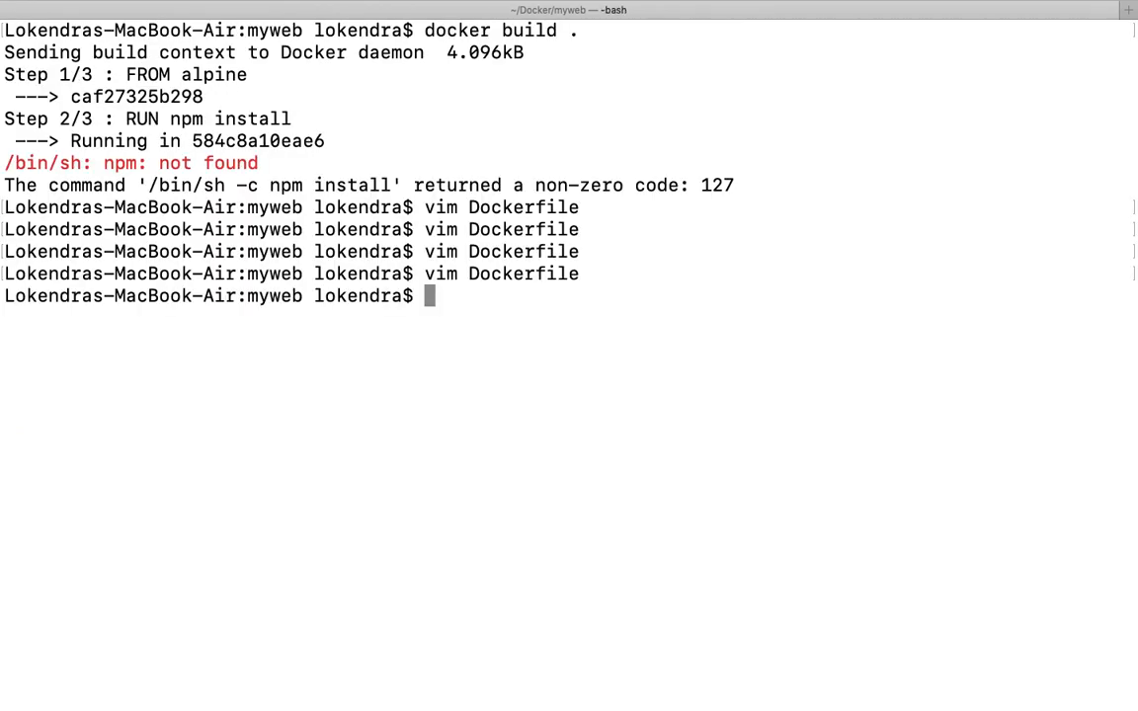
Run 'docker build .' so node:alpine is pulled and the image builds with only package.json warnings.
text(docker)
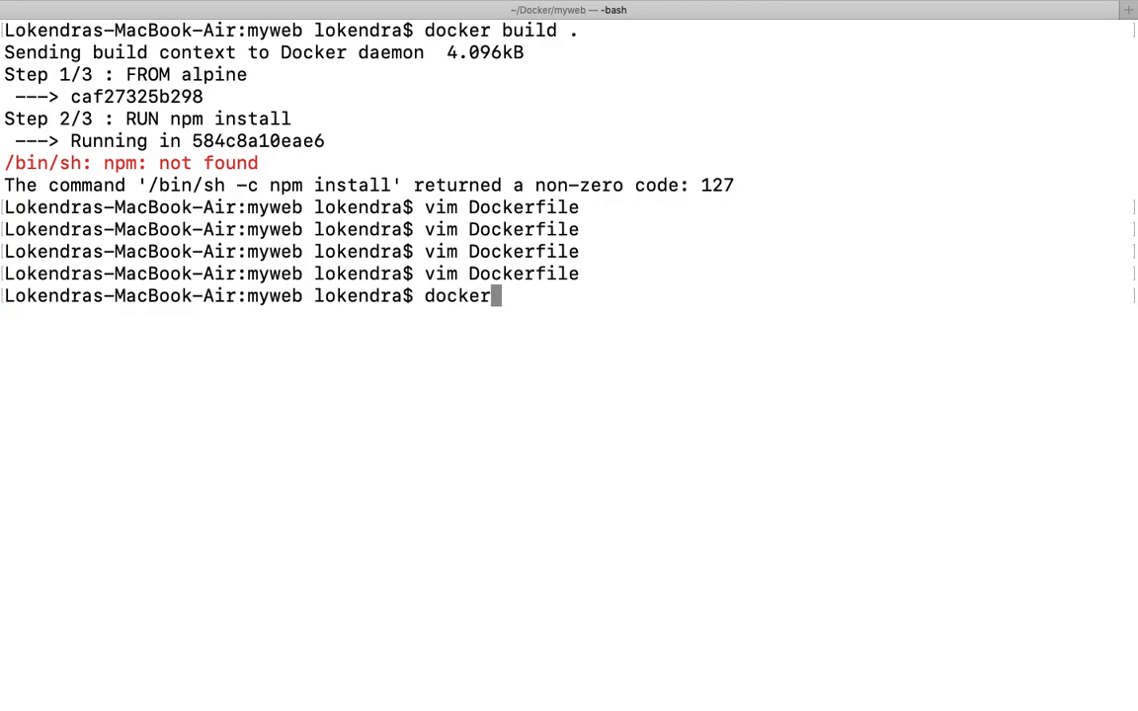
text(build)
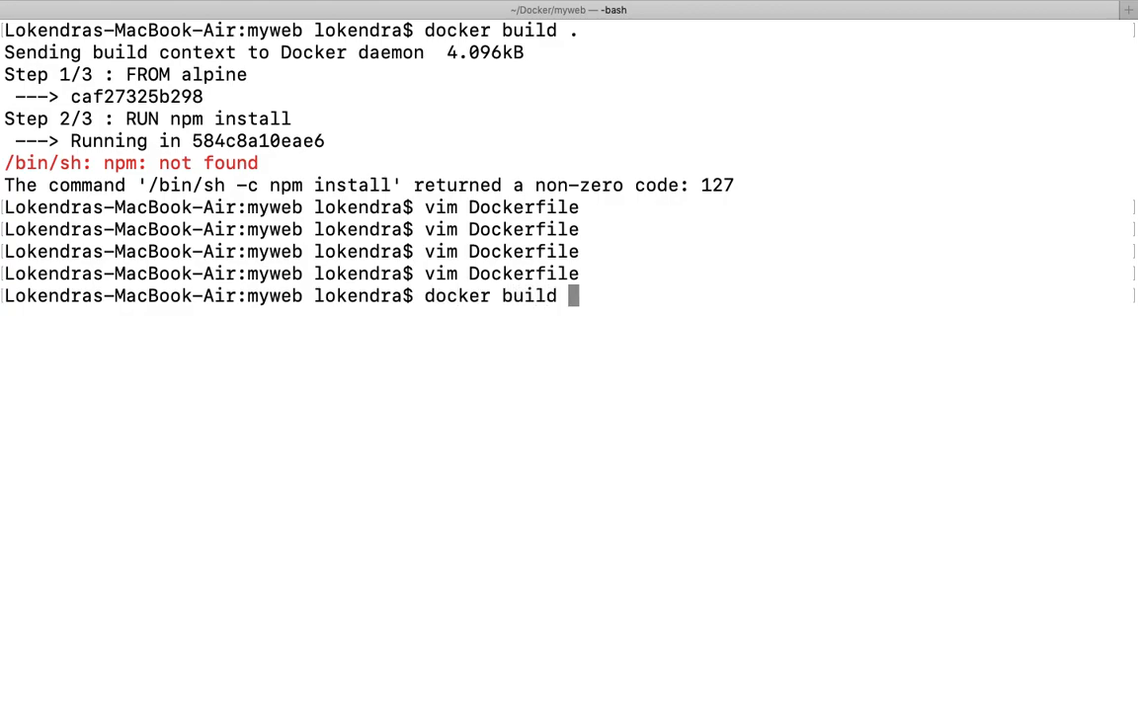
text(.)
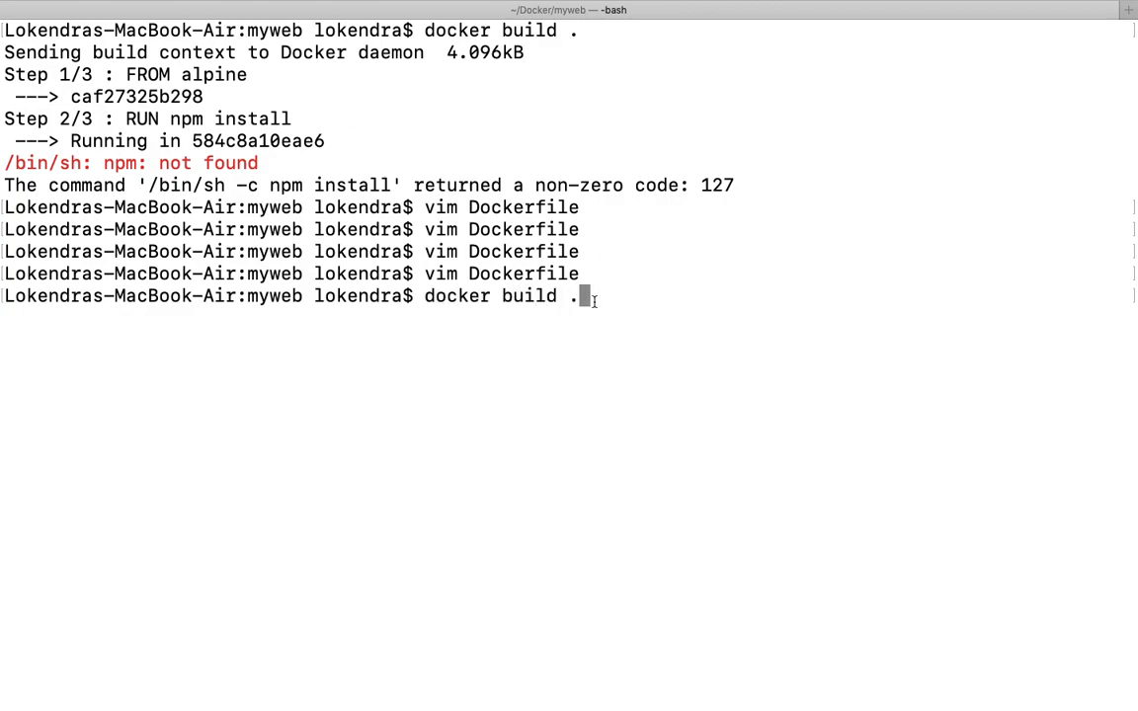
key(Backspace)
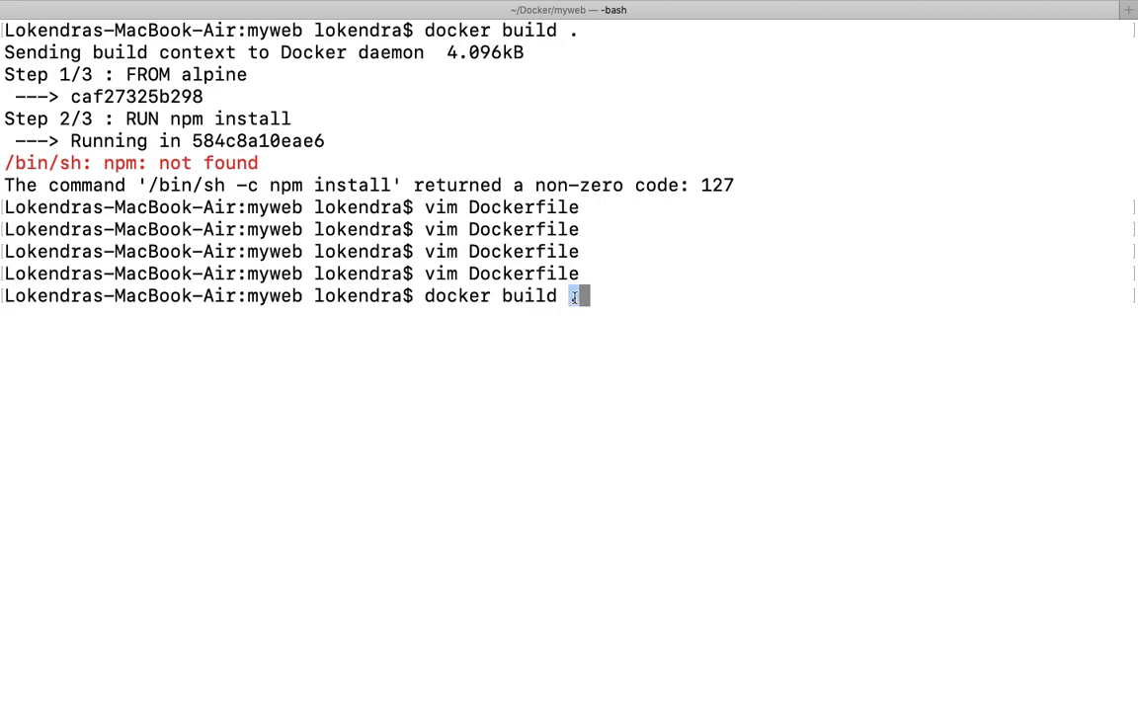
text(.)
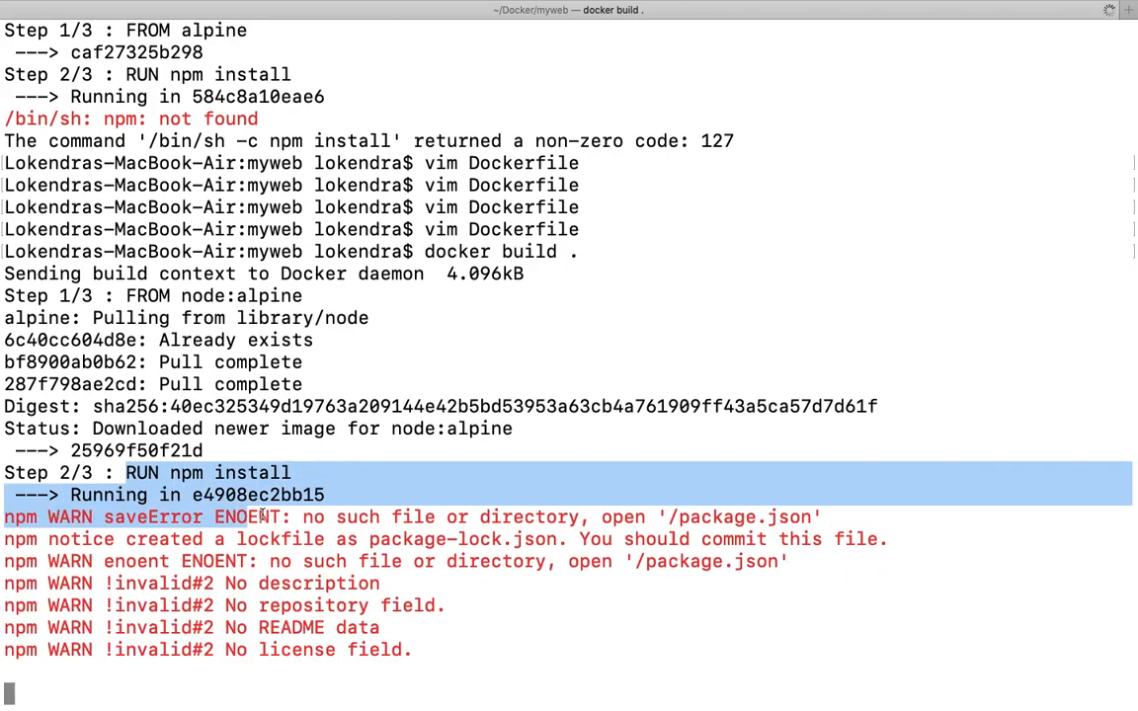
scroll(down, 3)
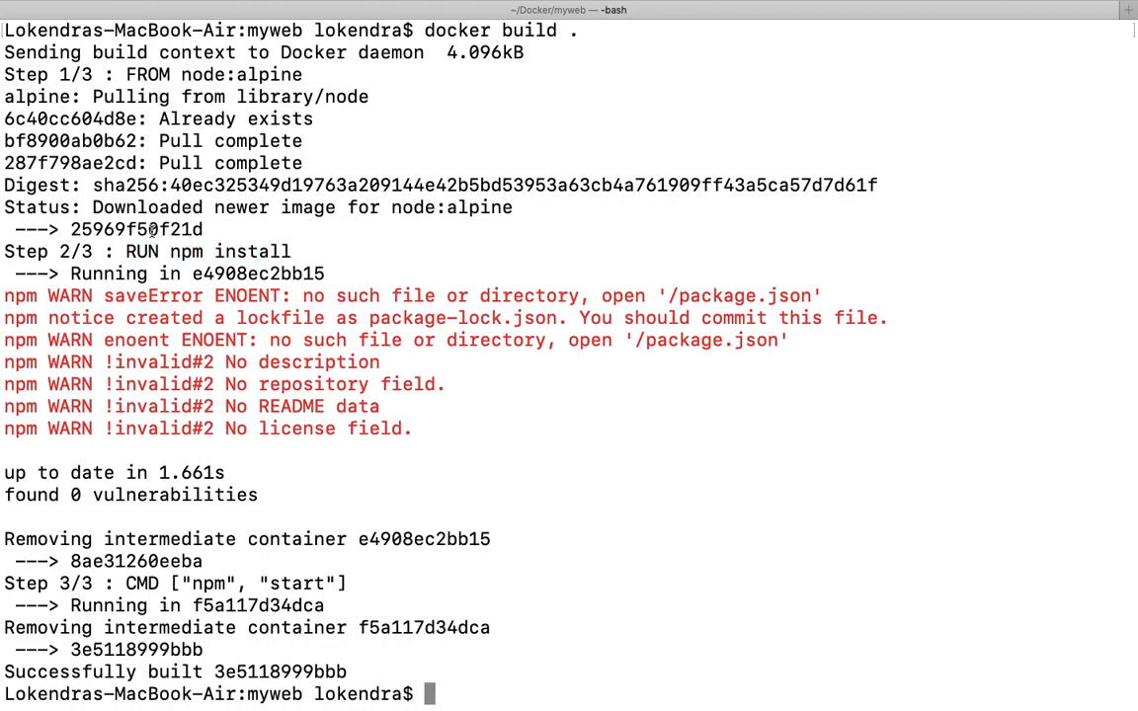
double_click(134, 230)
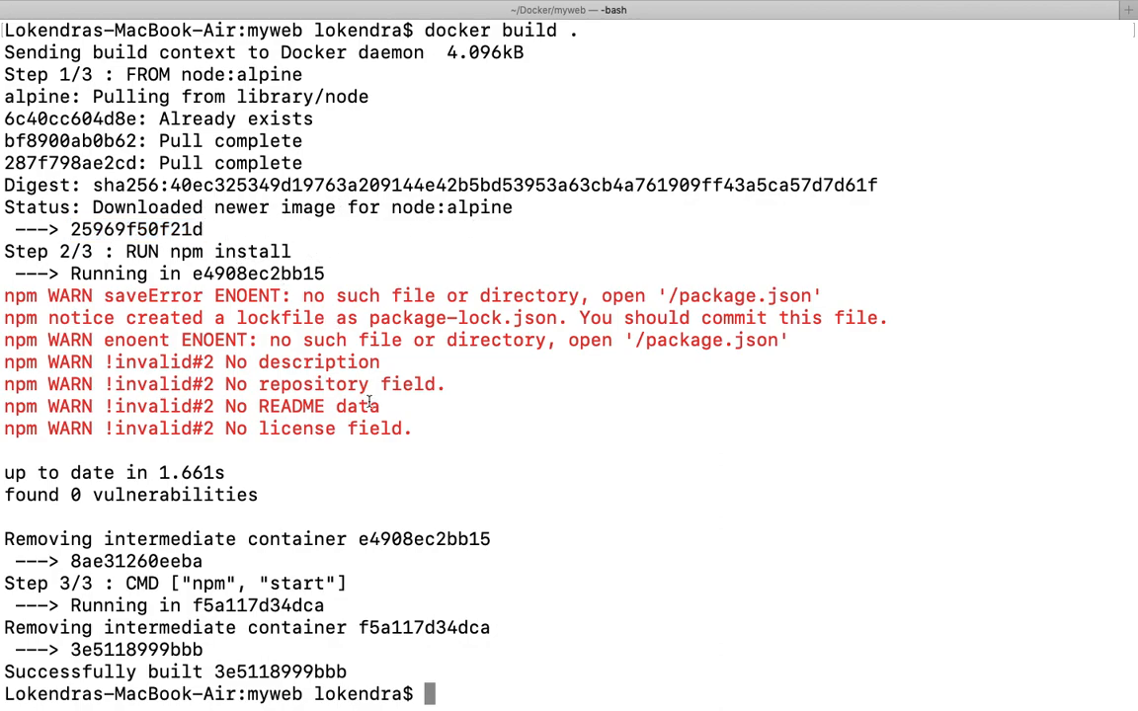
mouse_move(146, 312)
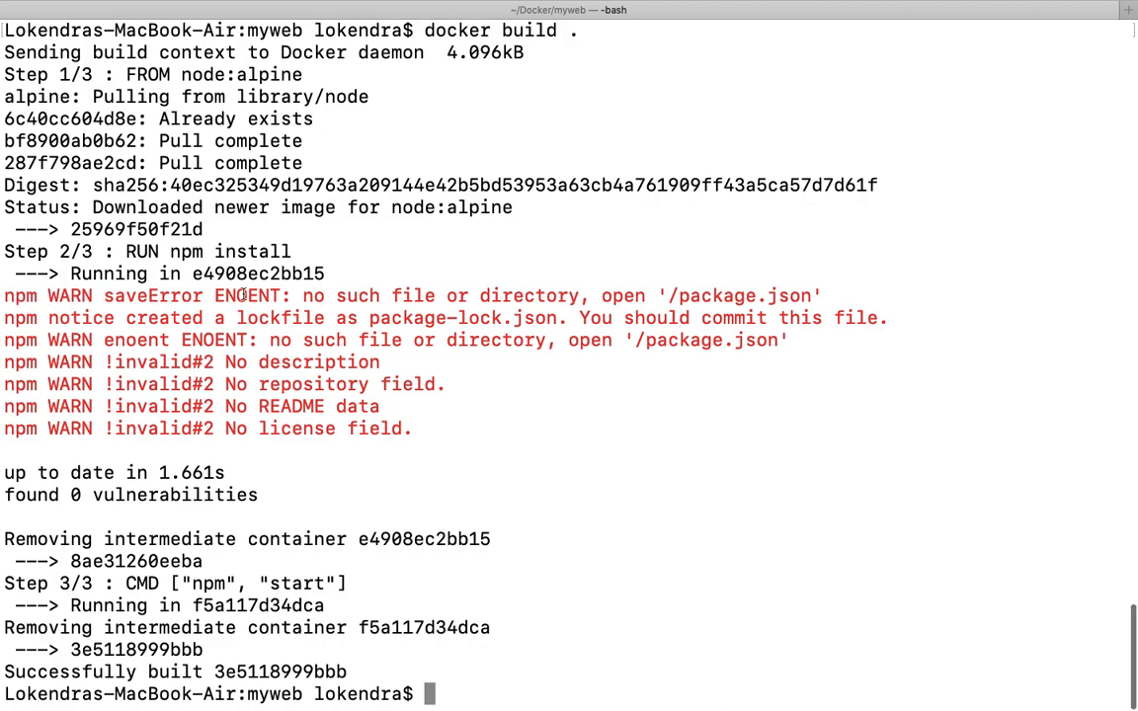
mouse_move(642, 296)
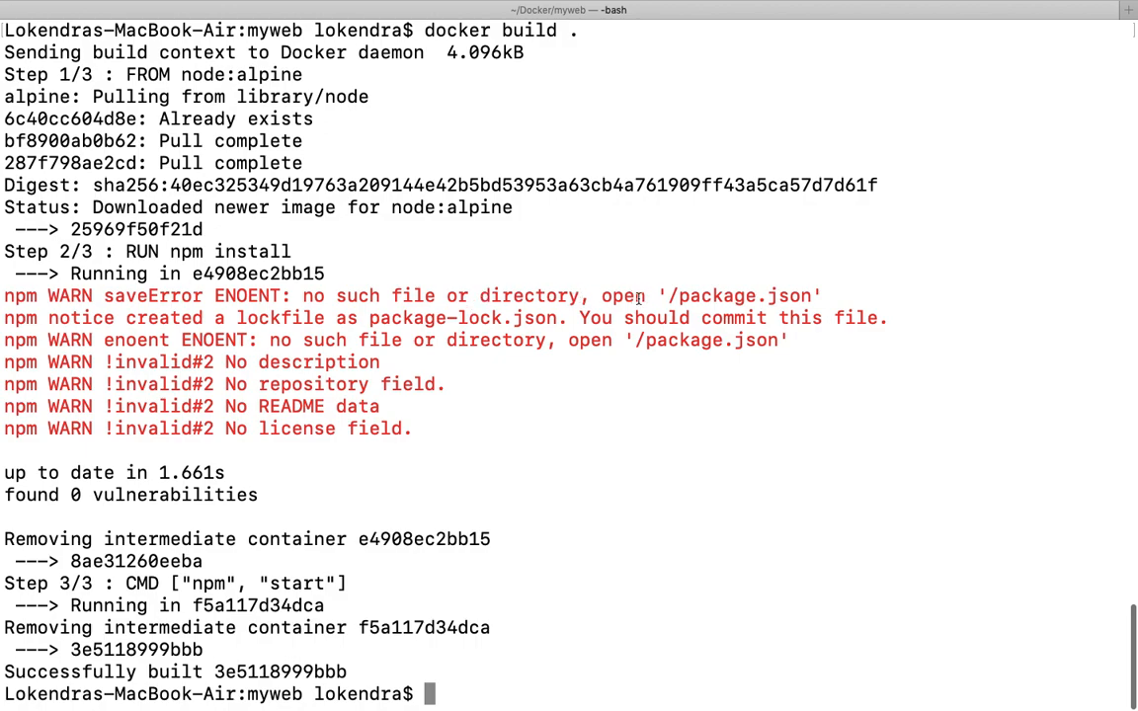
mouse_move(672, 360)
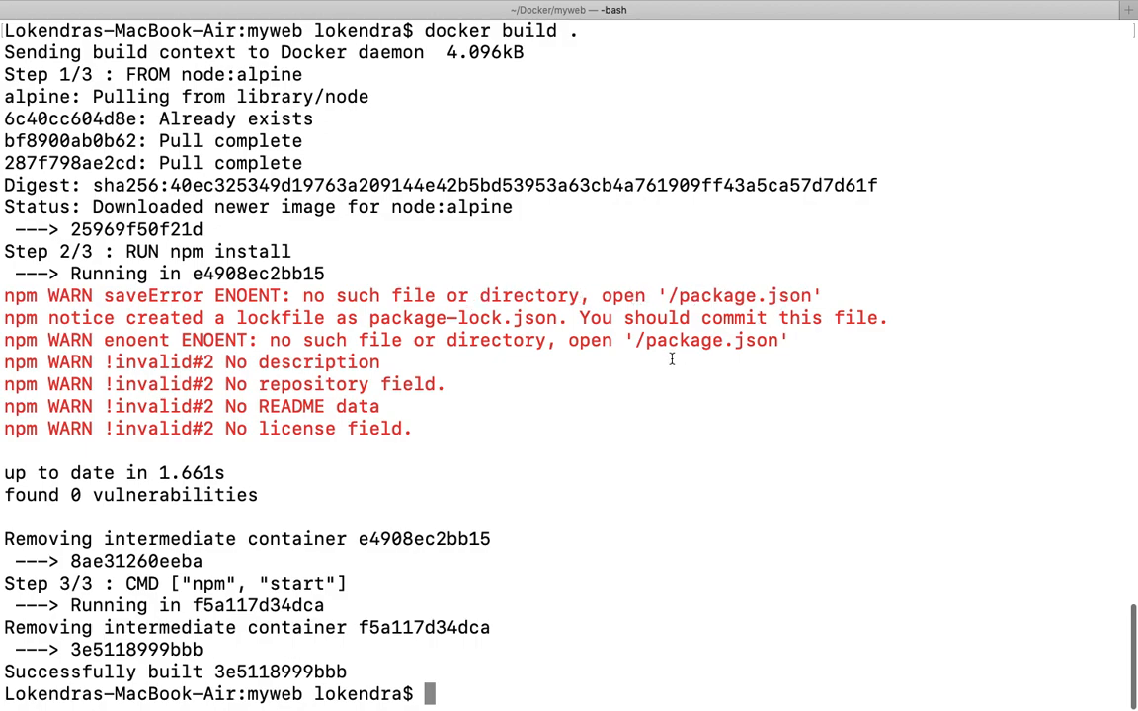
mouse_move(518, 392)
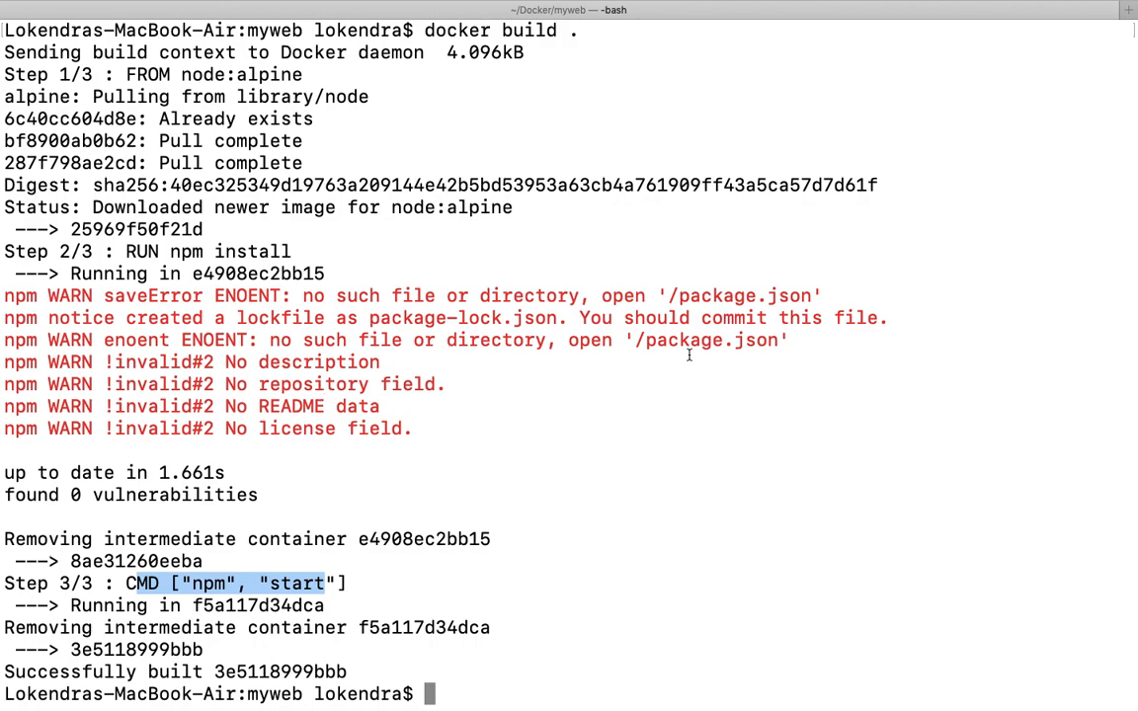
mouse_move(749, 340)
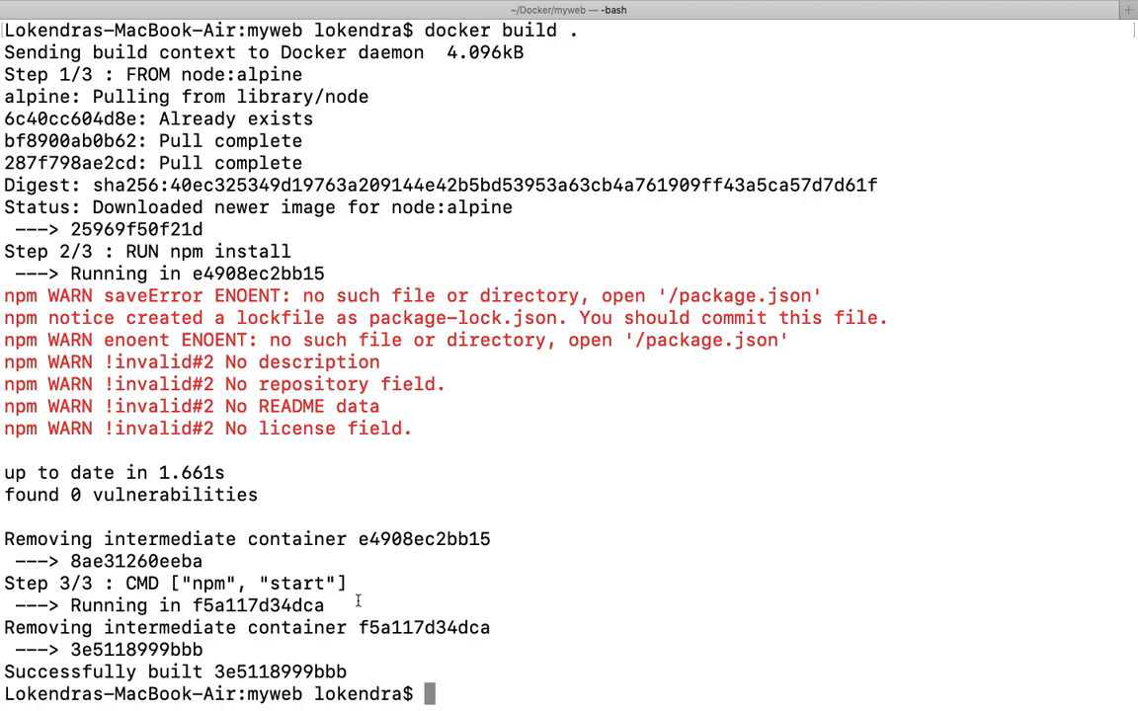
mouse_move(371, 496)
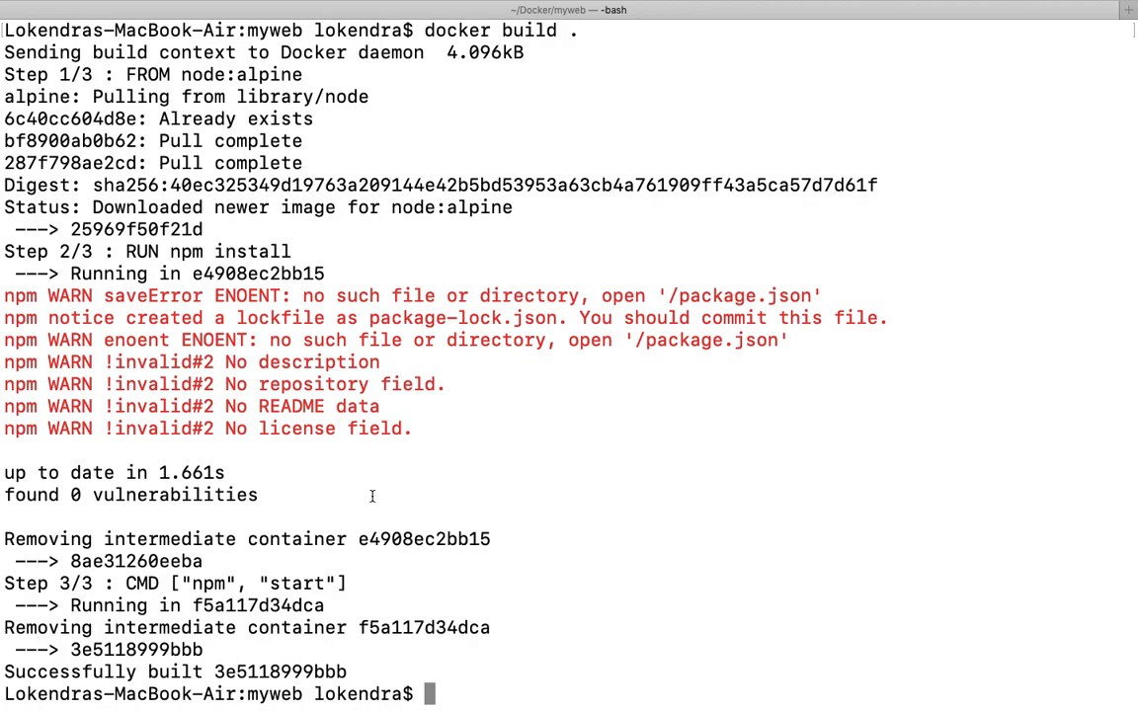
mouse_move(715, 95)
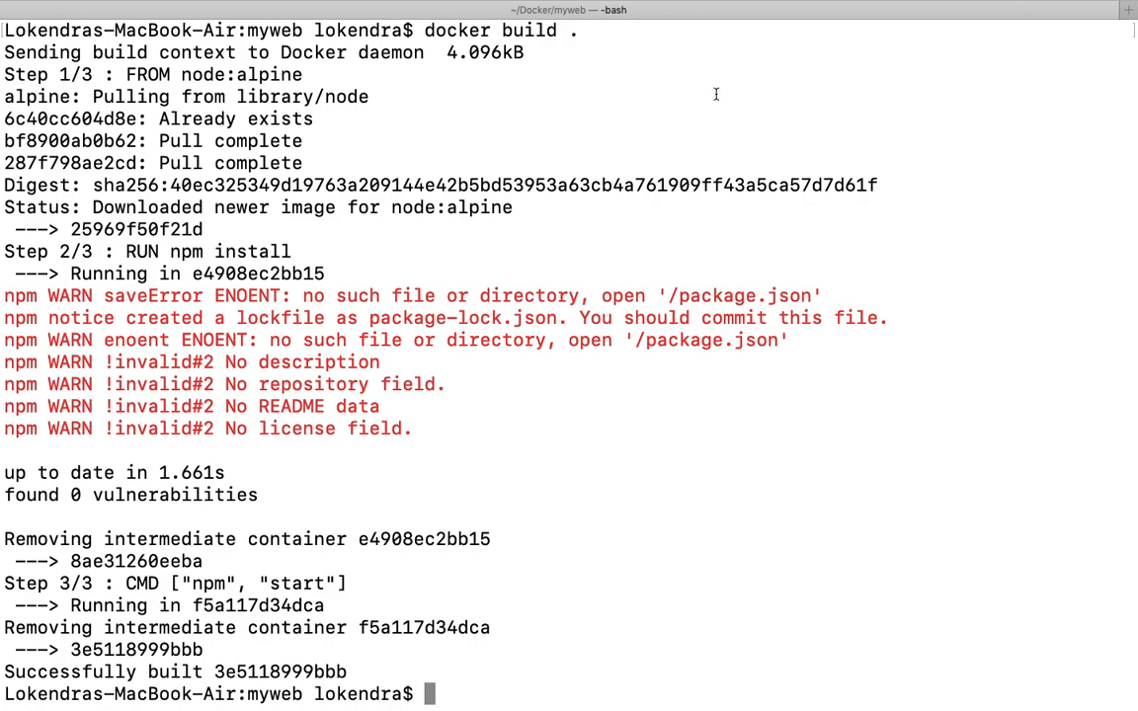